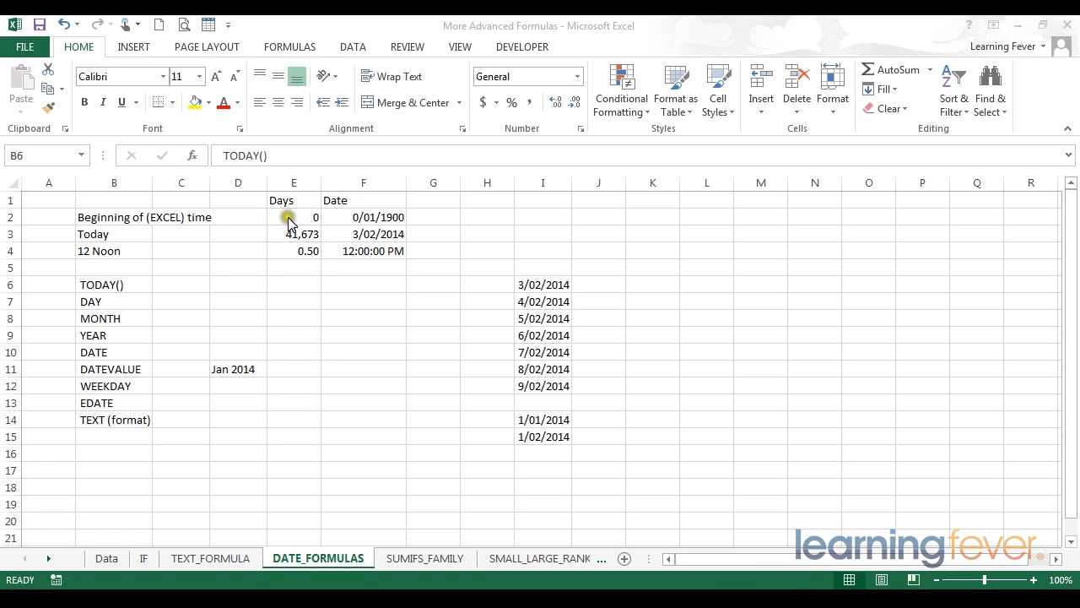
pyautogui.moveTo(290, 228)
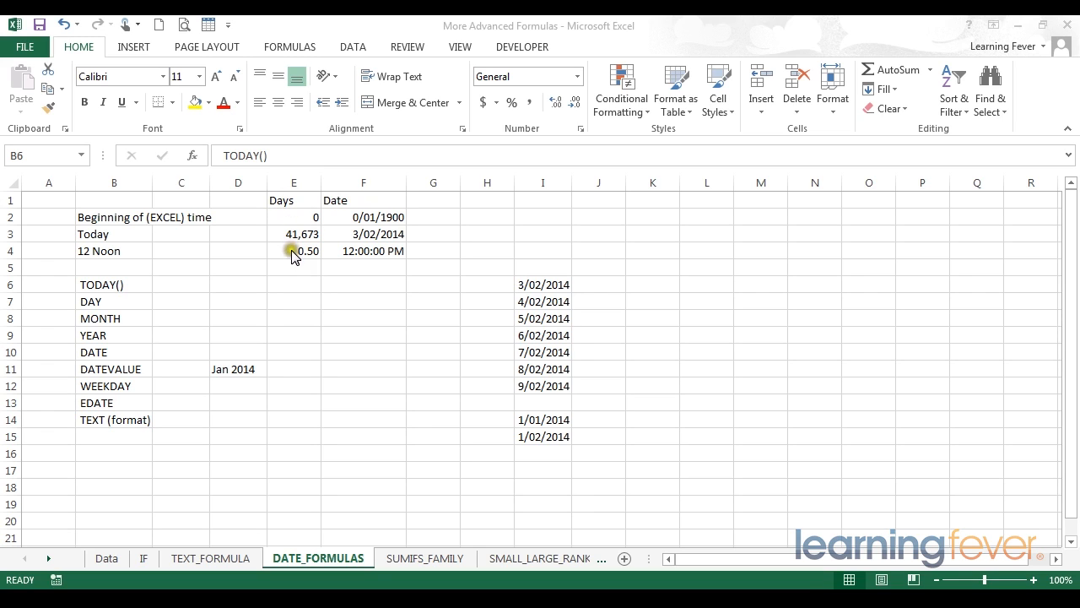
pyautogui.moveTo(291, 200)
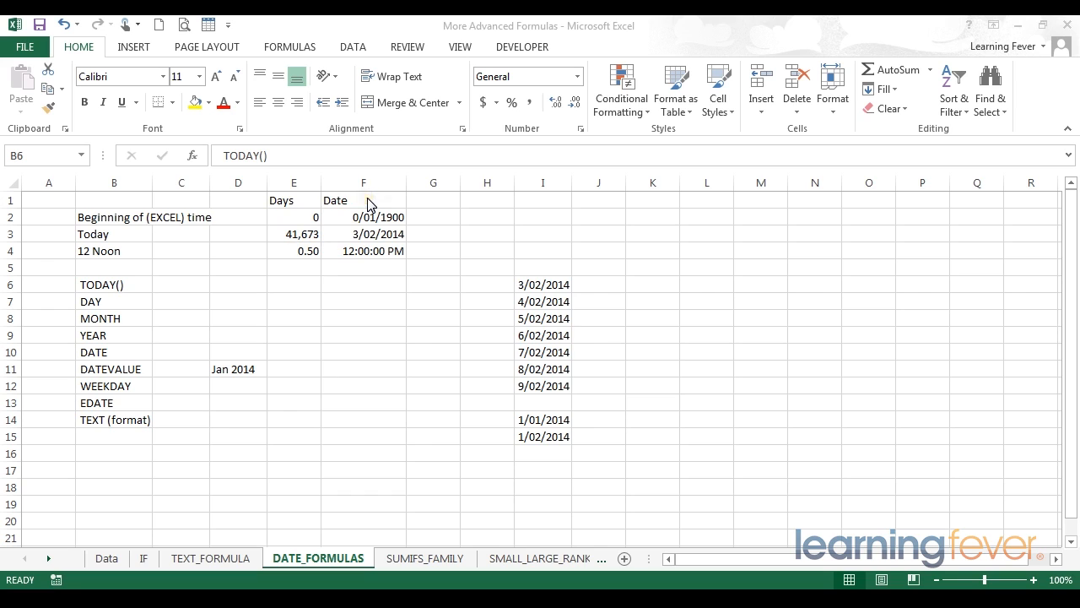
# Inspect the existing date examples: zero-day value, TODAY formulas and the 0.5 noon value.
pyautogui.click(114, 234)
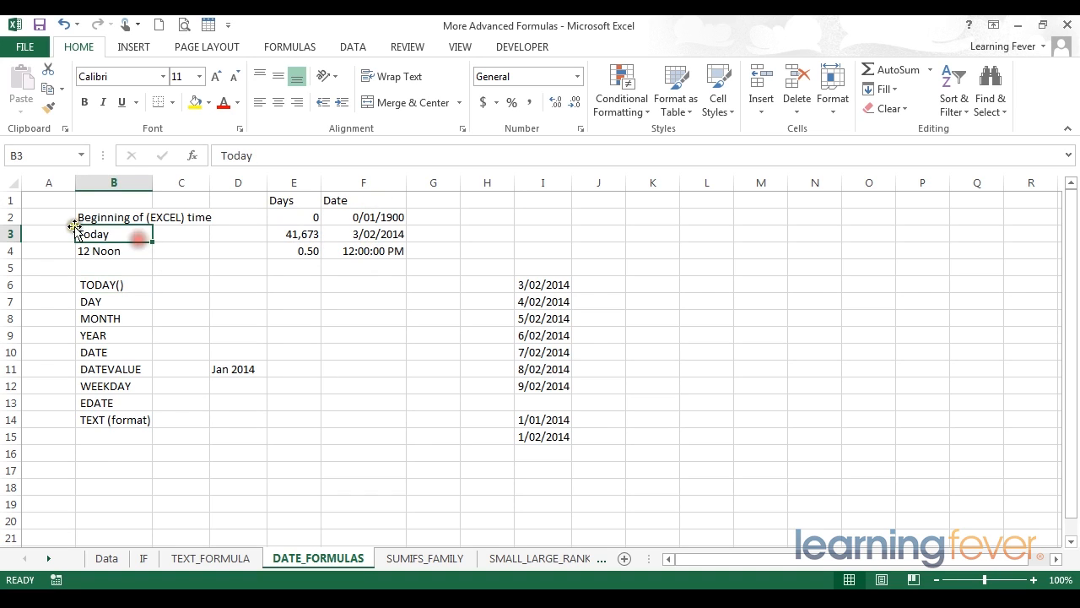
pyautogui.click(114, 217)
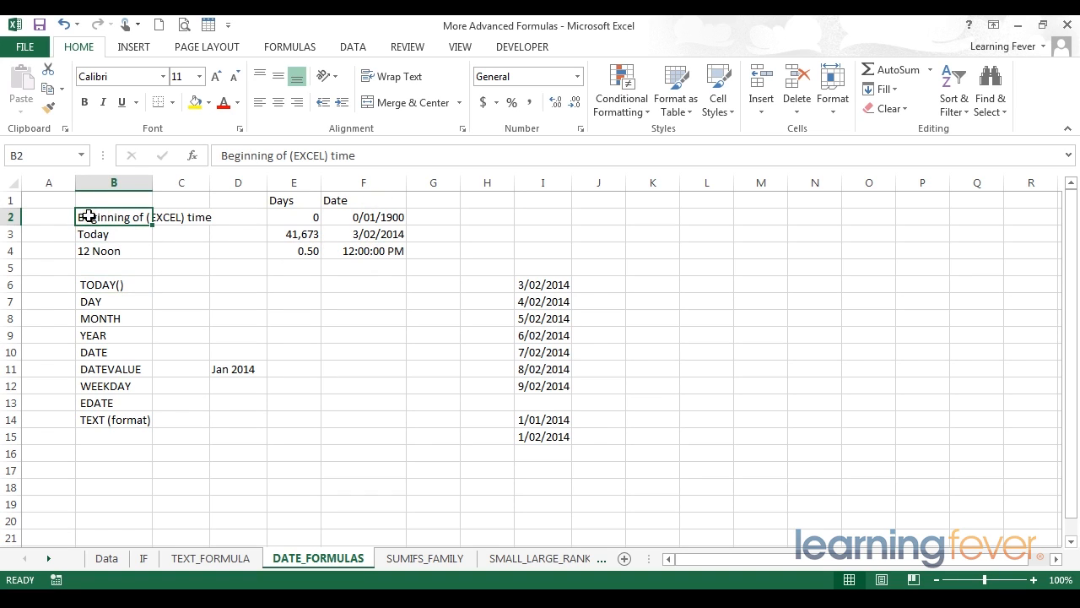
pyautogui.moveTo(125, 271)
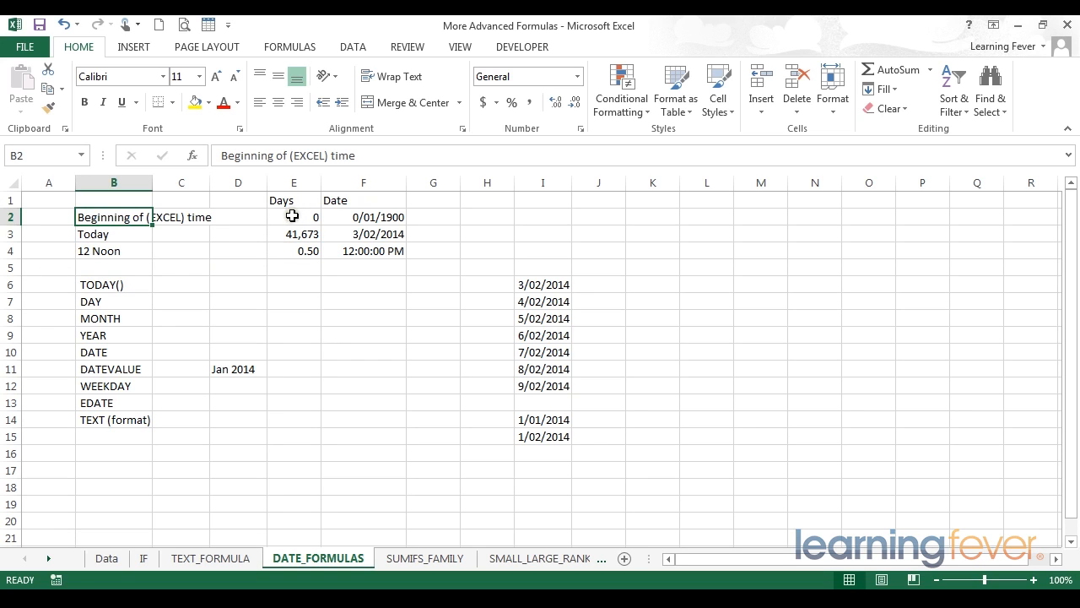
pyautogui.click(294, 217)
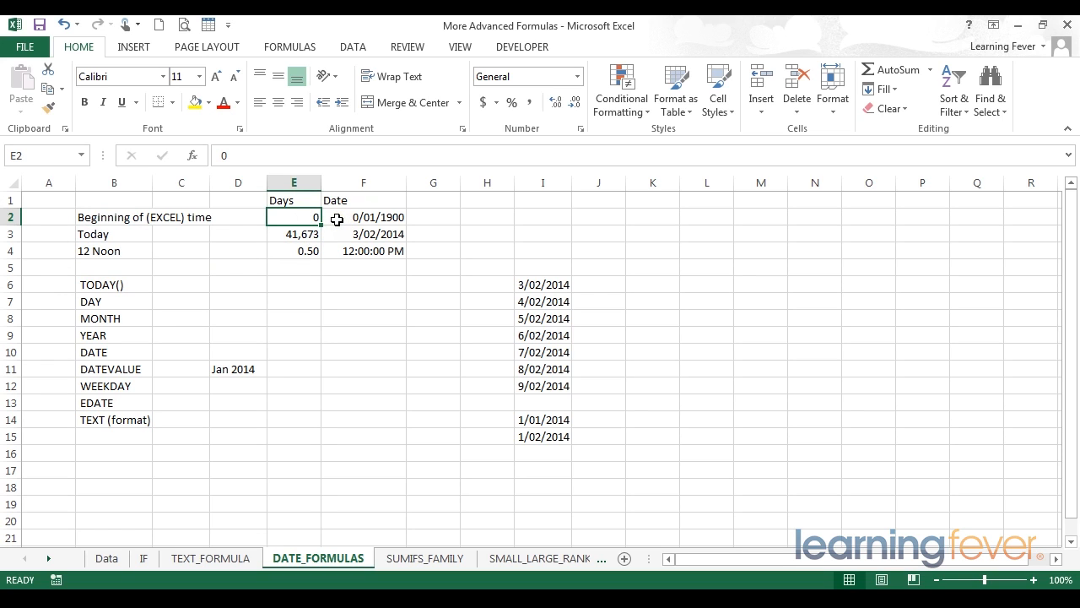
pyautogui.moveTo(381, 219)
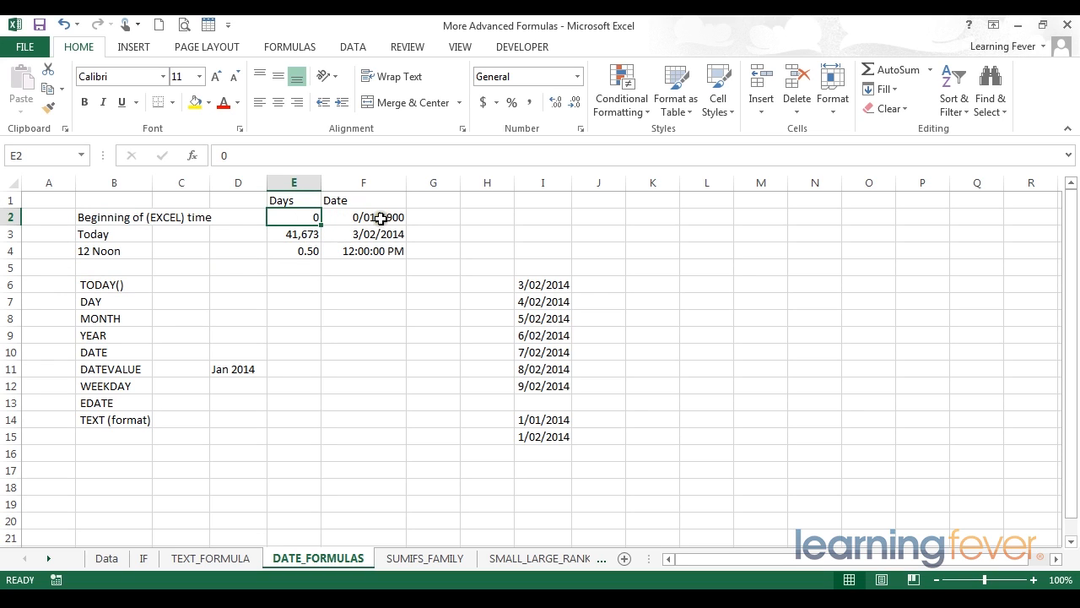
pyautogui.moveTo(415, 216)
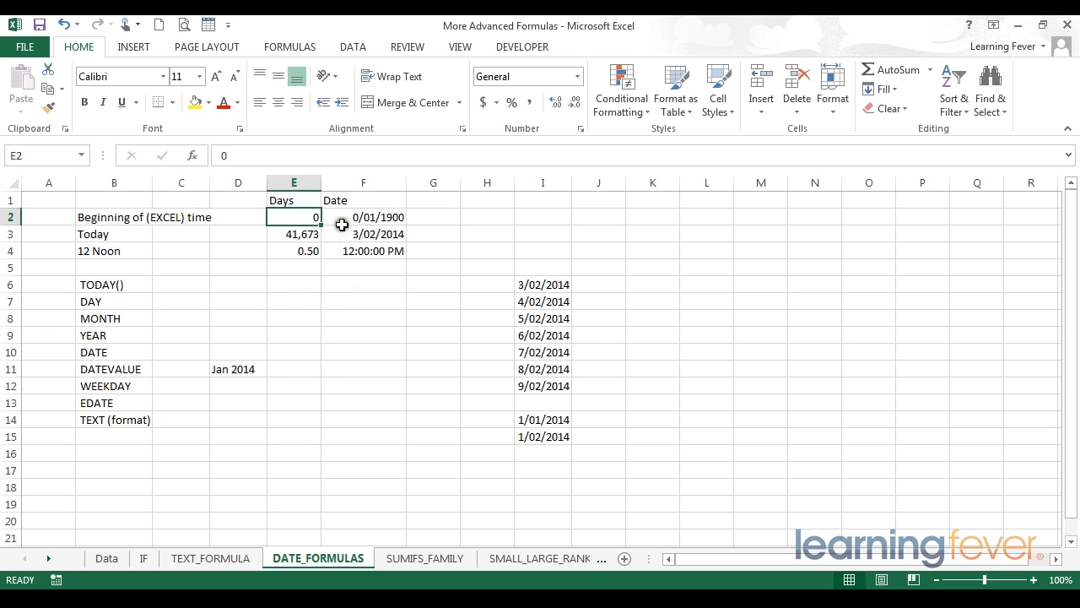
pyautogui.moveTo(359, 216)
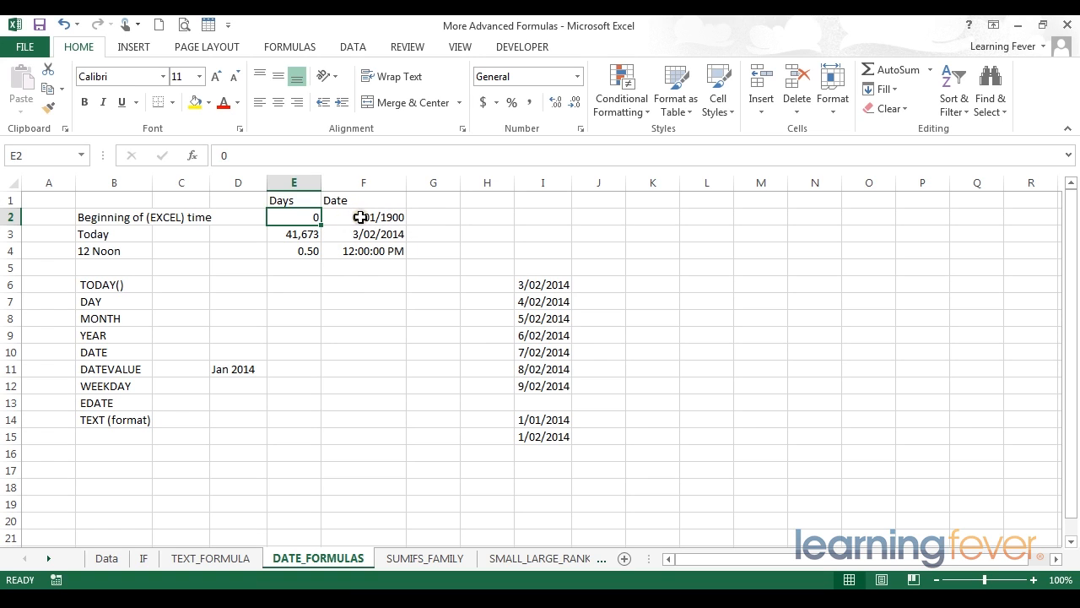
pyautogui.click(364, 217)
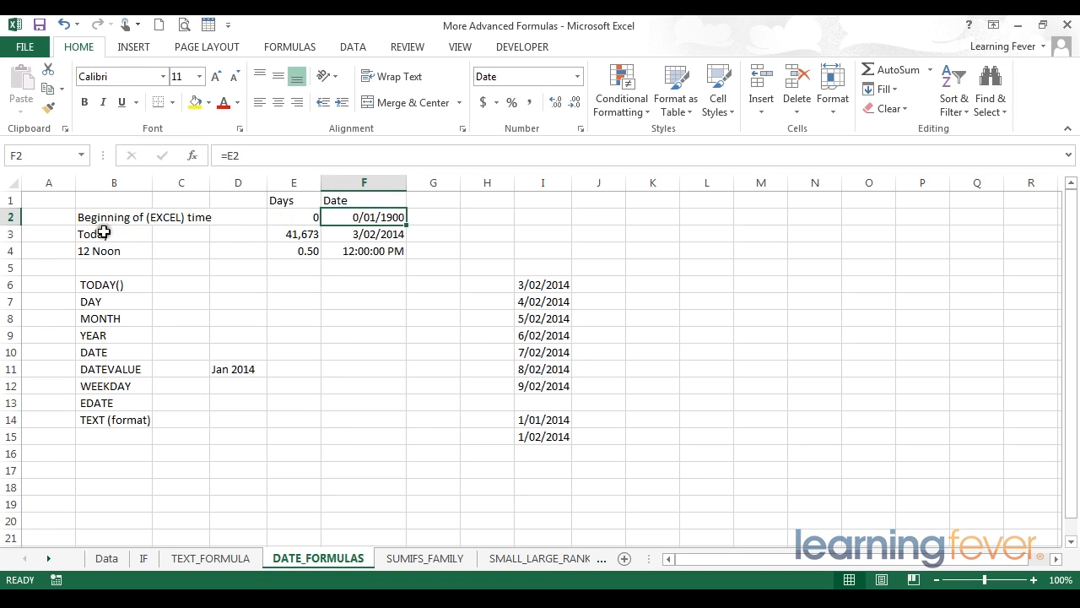
pyautogui.click(237, 234)
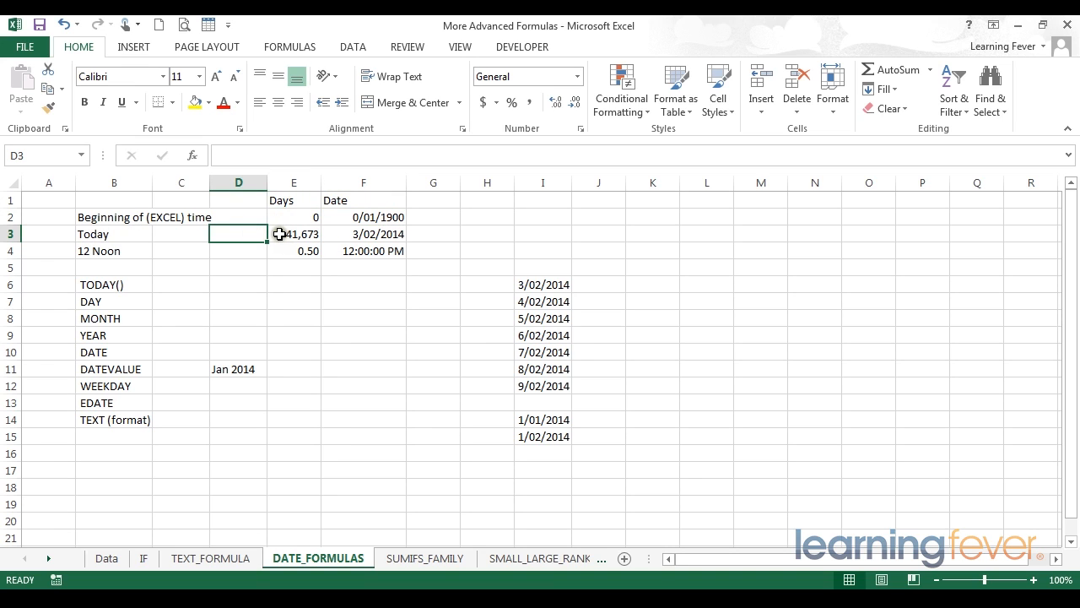
pyautogui.moveTo(275, 246)
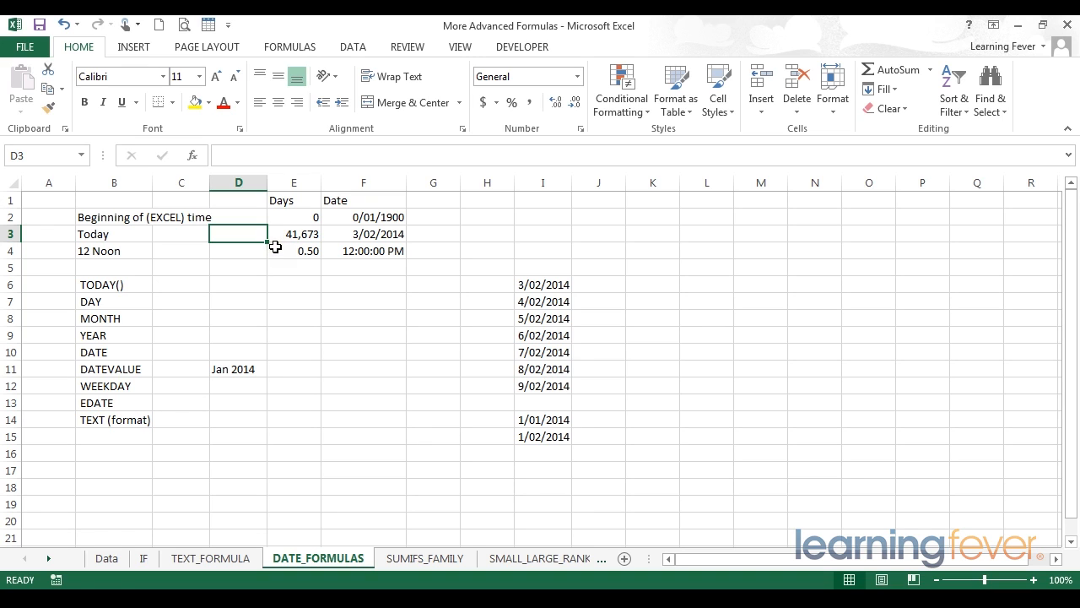
pyautogui.moveTo(279, 234)
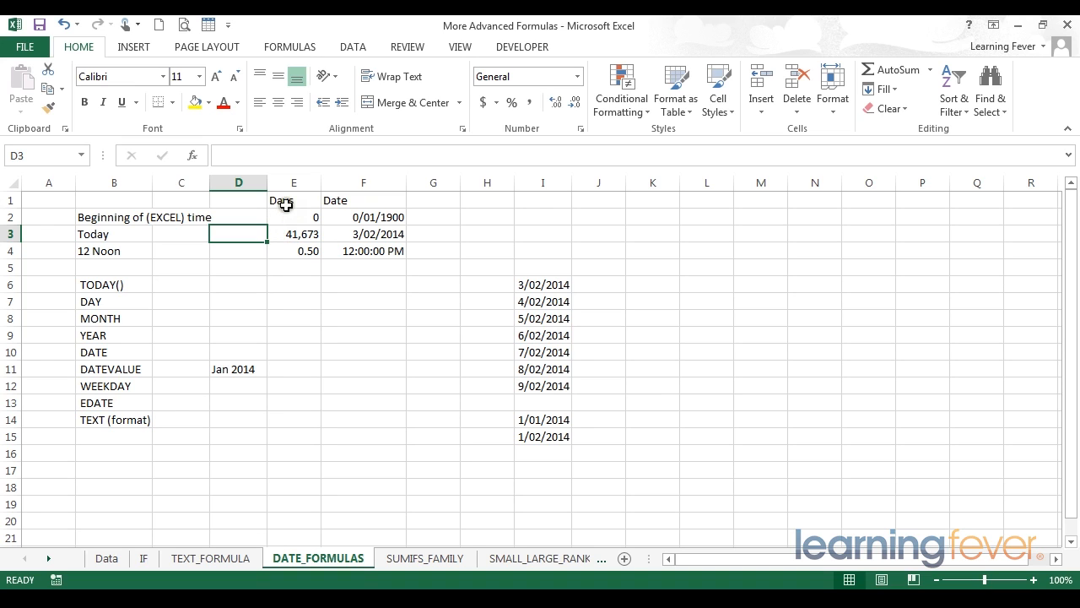
pyautogui.click(294, 217)
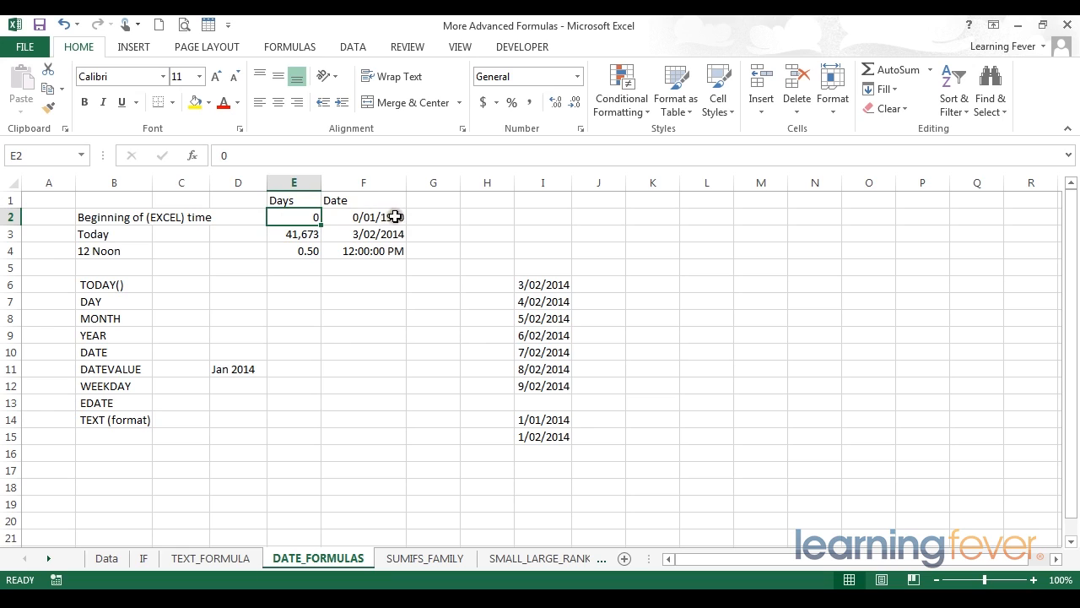
pyautogui.moveTo(344, 287)
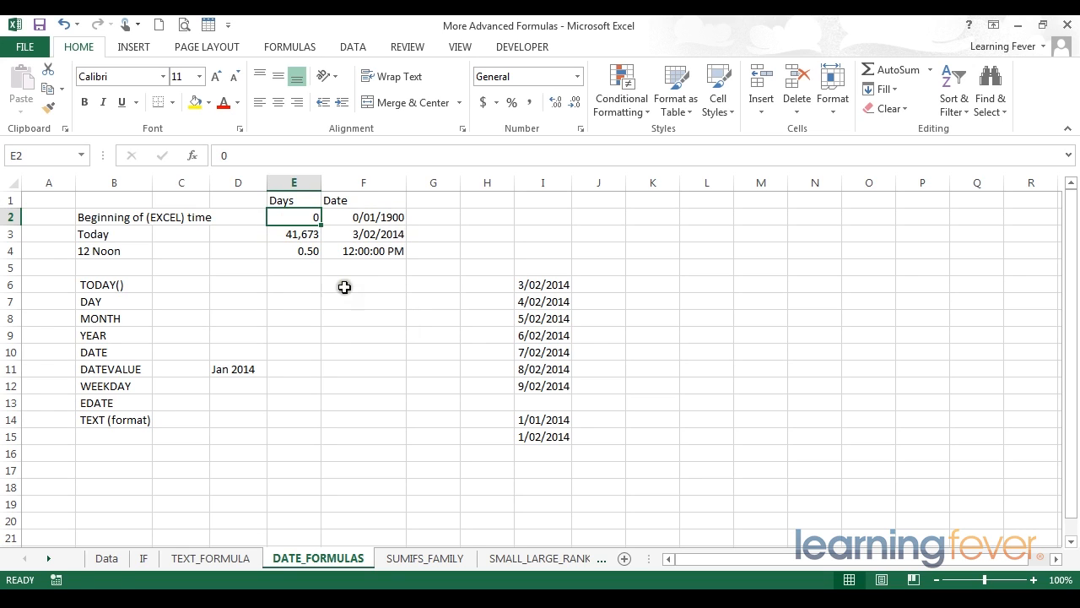
pyautogui.click(293, 234)
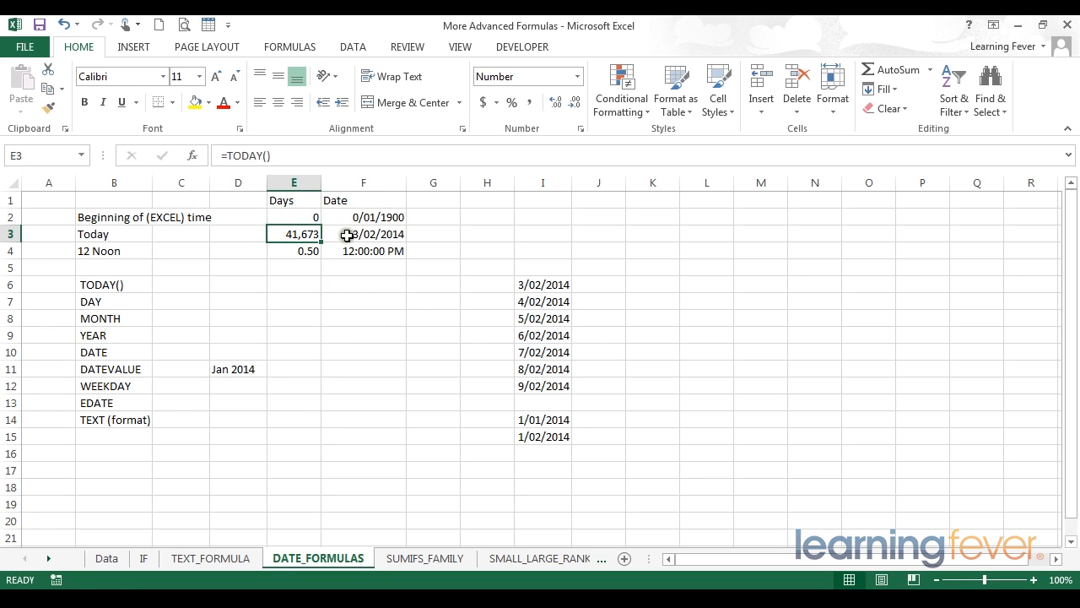
pyautogui.click(363, 233)
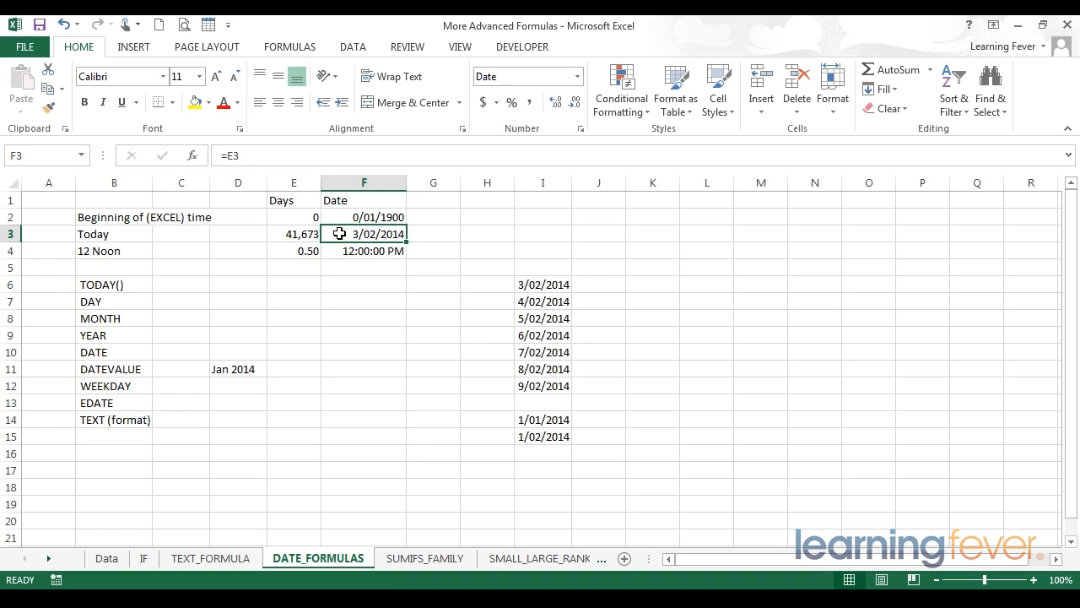
pyautogui.click(364, 217)
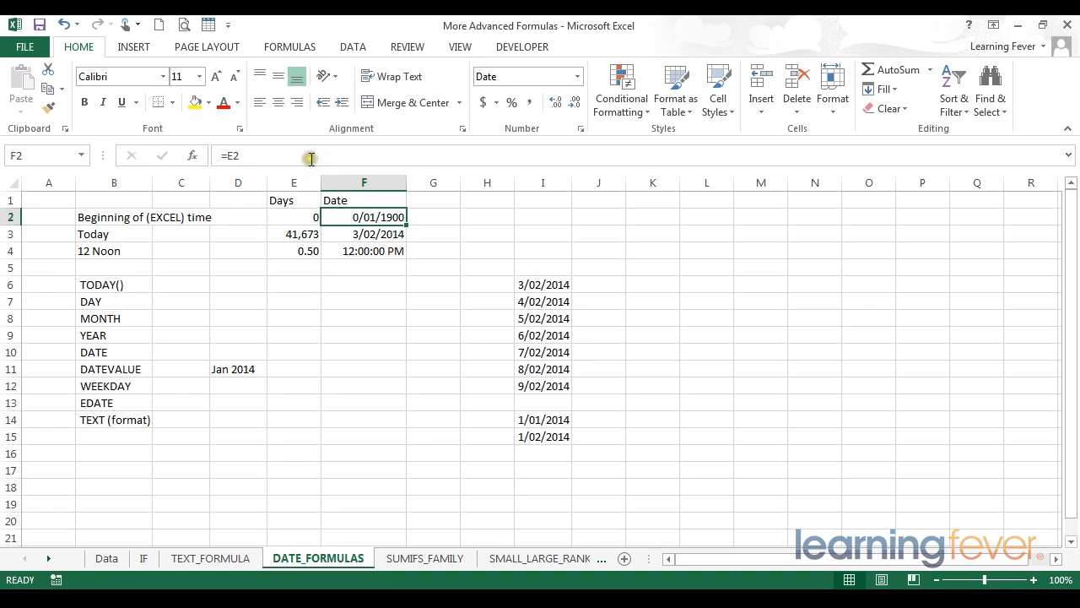
pyautogui.click(364, 234)
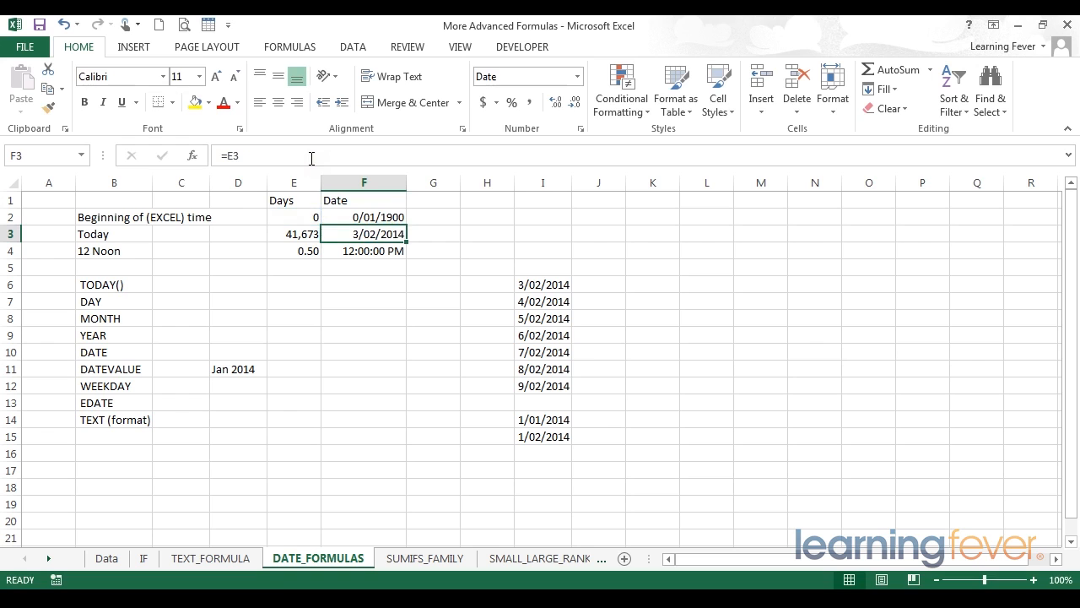
pyautogui.click(364, 250)
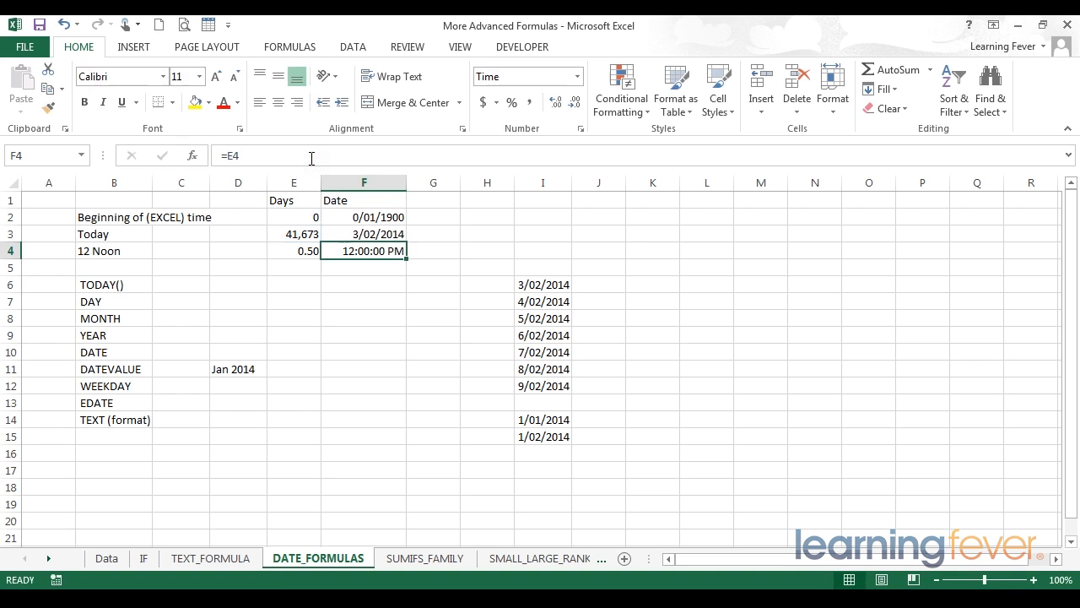
pyautogui.moveTo(283, 250)
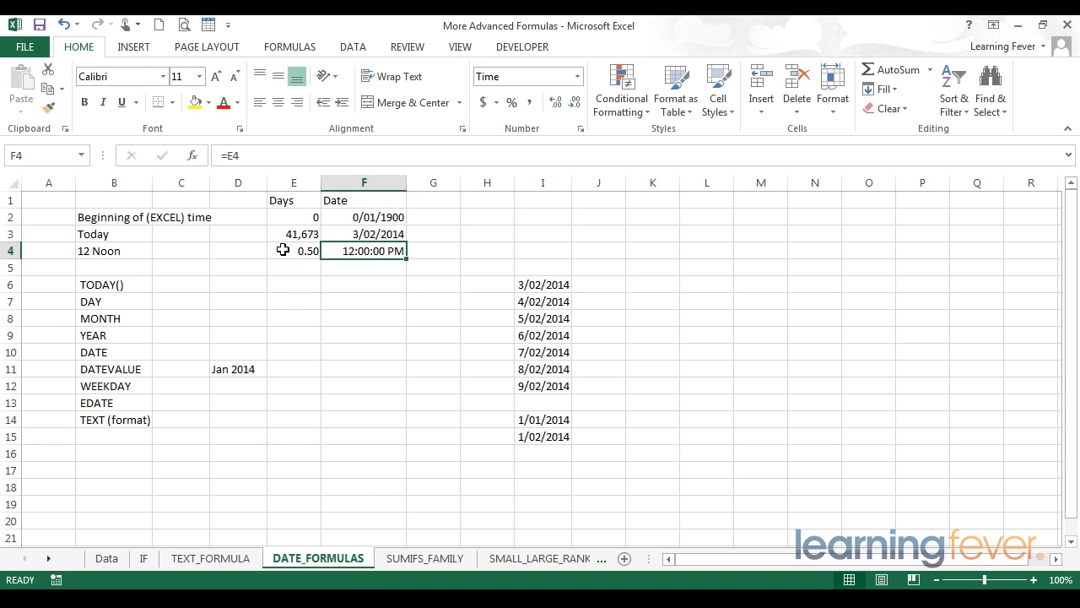
pyautogui.click(294, 251)
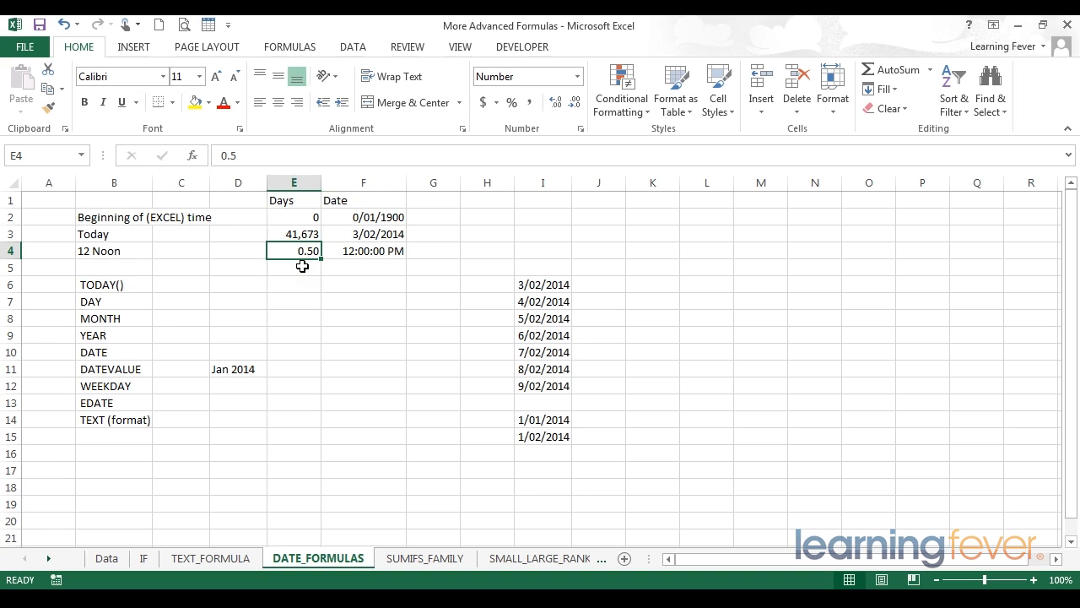
pyautogui.moveTo(300, 266)
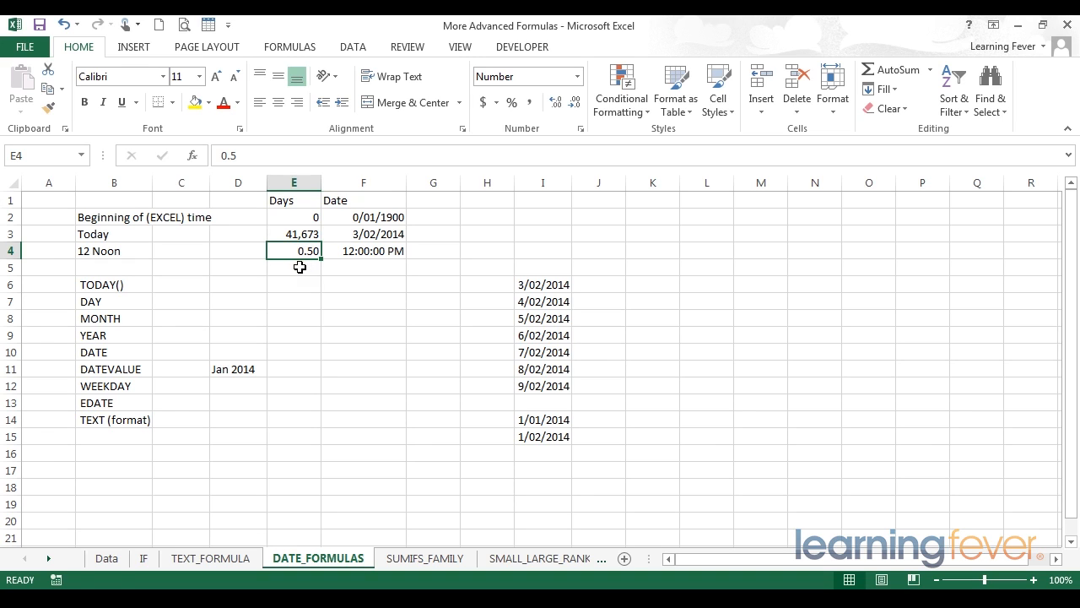
pyautogui.moveTo(298, 317)
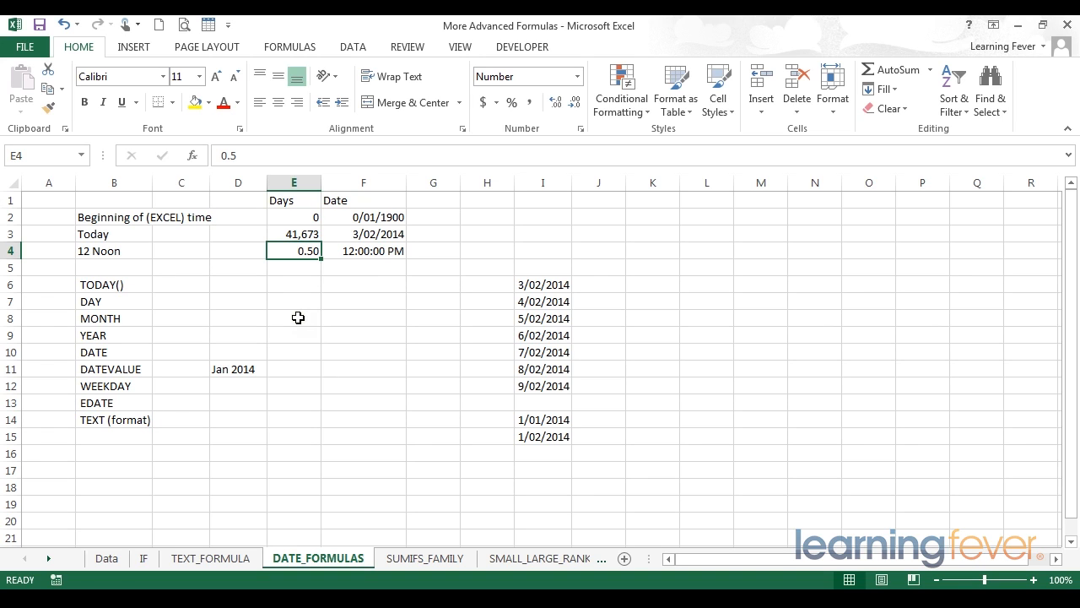
pyautogui.moveTo(185, 303)
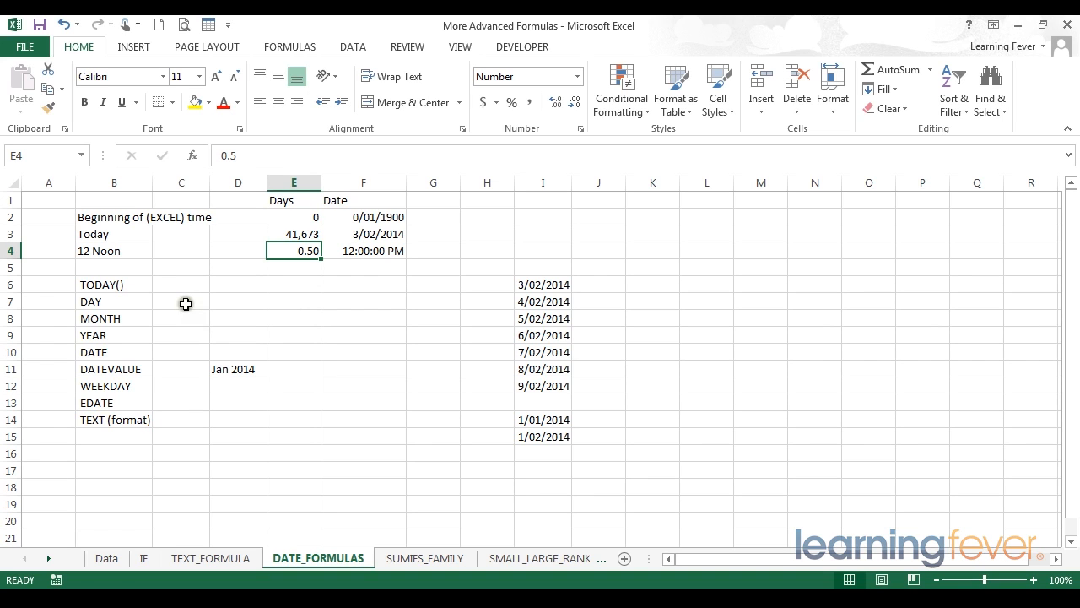
pyautogui.moveTo(182, 287)
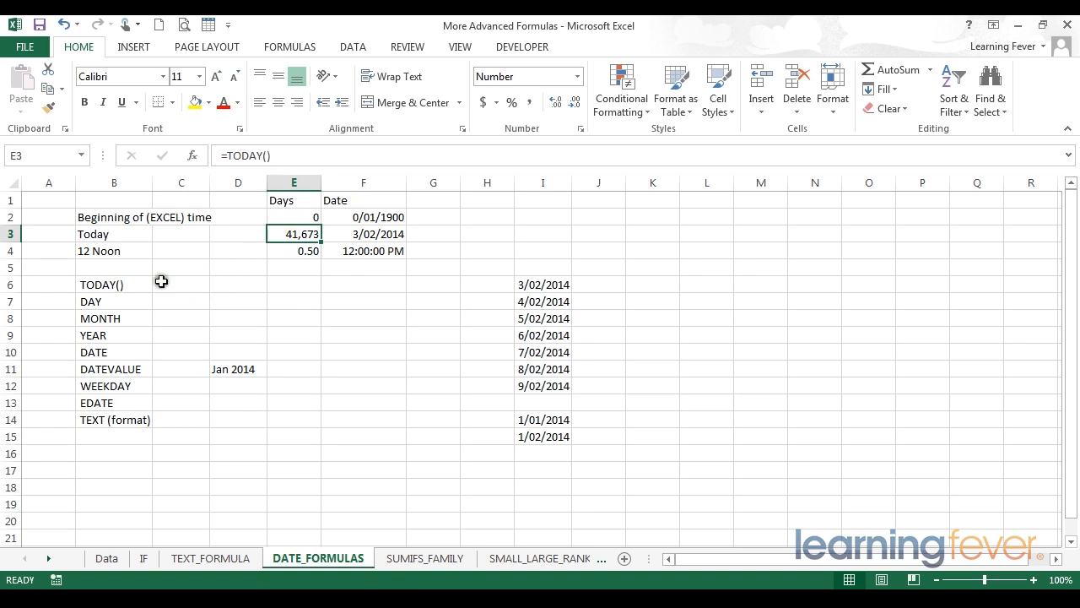
# Enter =TODAY() in C6, returning 3/02/2014.
pyautogui.click(180, 285)
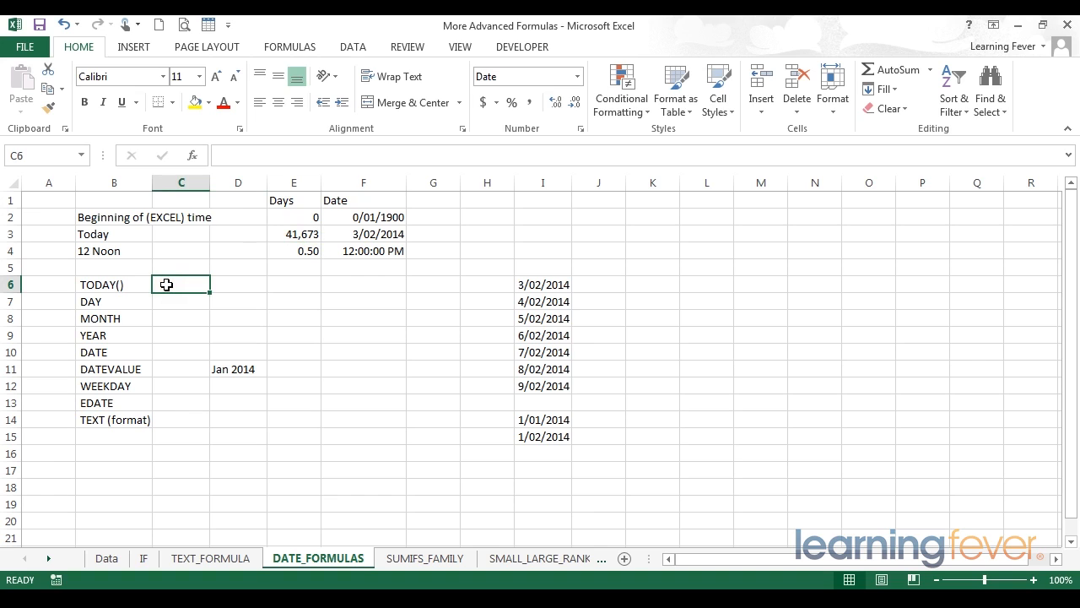
pyautogui.write('=')
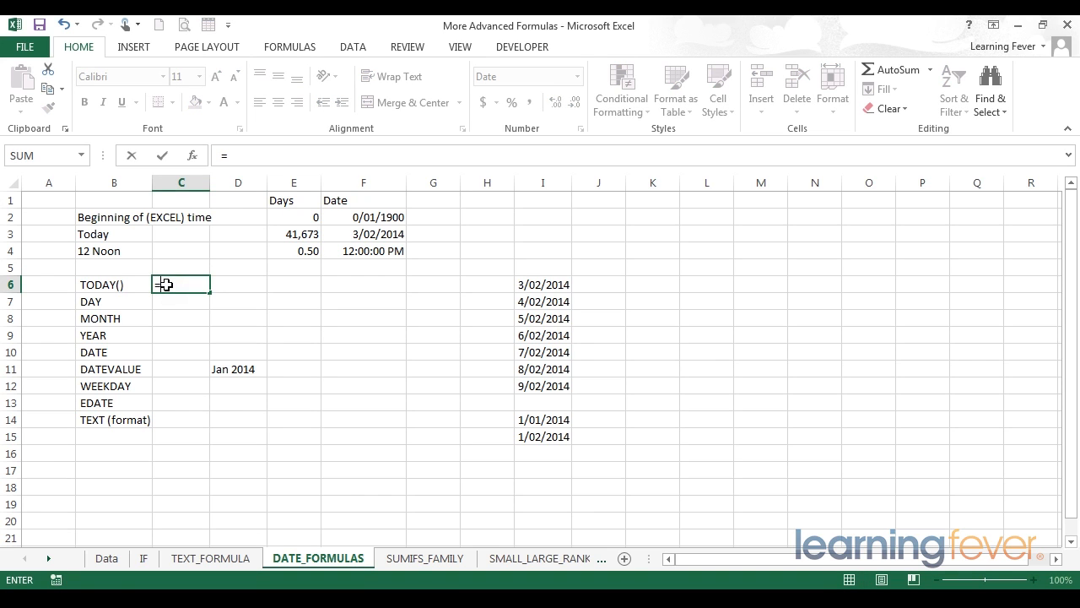
pyautogui.write('TODA')
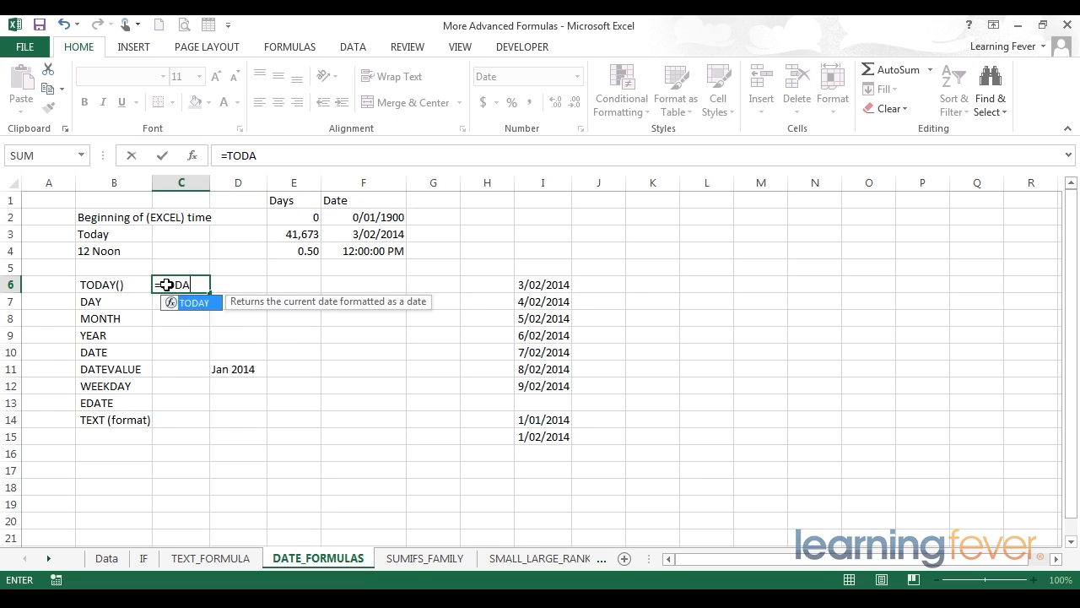
pyautogui.write('Y(')
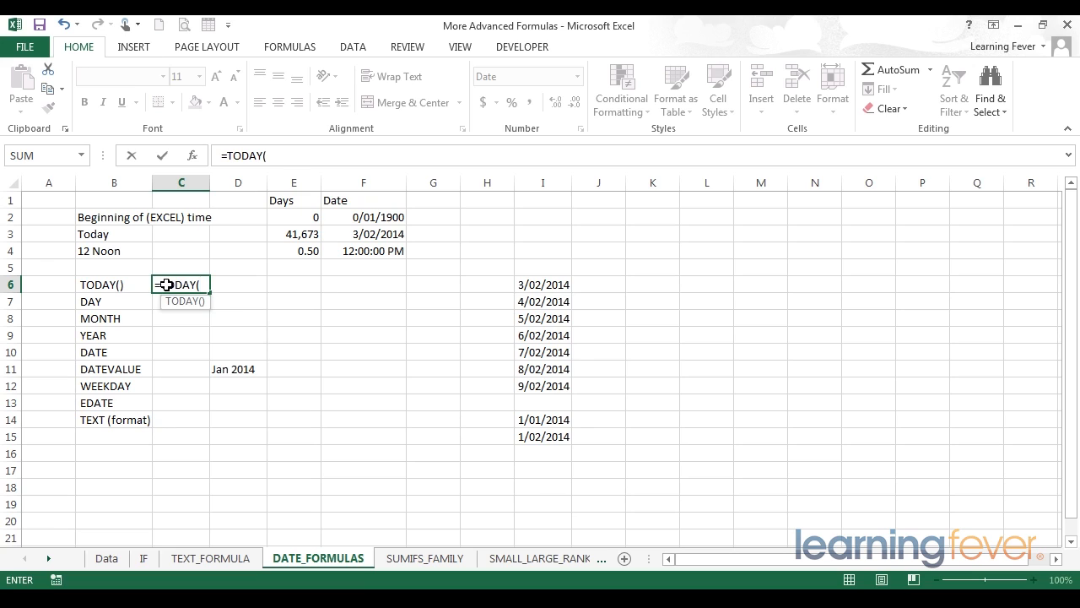
pyautogui.write(')')
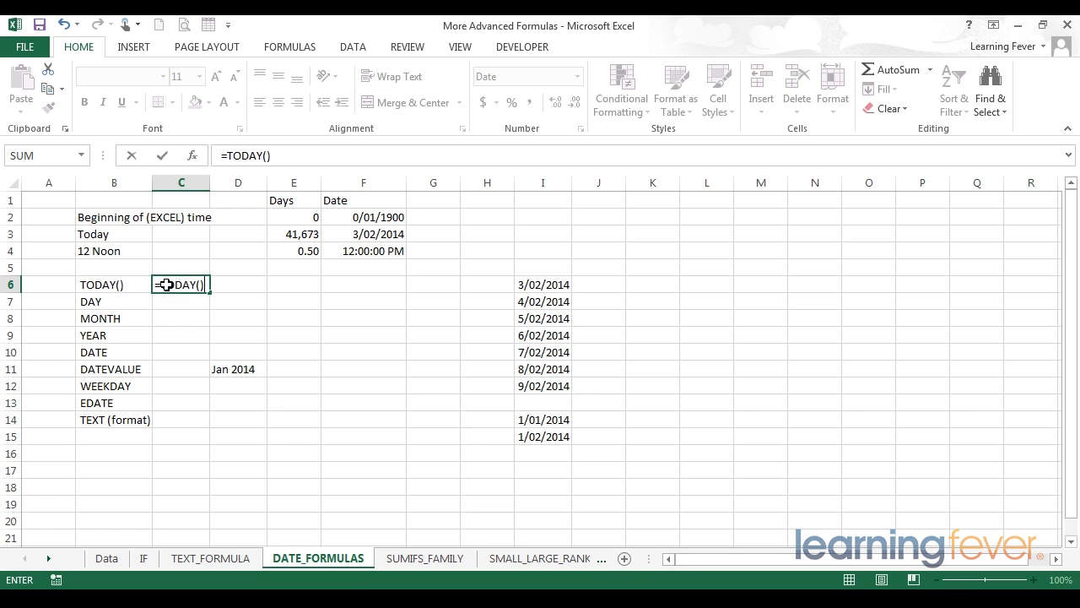
pyautogui.press('enter')
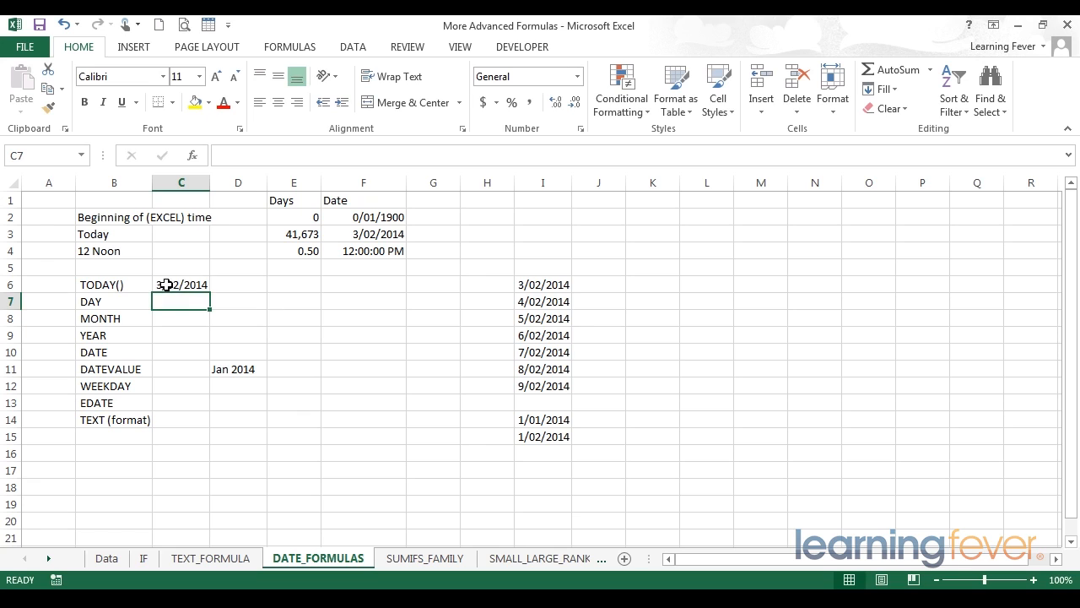
pyautogui.click(181, 285)
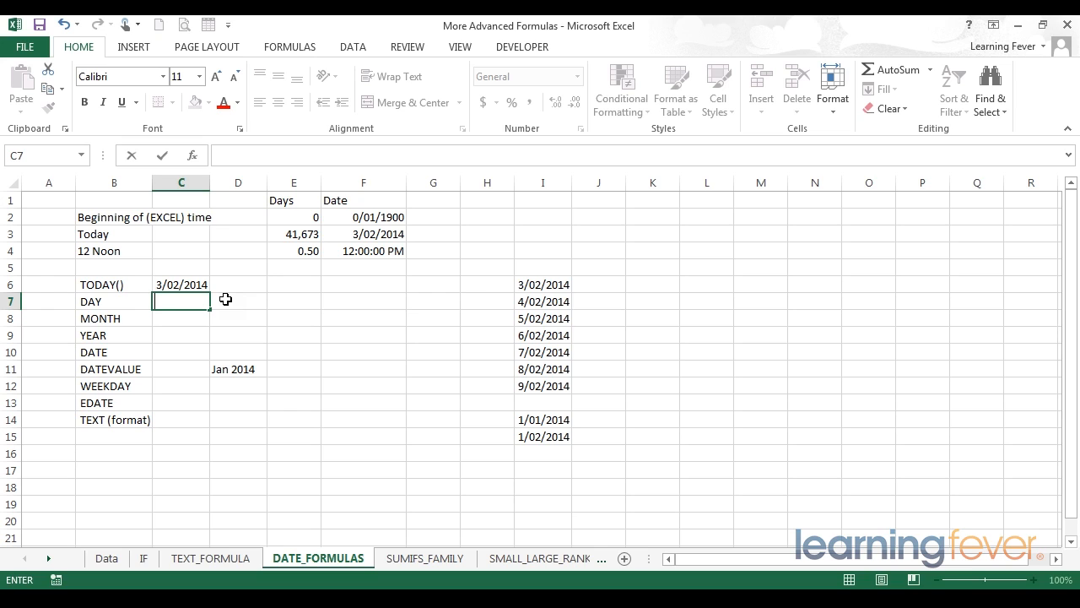
# Enter =DAY(C6) in C7 so it returns 3.
pyautogui.write('=')
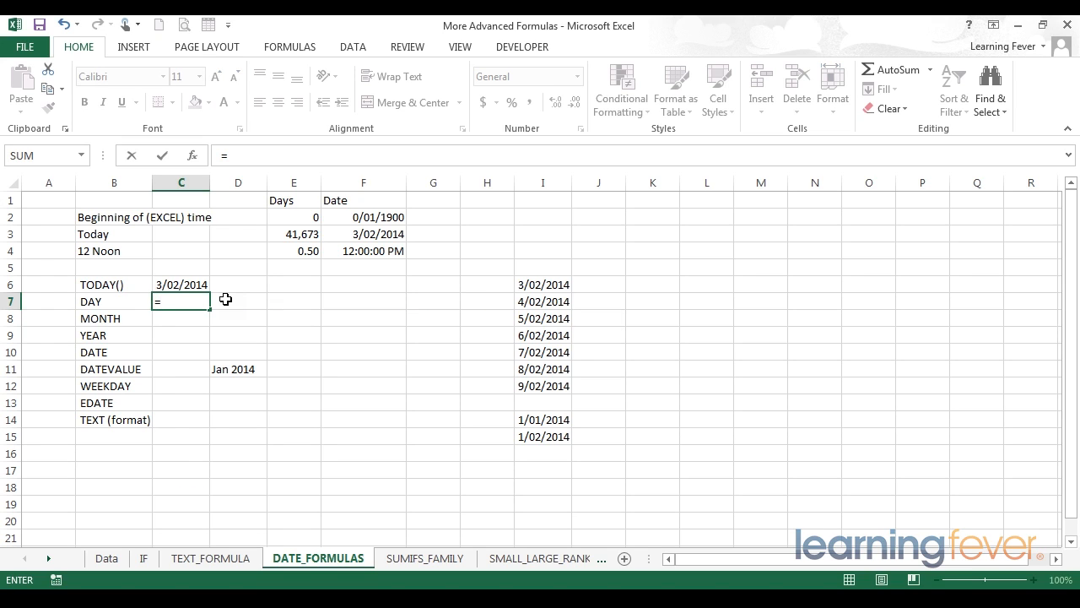
pyautogui.write('DAY')
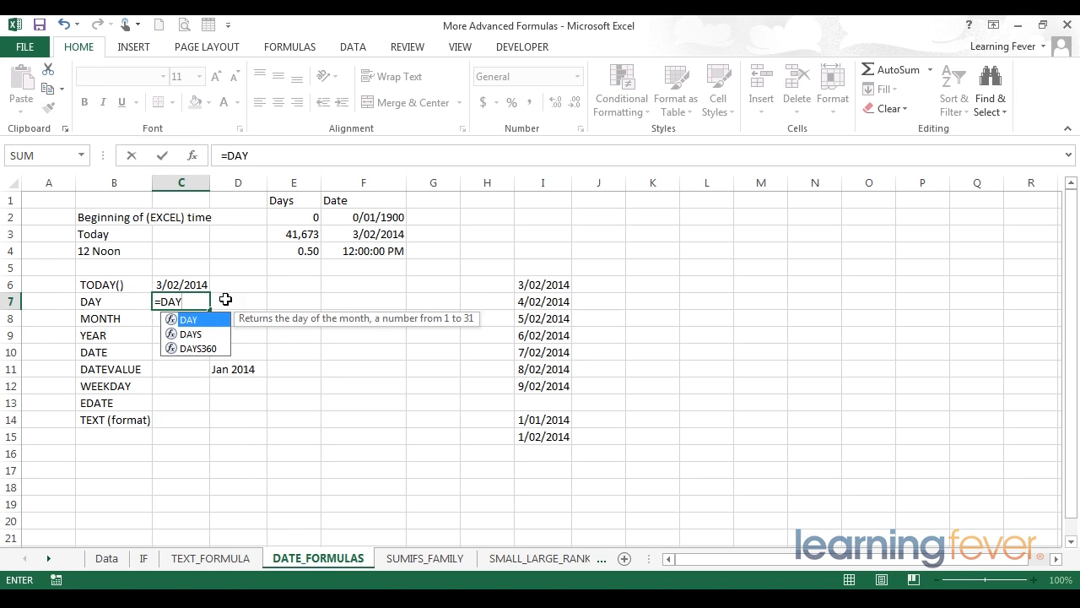
pyautogui.write('(')
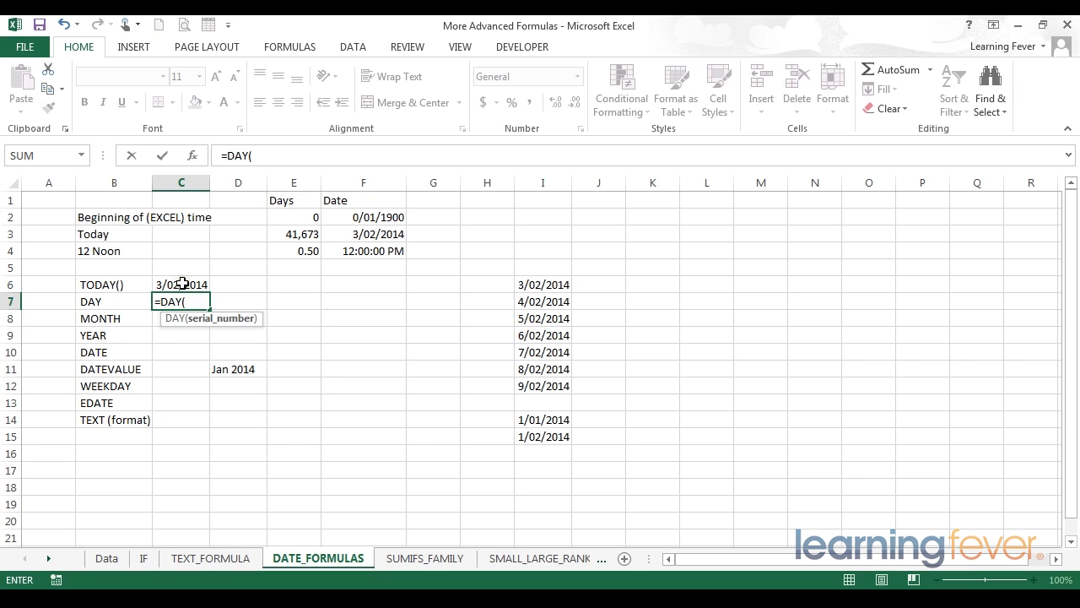
pyautogui.moveTo(303, 234)
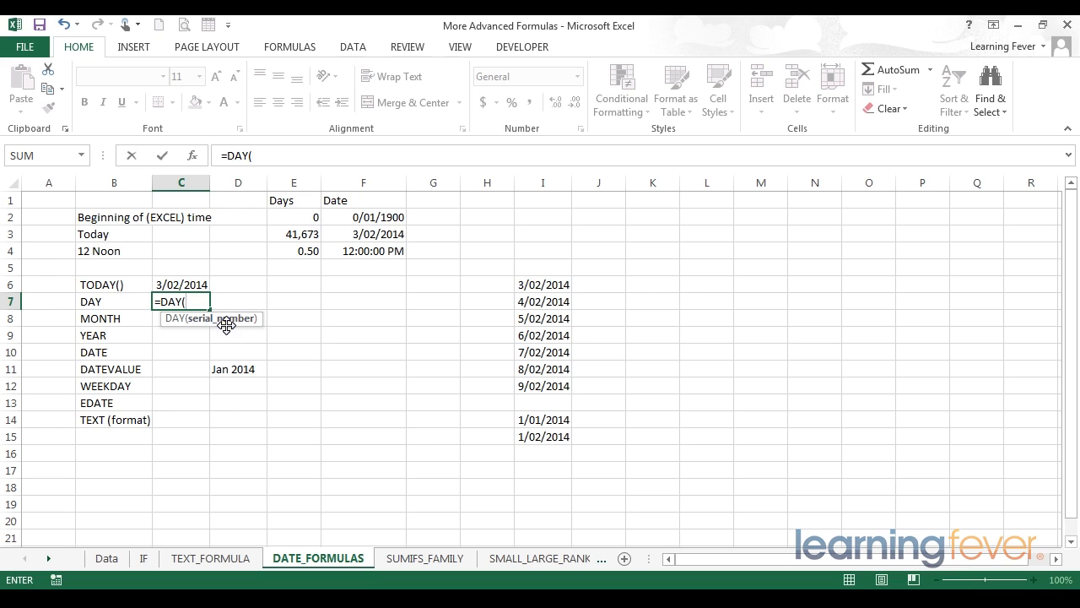
pyautogui.click(180, 284)
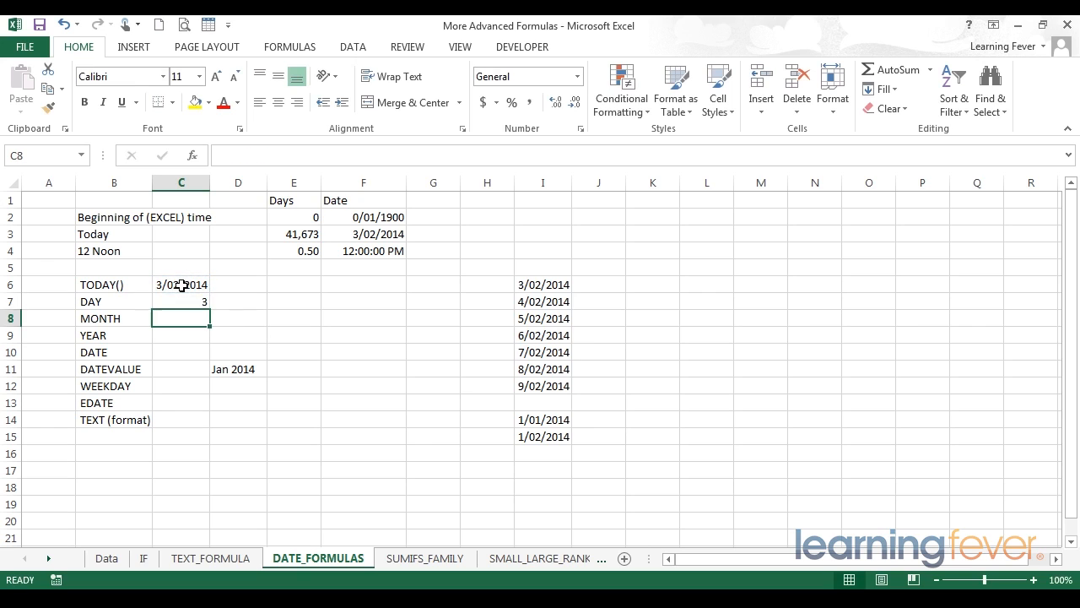
pyautogui.click(180, 302)
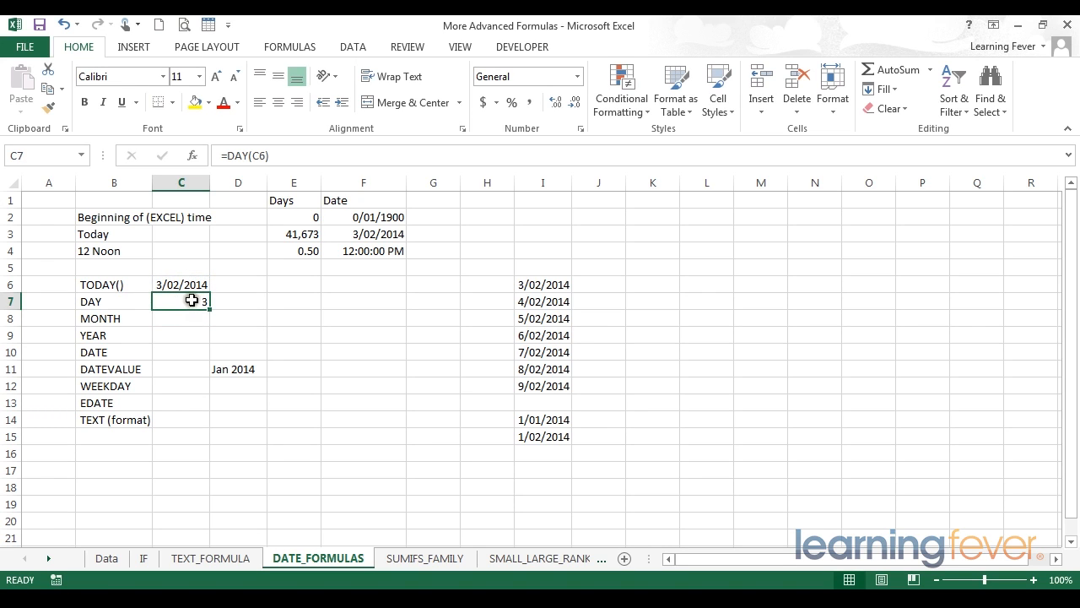
pyautogui.click(180, 319)
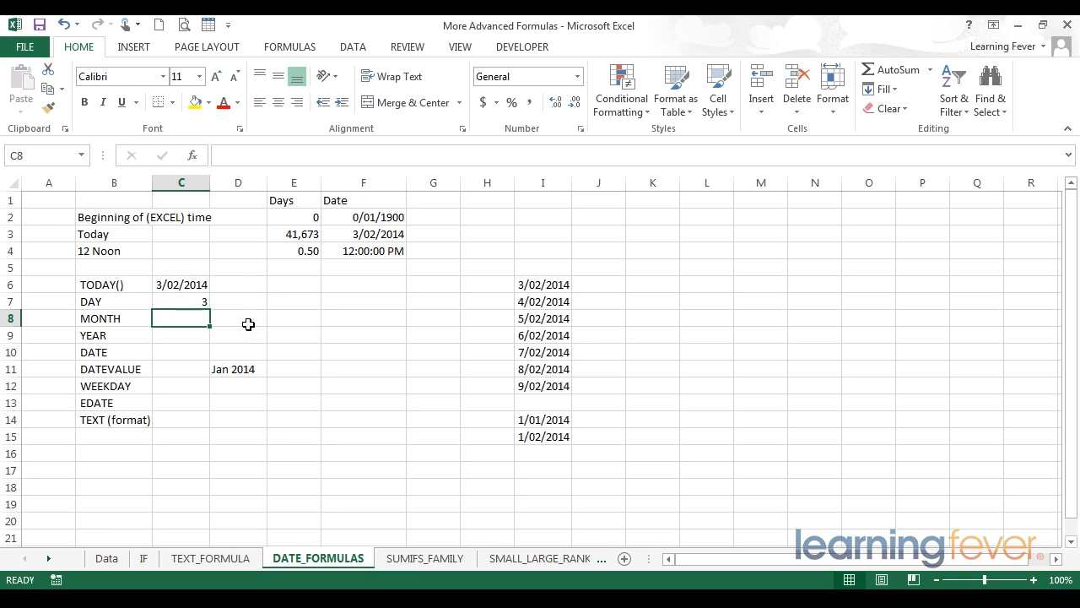
# Enter =MONTH(C6) in C8, returning 2.
pyautogui.write('=M')
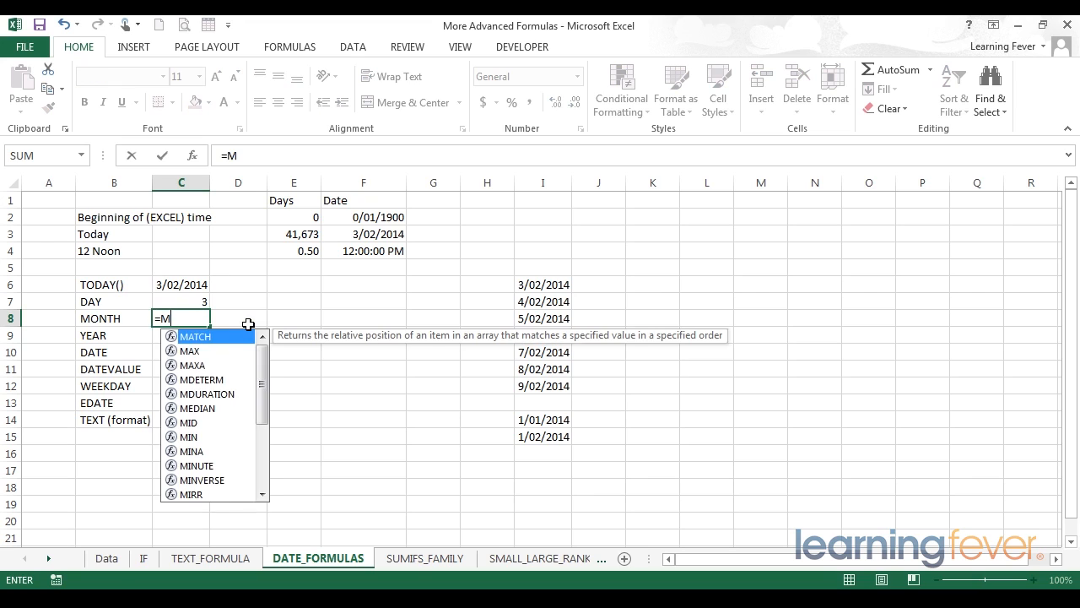
pyautogui.write('ONTH(')
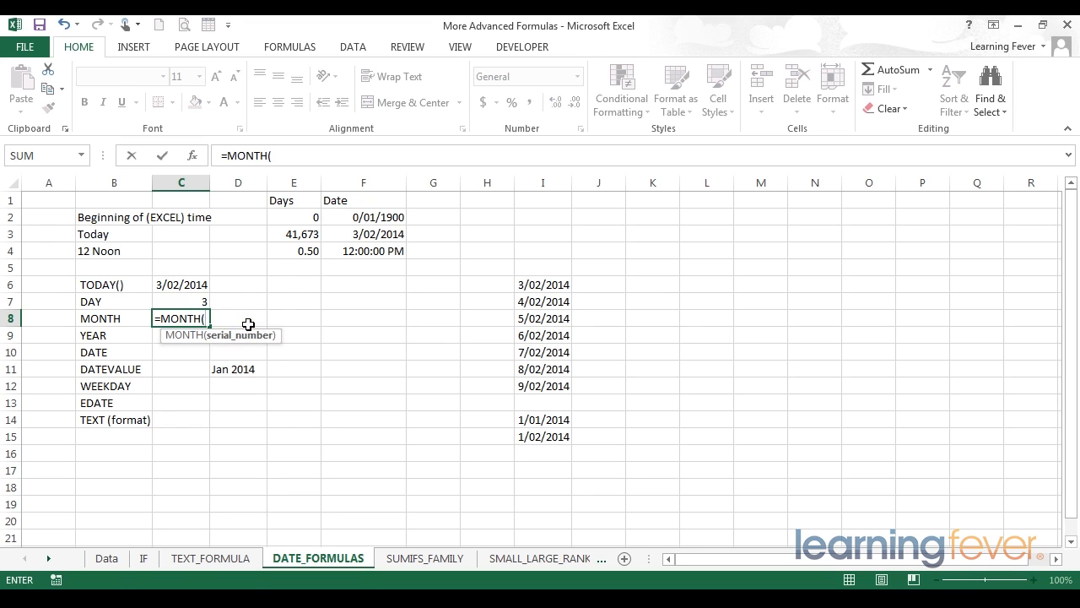
pyautogui.click(181, 284)
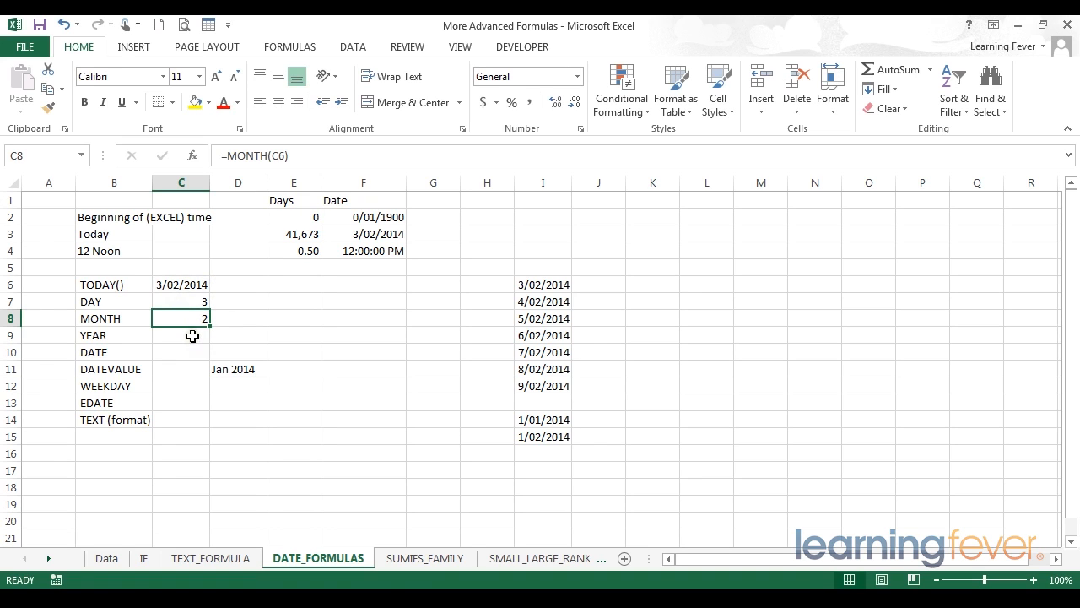
# Enter =YEAR(C6) in C9, returning 2014.
pyautogui.click(180, 335)
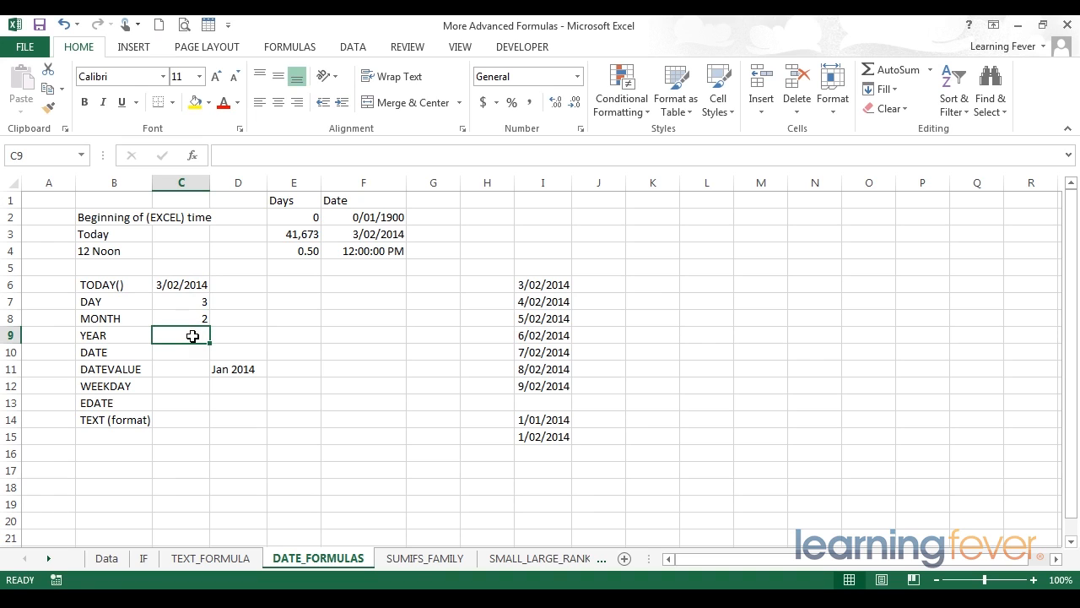
pyautogui.write('=')
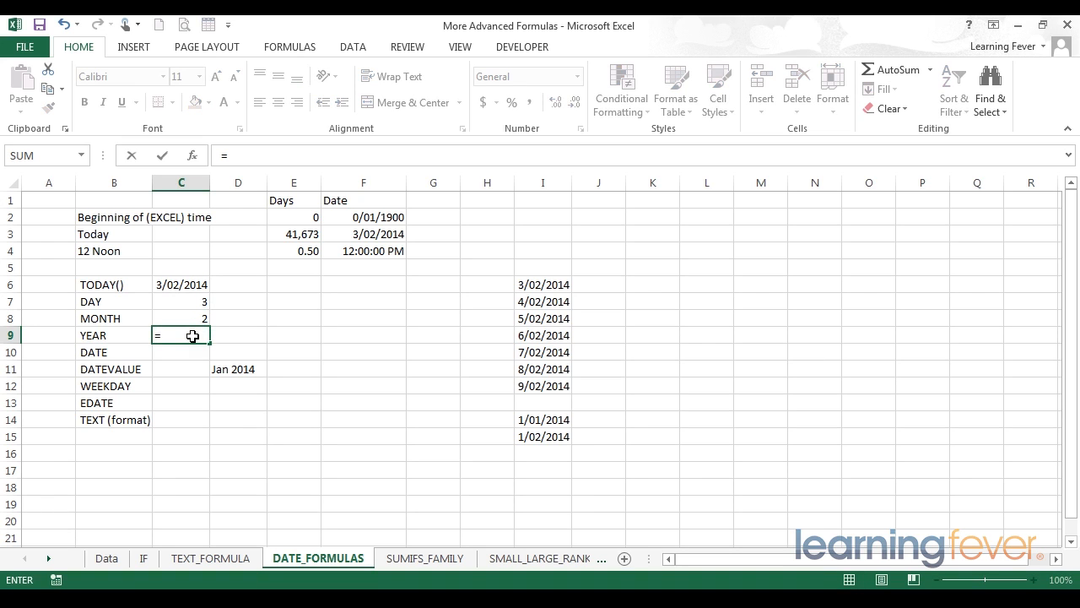
pyautogui.write('YEAR(')
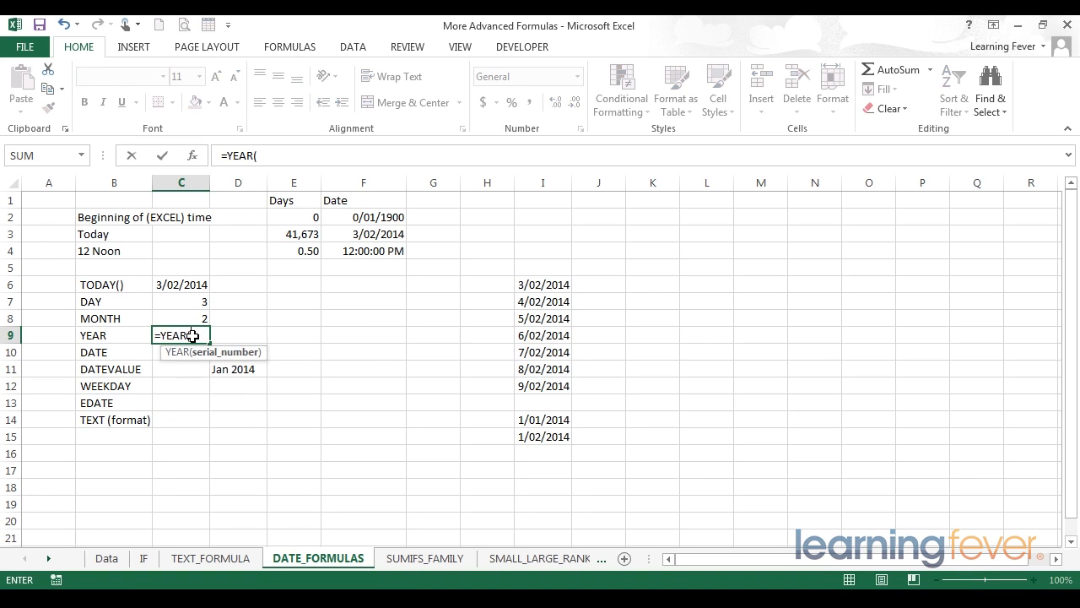
pyautogui.click(181, 285)
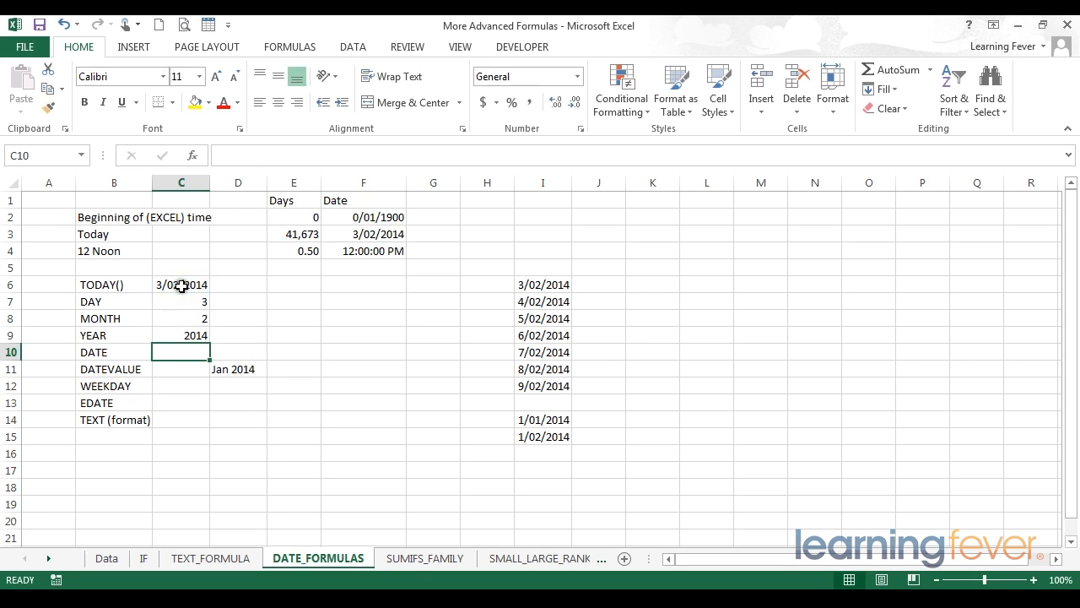
pyautogui.click(181, 335)
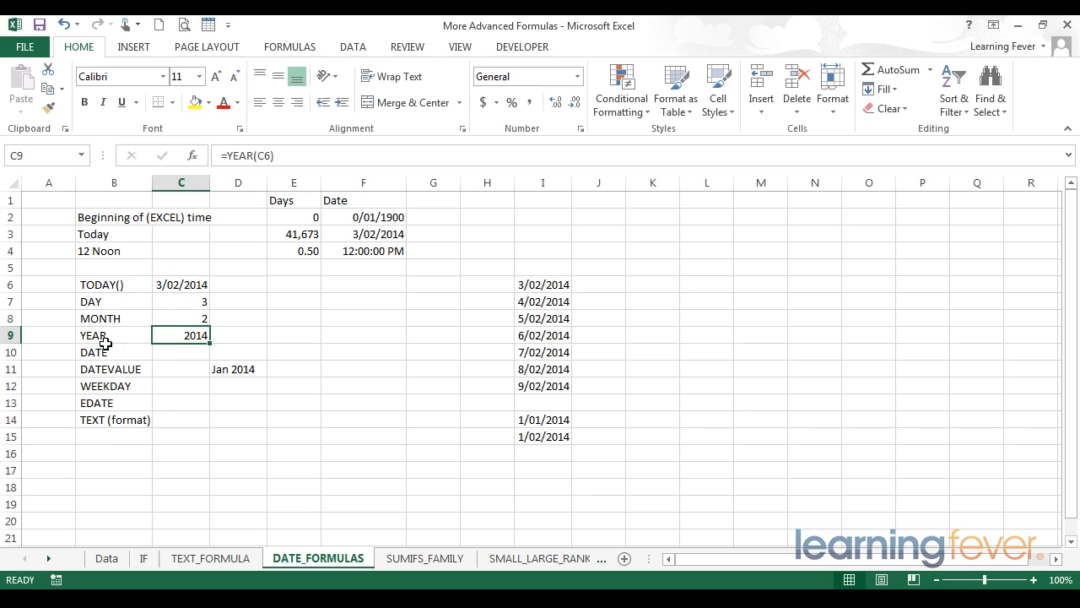
# Begin =DATE( in C10 with the year argument pointing at C9.
pyautogui.click(181, 352)
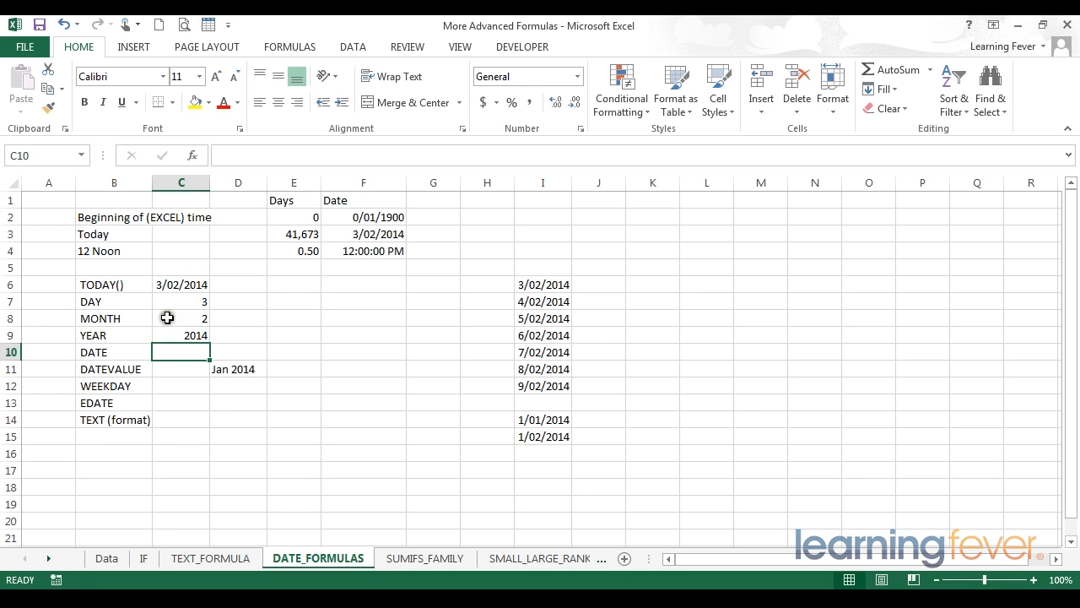
pyautogui.moveTo(171, 356)
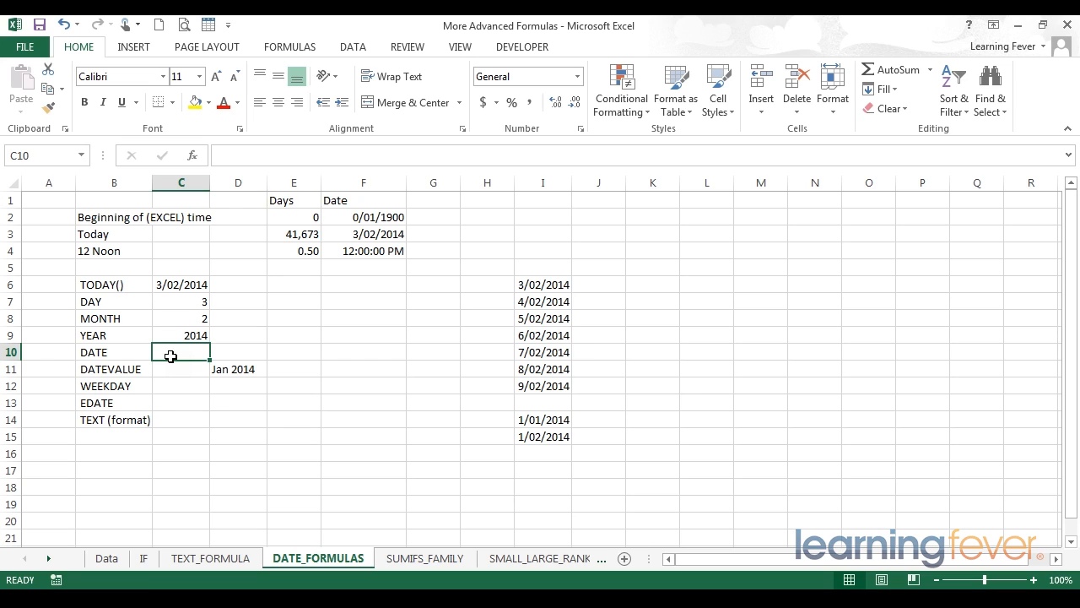
pyautogui.write('=')
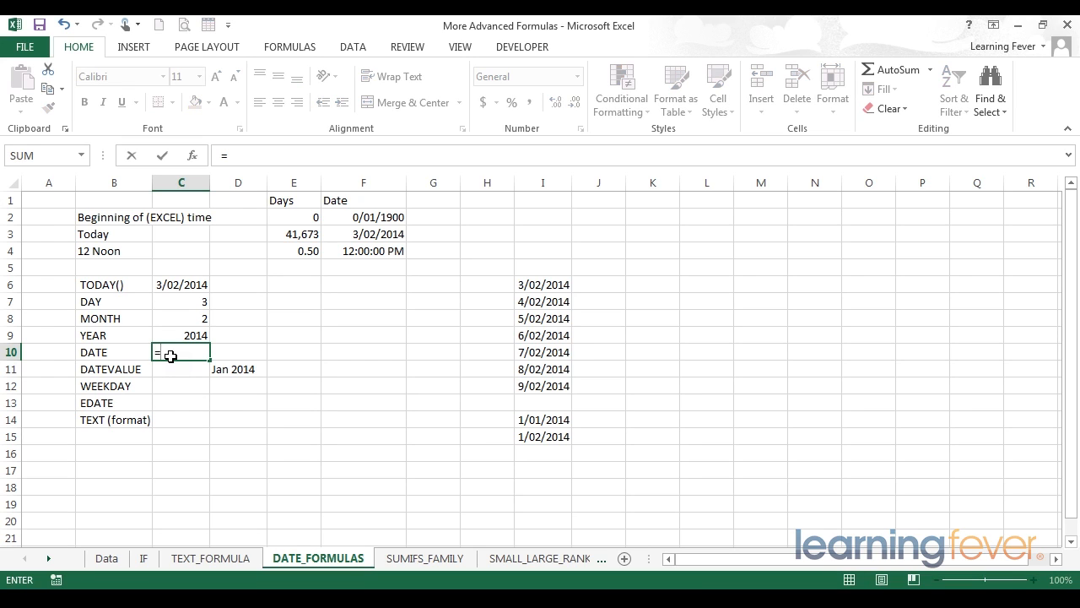
pyautogui.write('DATE(C9')
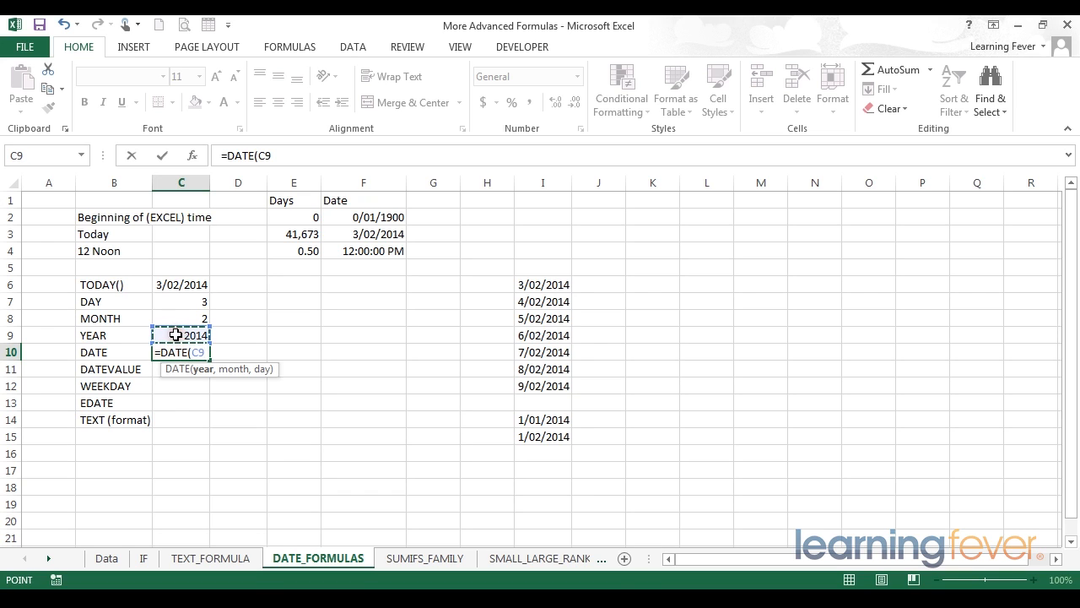
pyautogui.write(',')
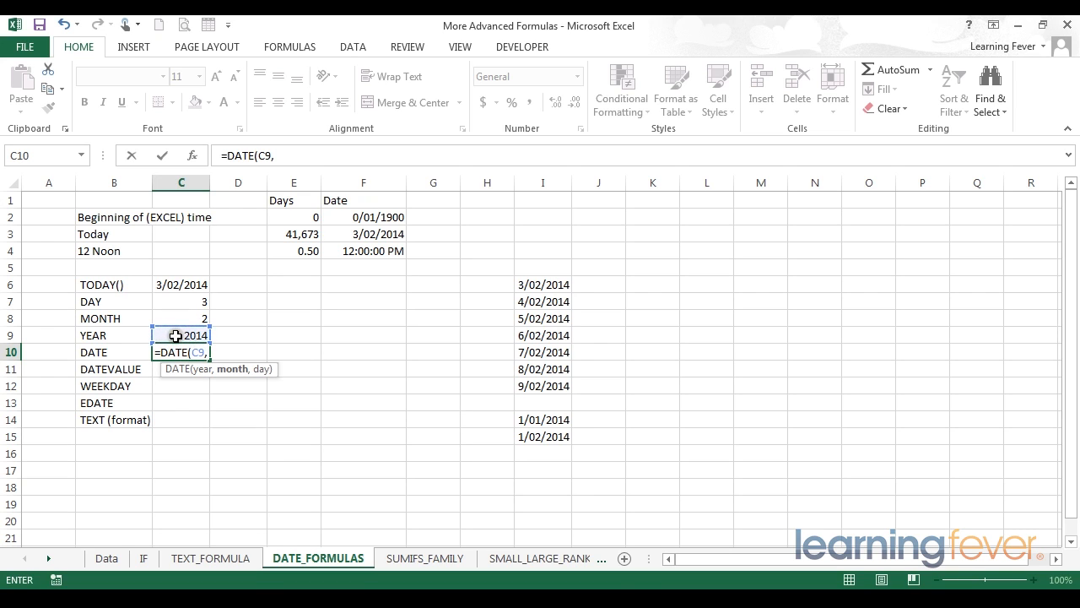
pyautogui.moveTo(178, 317)
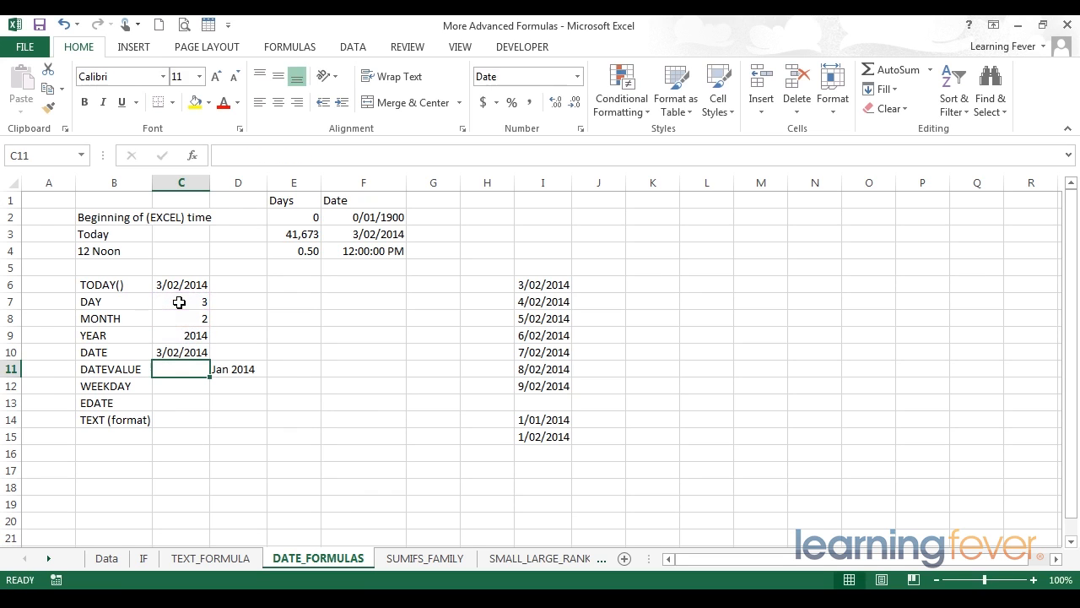
# Change C10's formula to =DATE(C9,C8,1) so it returns 1/02/2014.
pyautogui.click(181, 352)
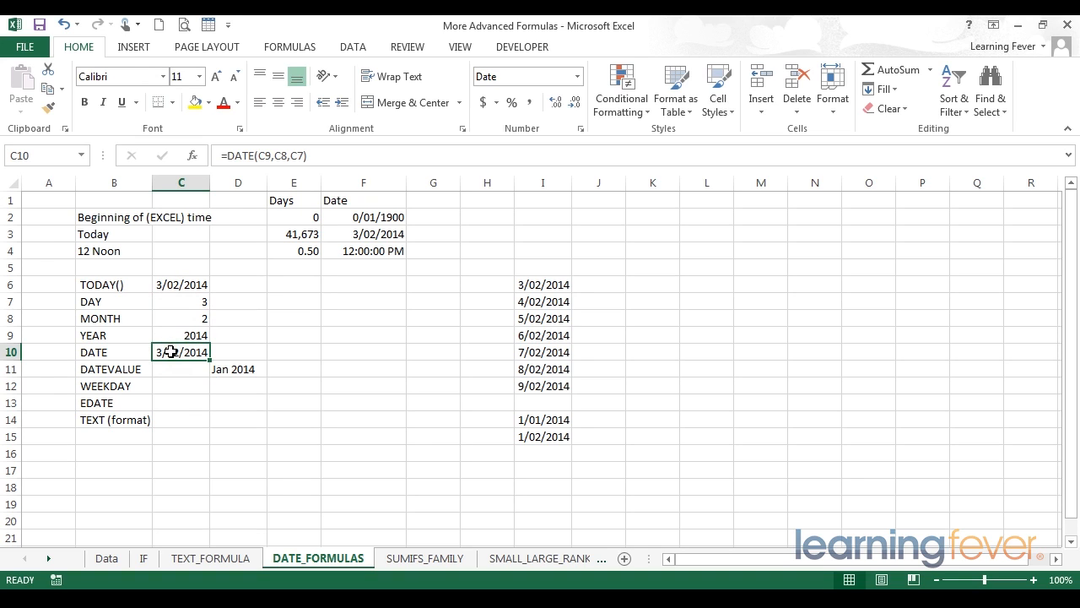
pyautogui.moveTo(184, 352)
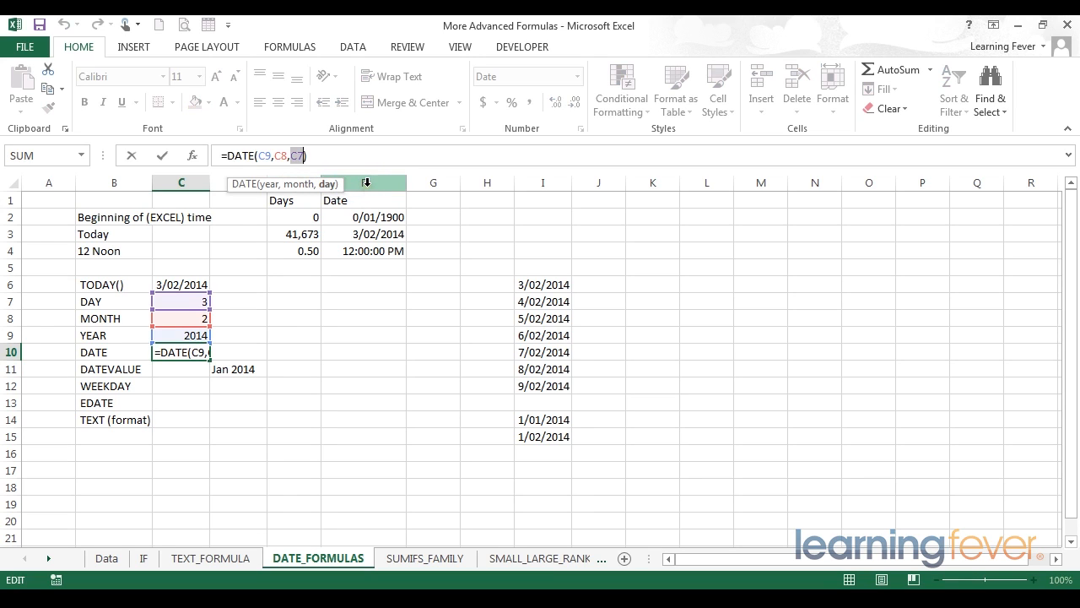
pyautogui.write('1')
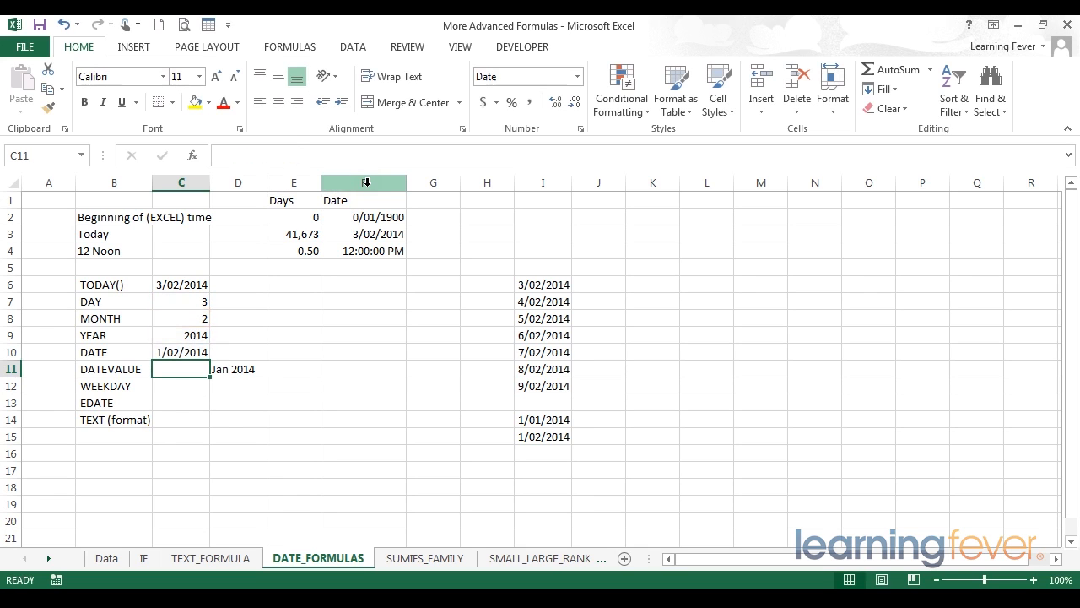
pyautogui.click(181, 352)
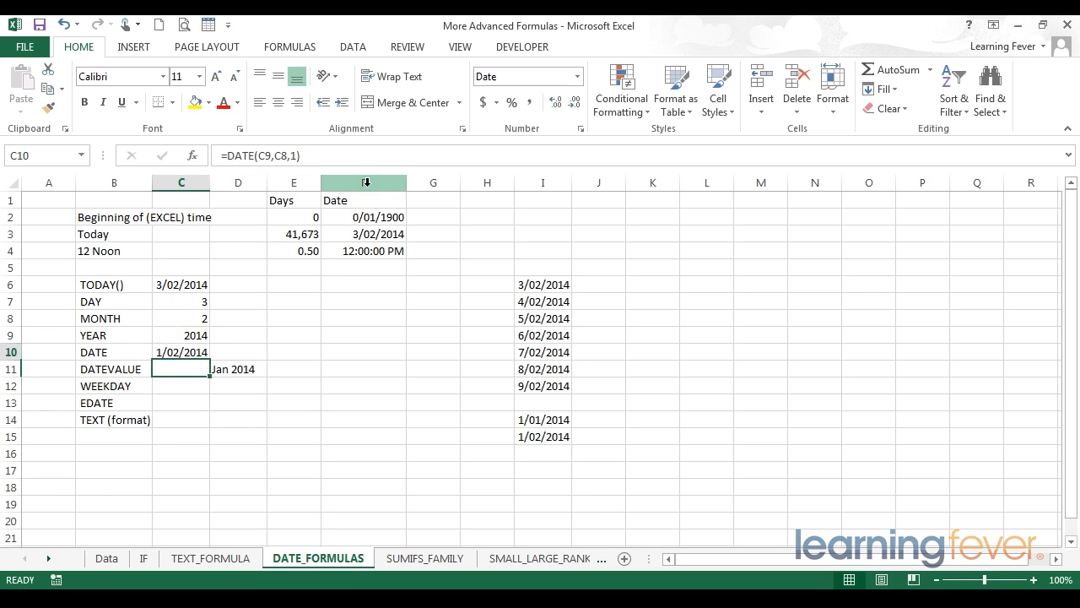
pyautogui.click(181, 352)
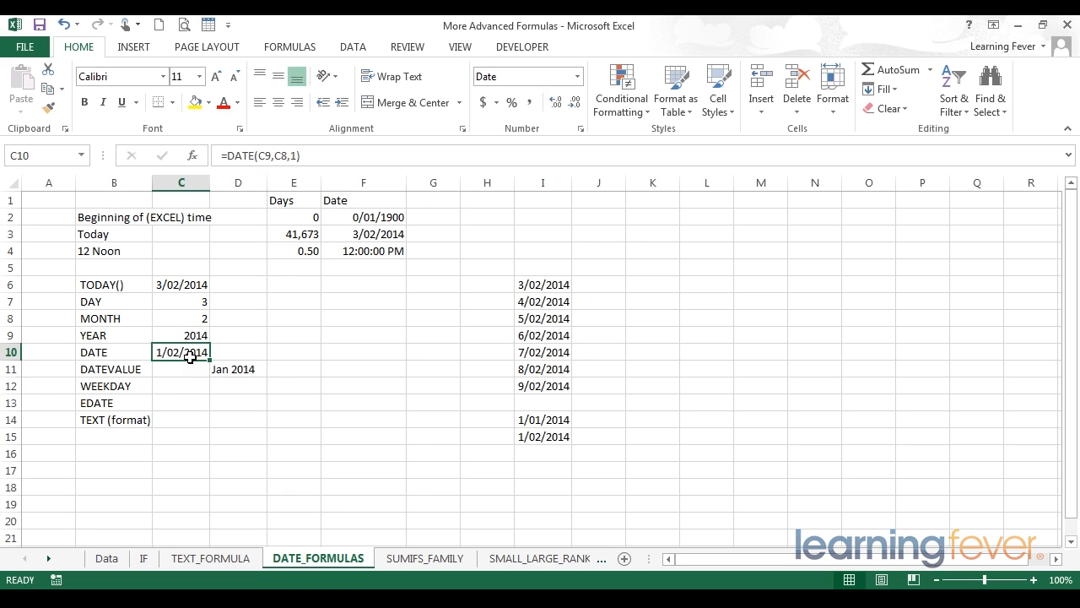
pyautogui.moveTo(209, 363)
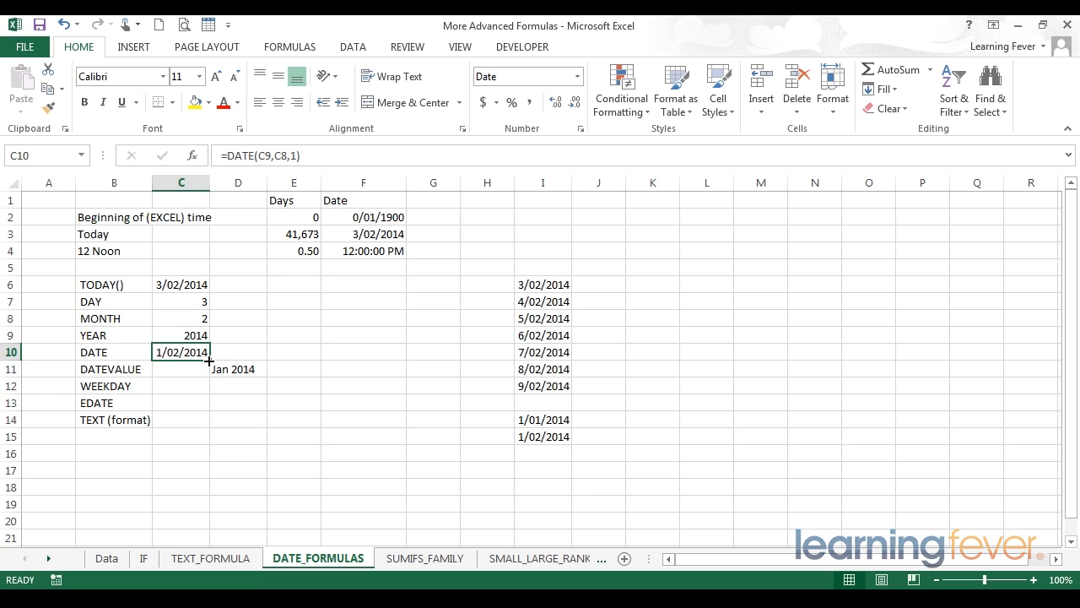
pyautogui.moveTo(190, 301)
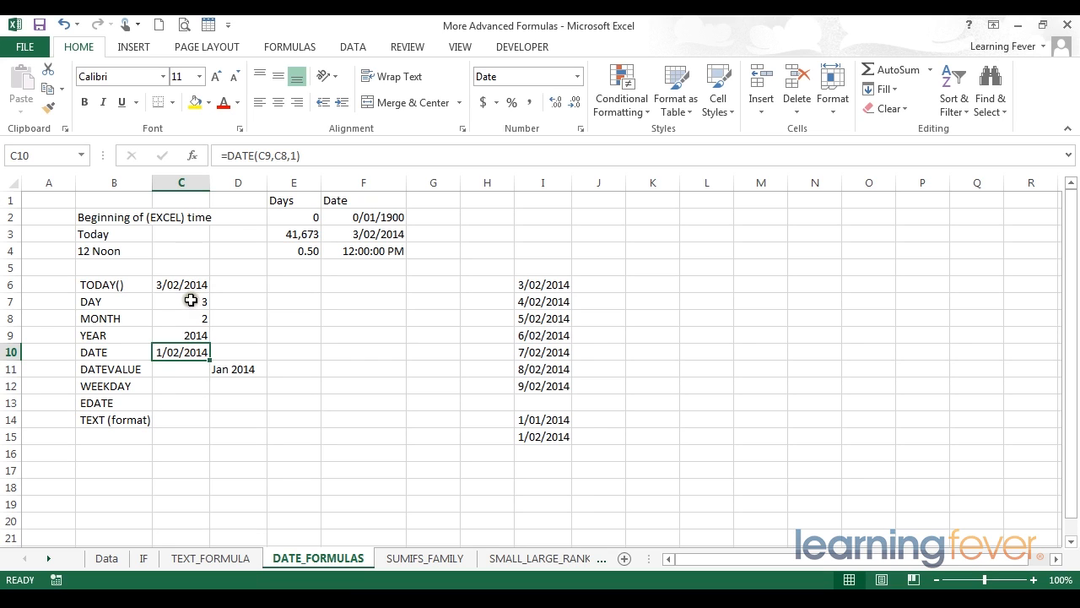
pyautogui.click(180, 318)
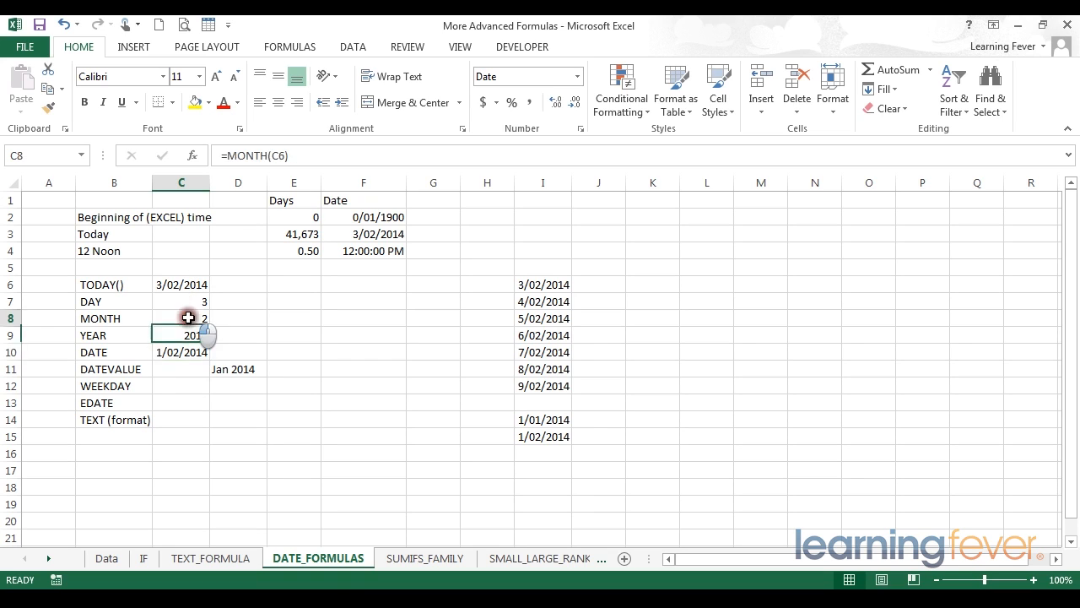
pyautogui.click(238, 335)
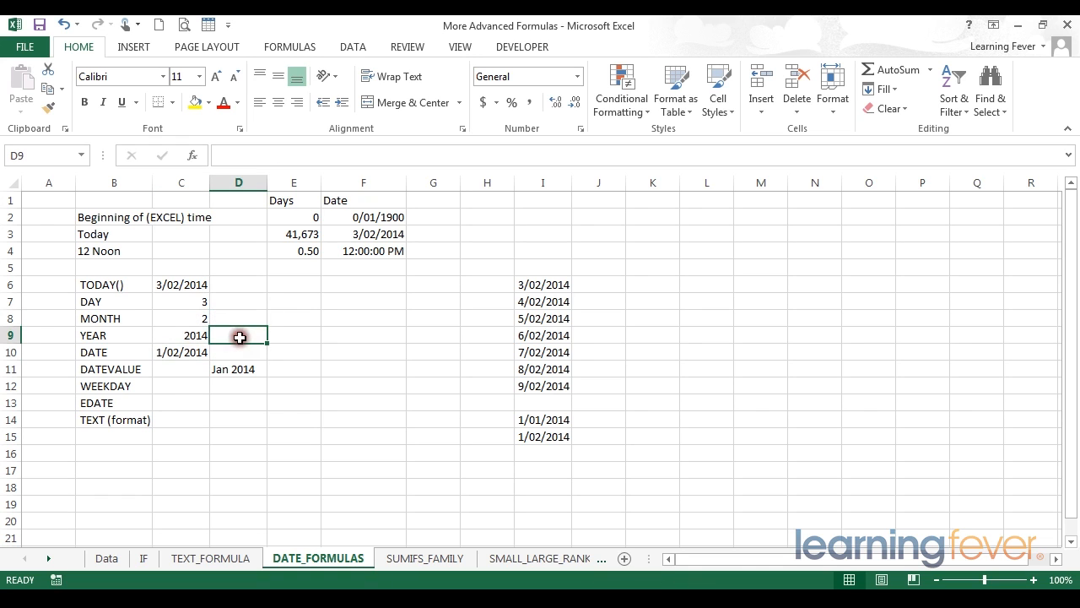
pyautogui.click(238, 352)
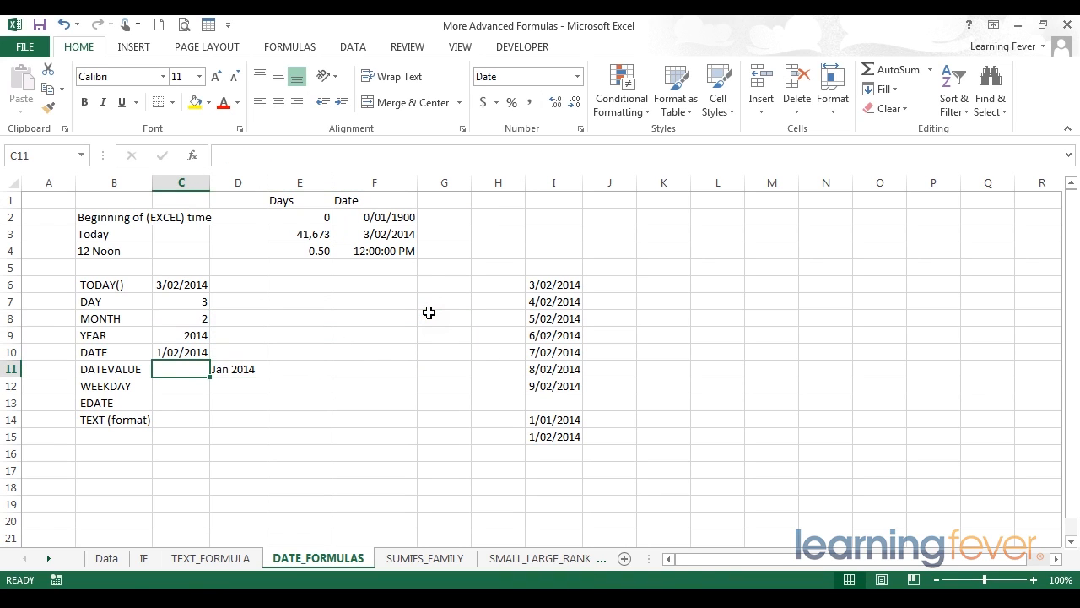
pyautogui.moveTo(179, 369)
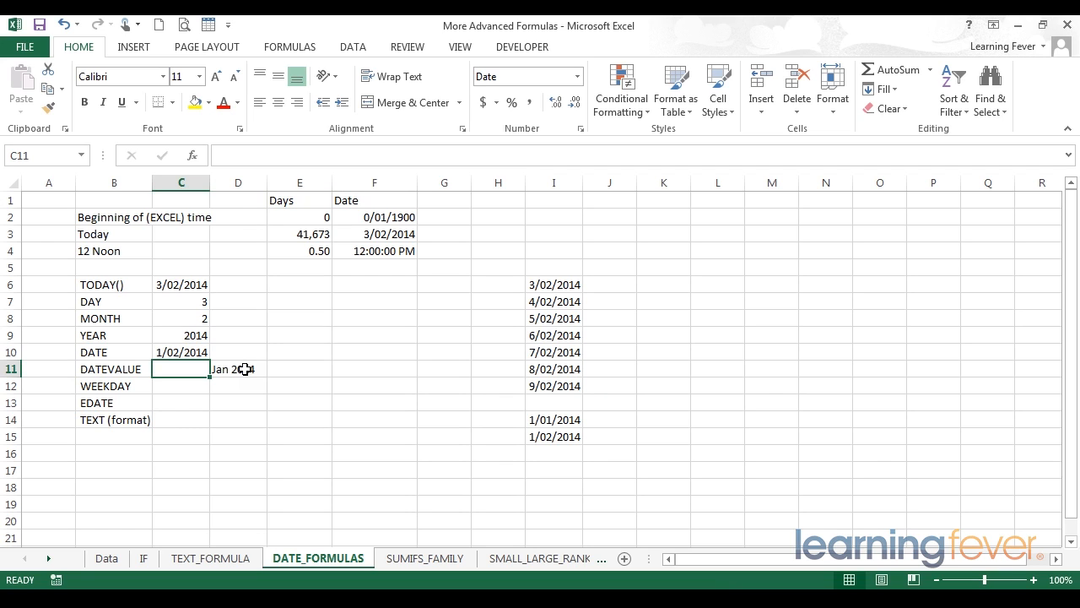
pyautogui.click(238, 369)
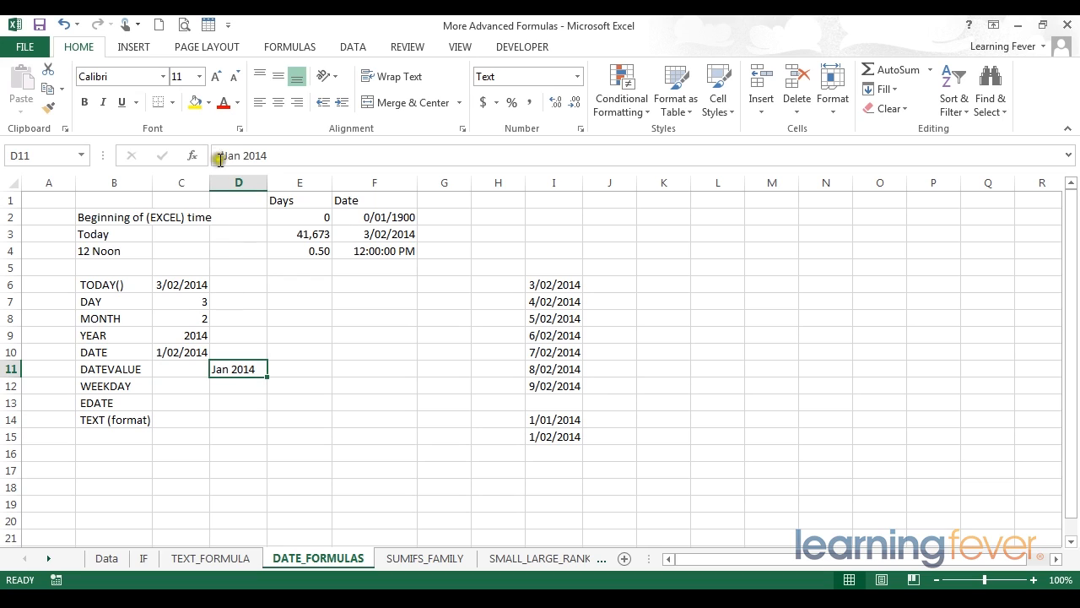
pyautogui.moveTo(236, 155)
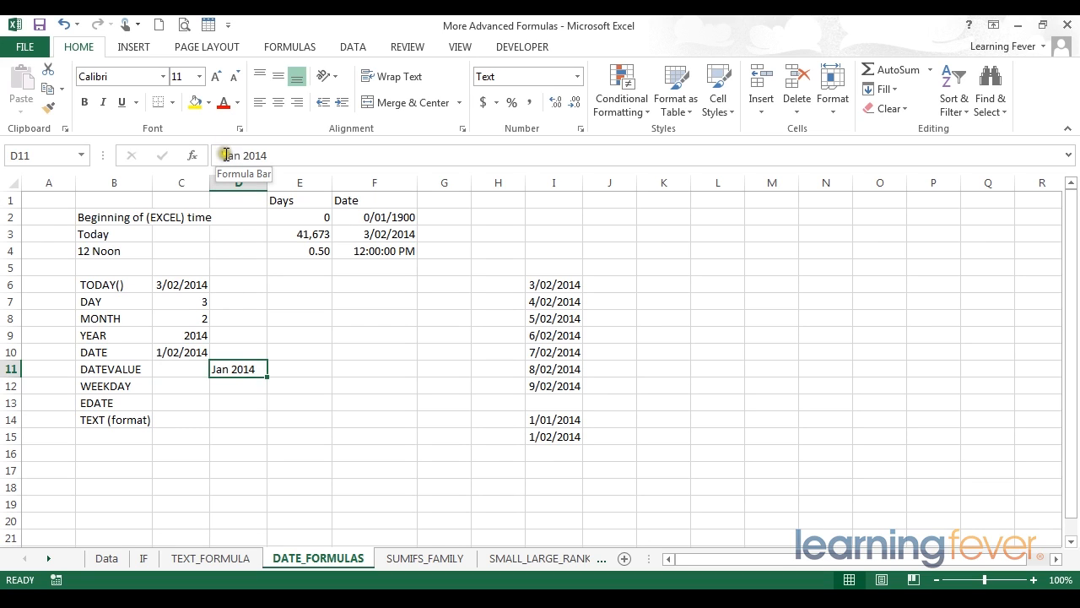
pyautogui.moveTo(270, 314)
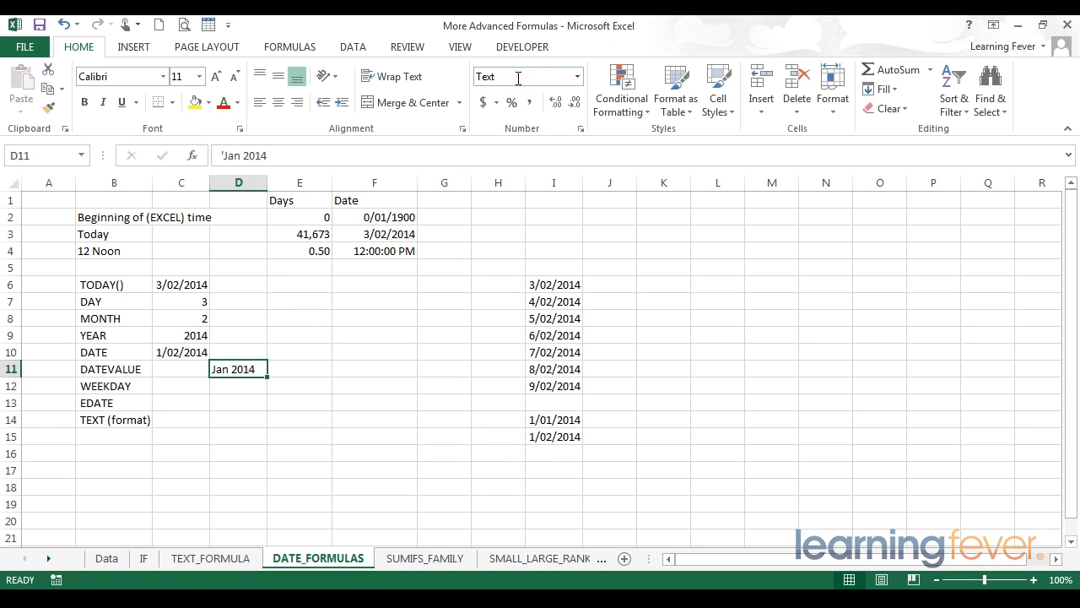
pyautogui.moveTo(540, 76)
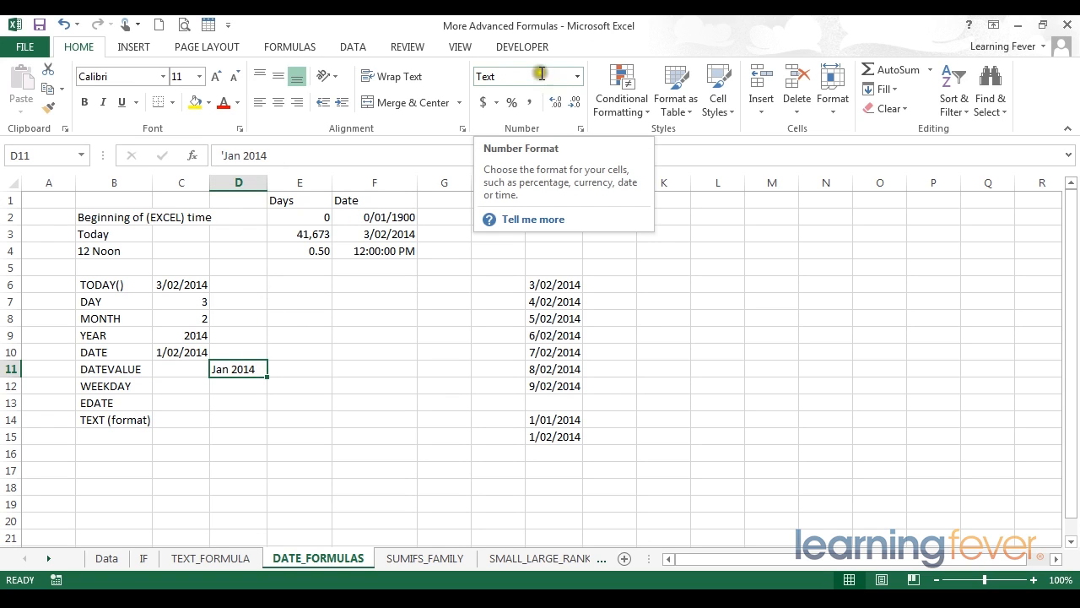
pyautogui.click(576, 76)
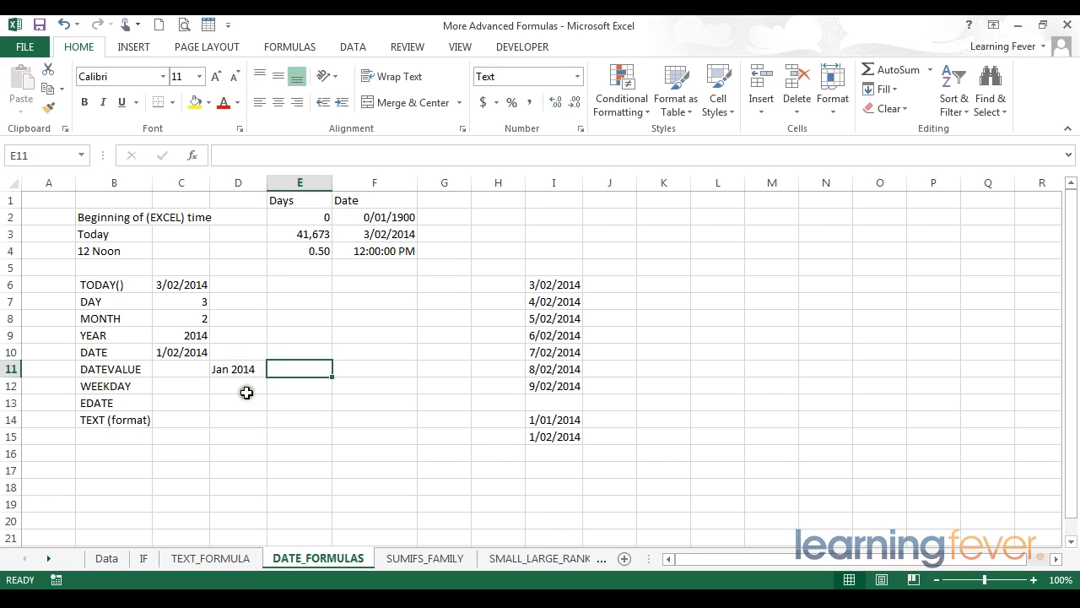
pyautogui.moveTo(232, 369)
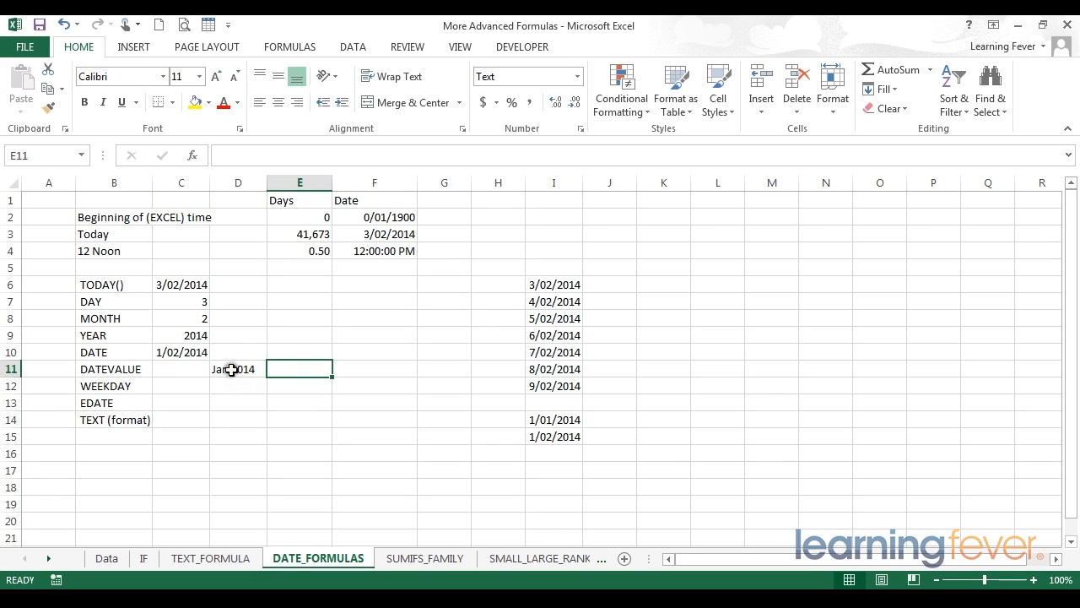
pyautogui.moveTo(176, 369)
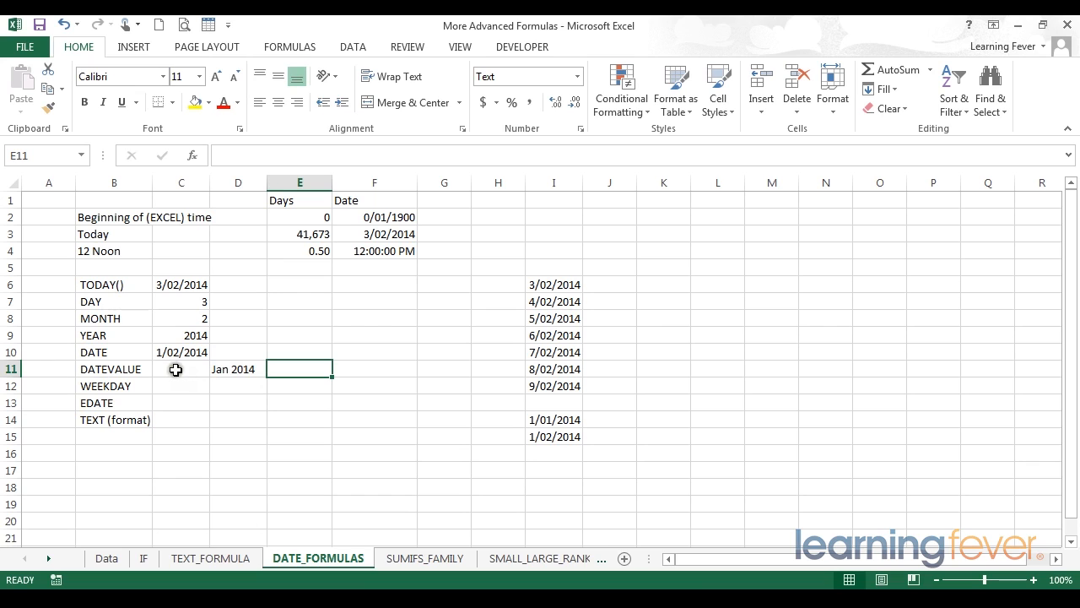
pyautogui.moveTo(177, 370)
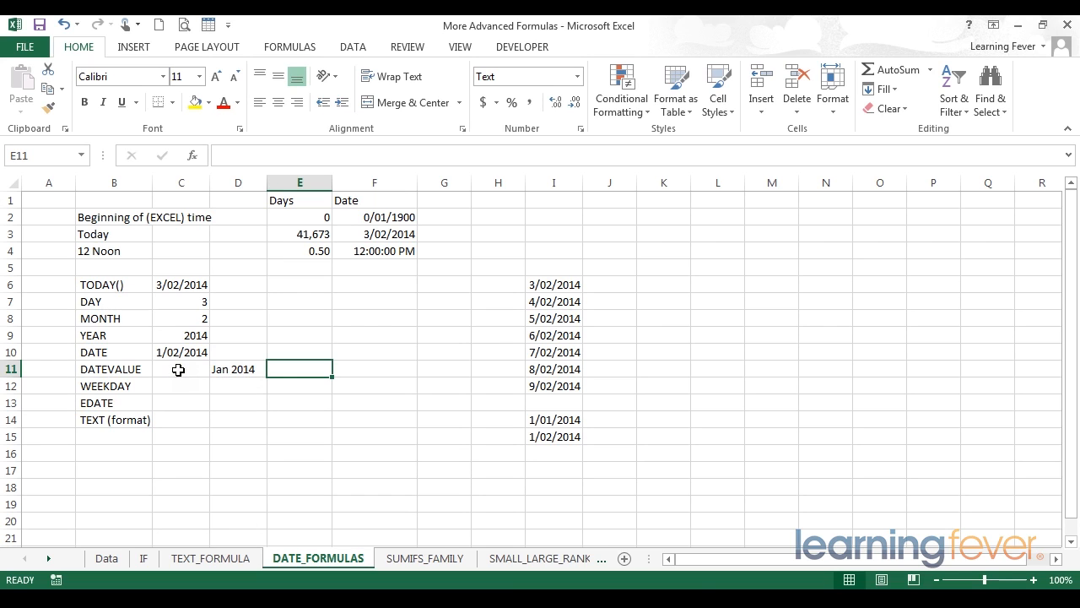
# Enter =DATEVALUE(D11) in C11 and format the result as a number (41640.00).
pyautogui.click(181, 369)
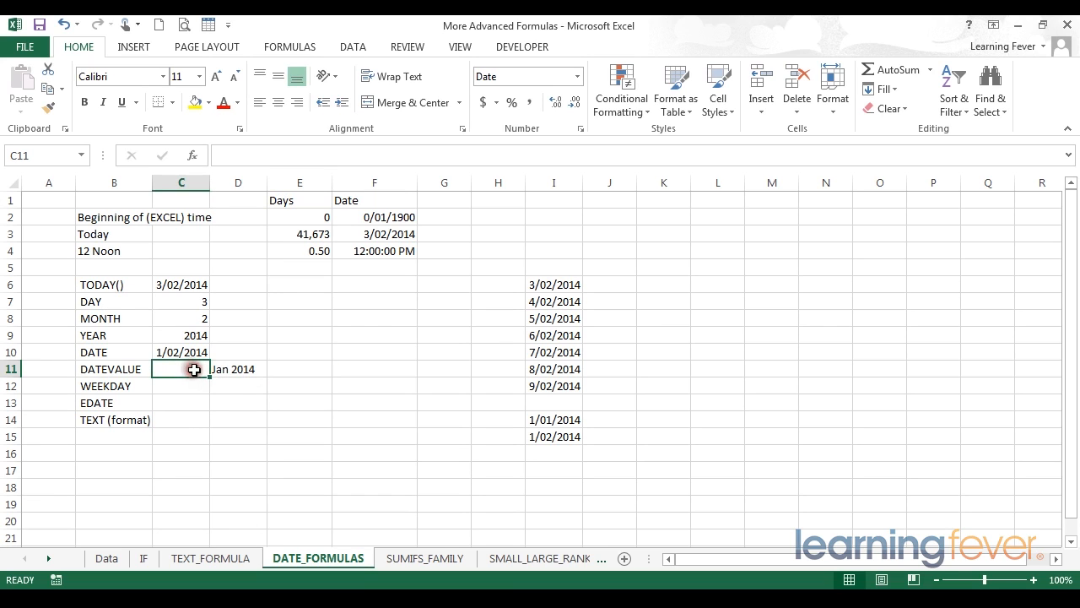
pyautogui.write('=')
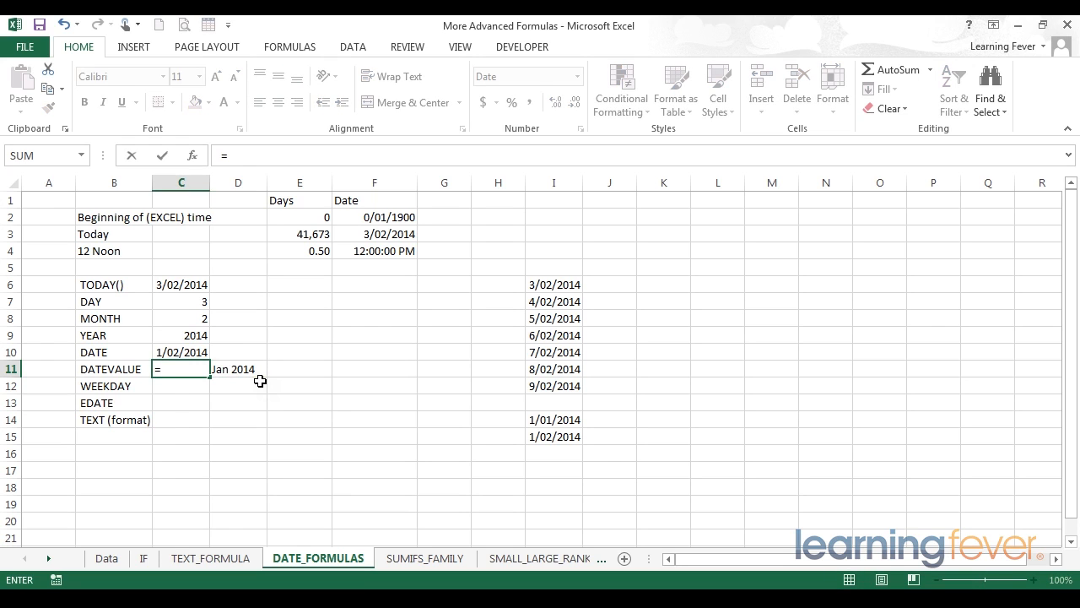
pyautogui.write('datevalu')
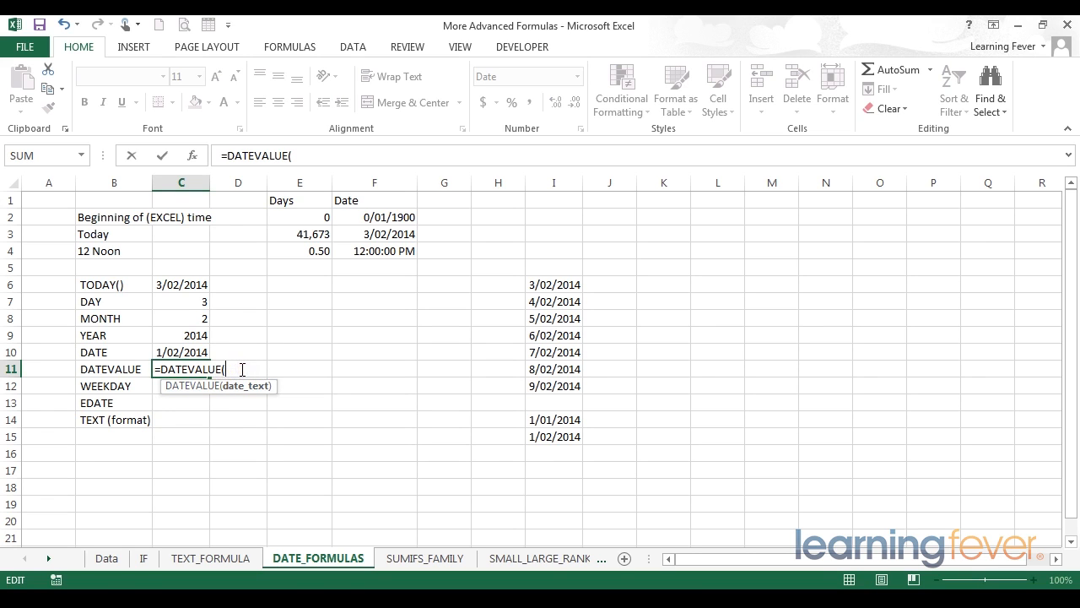
pyautogui.moveTo(165, 385)
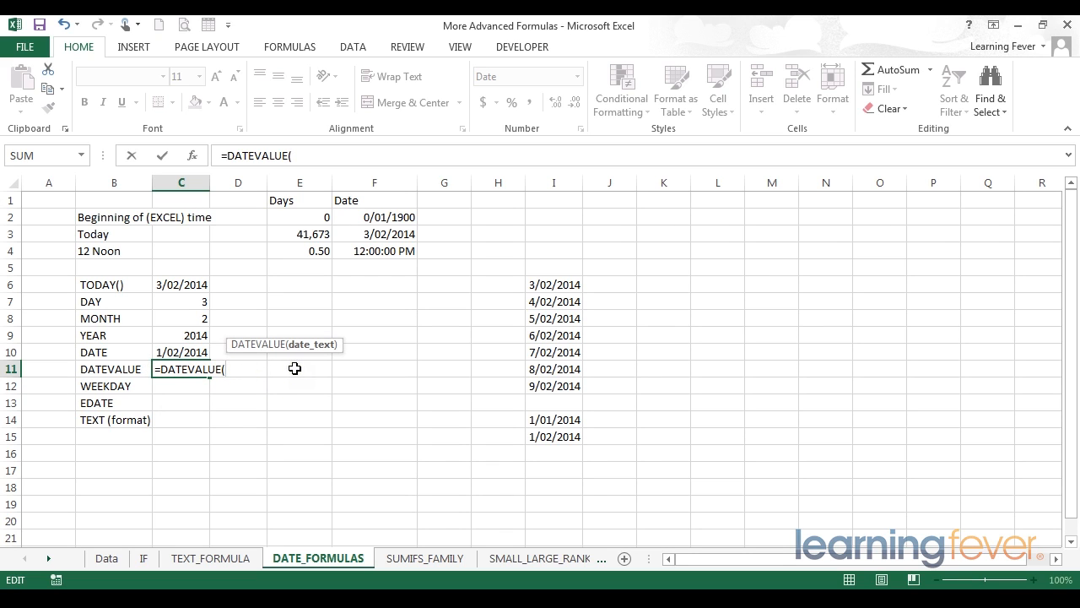
pyautogui.moveTo(321, 369)
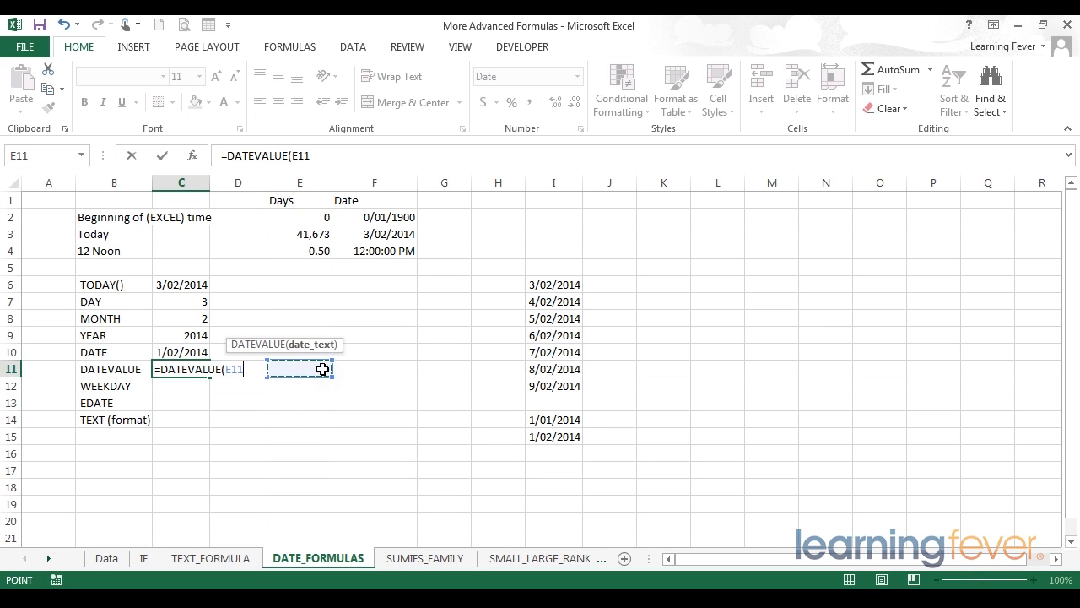
pyautogui.click(238, 369)
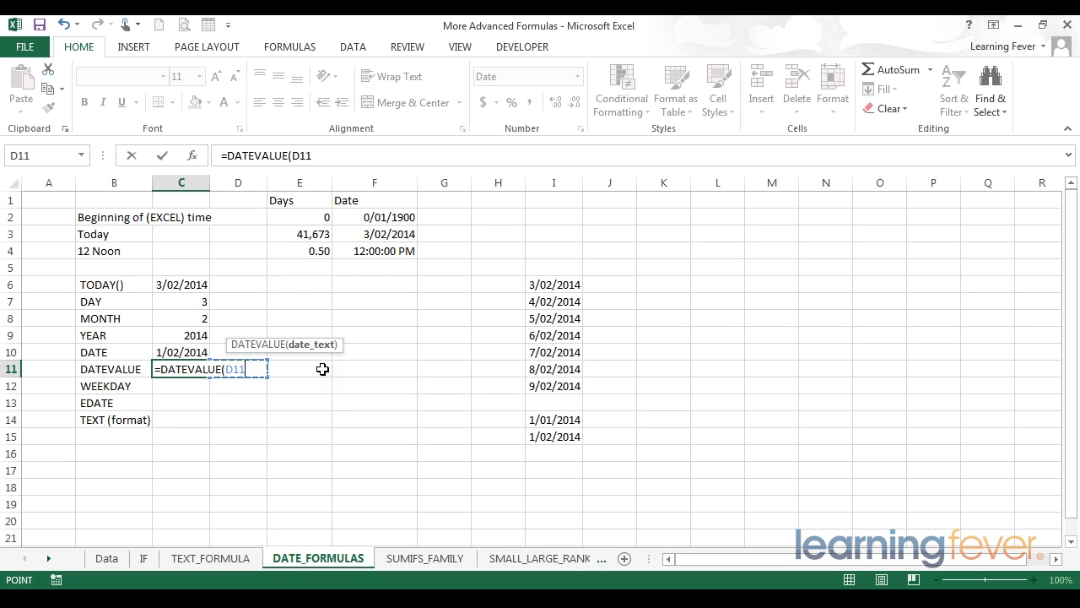
pyautogui.write(')')
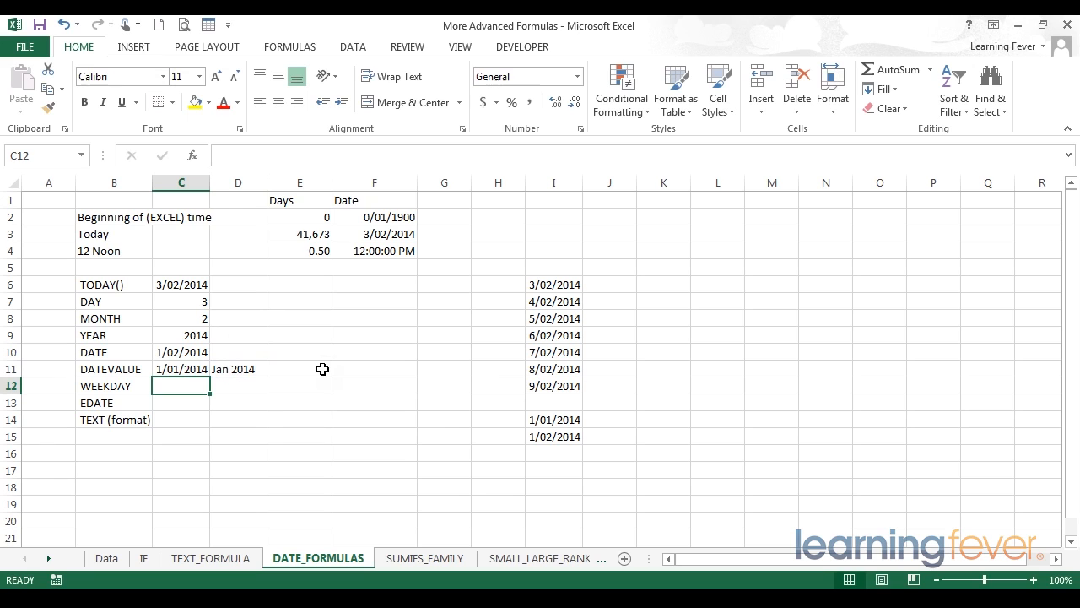
pyautogui.click(181, 369)
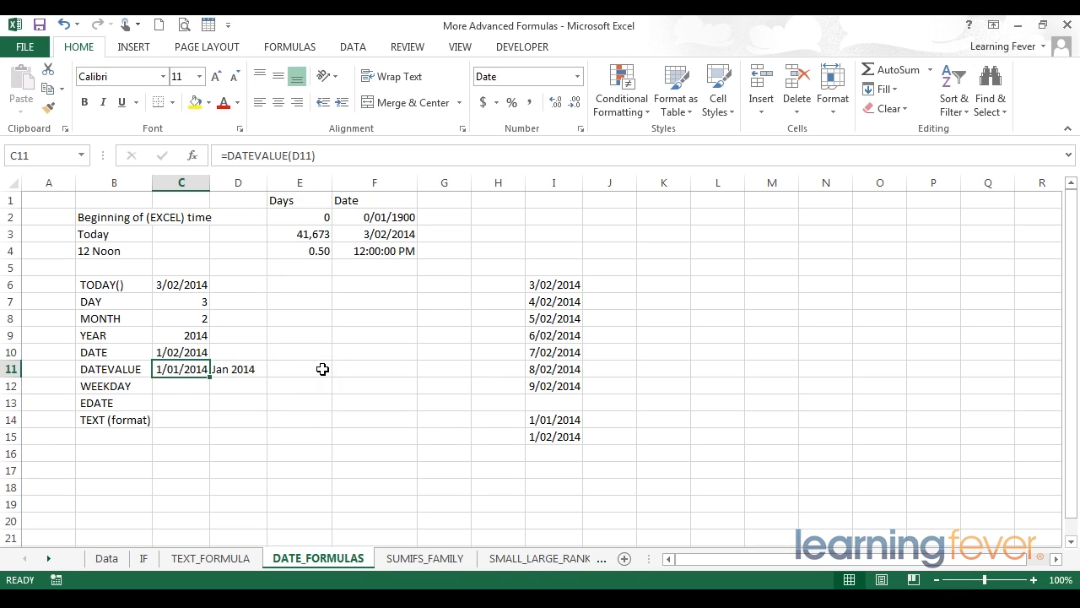
pyautogui.moveTo(164, 369)
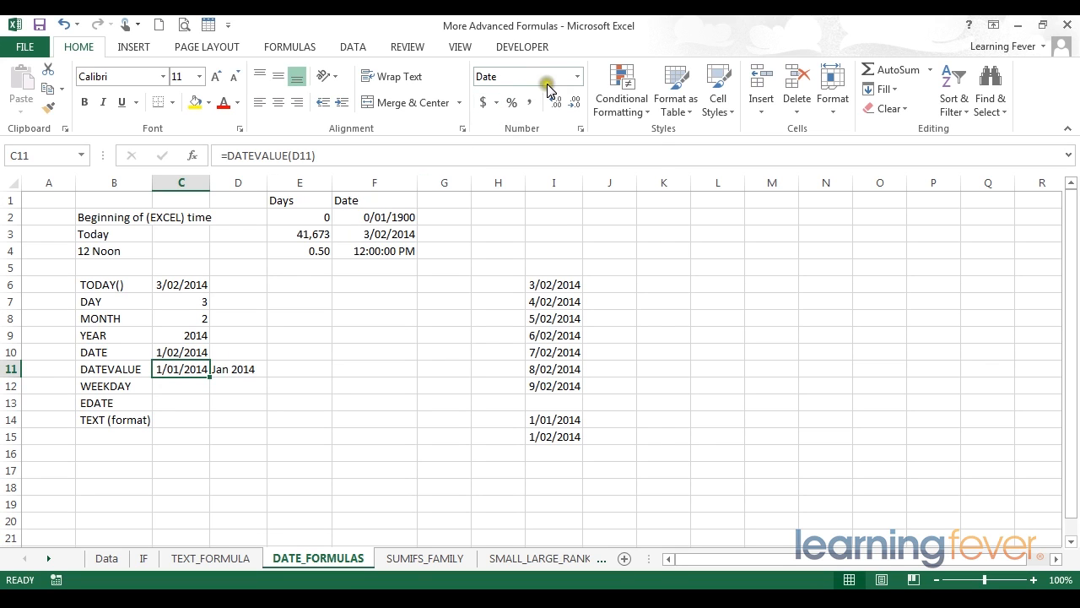
pyautogui.click(574, 76)
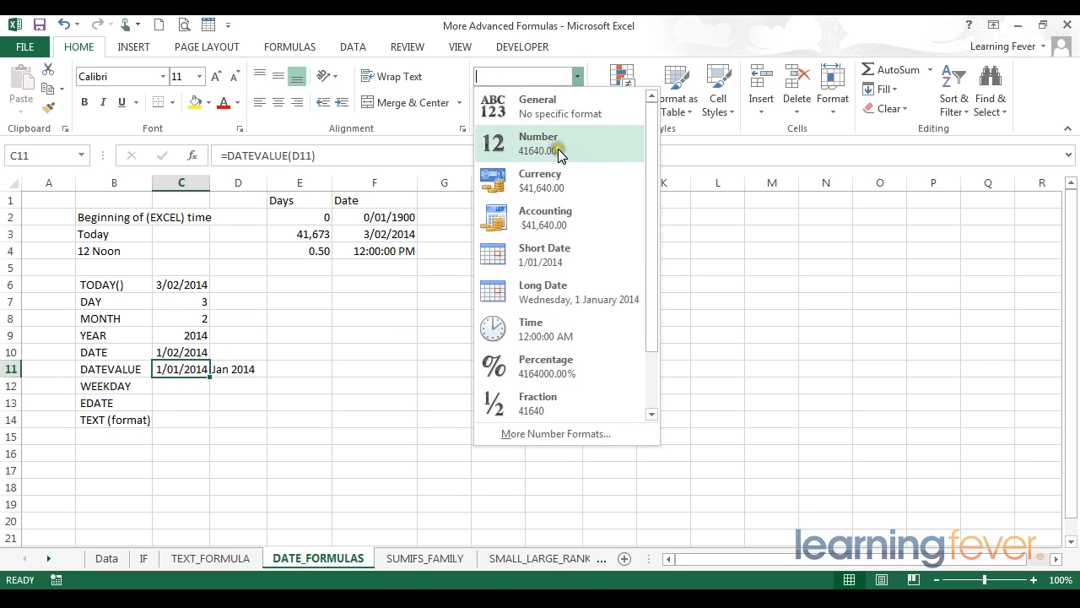
pyautogui.click(538, 144)
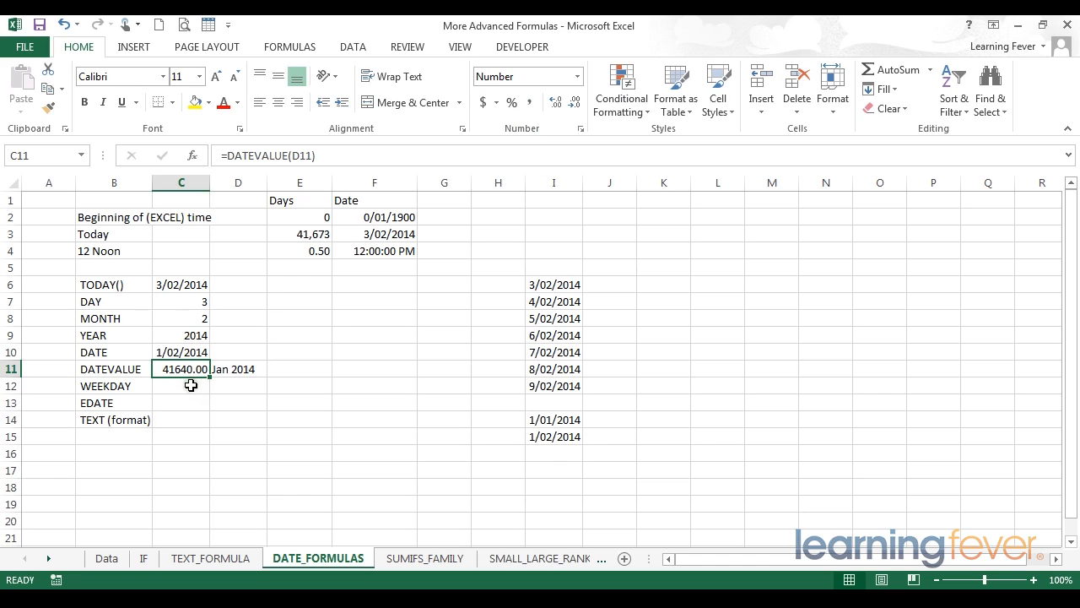
pyautogui.click(181, 386)
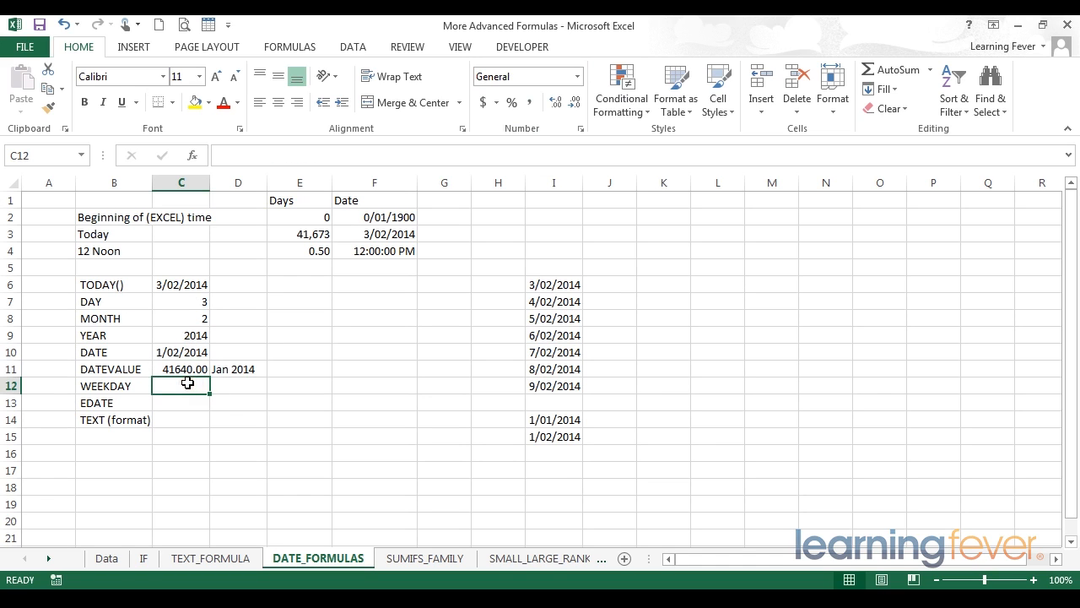
pyautogui.moveTo(121, 383)
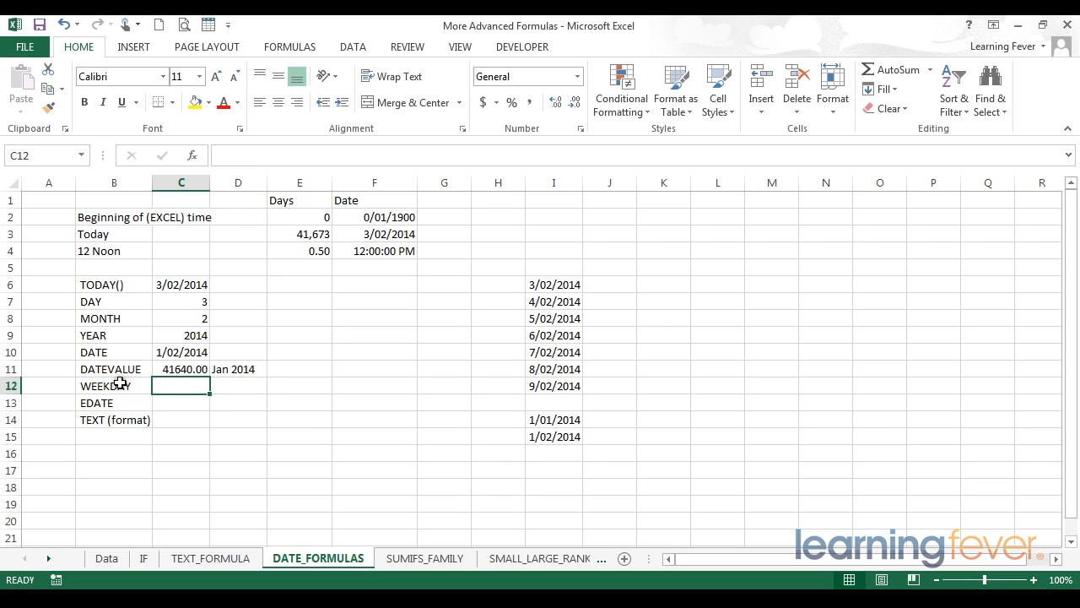
pyautogui.click(114, 386)
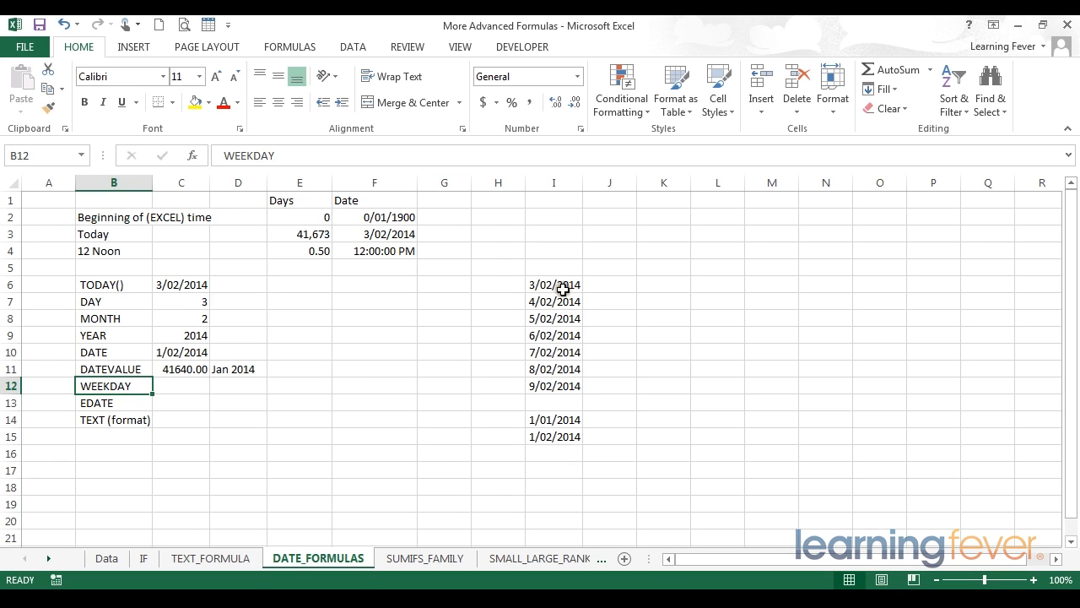
# Format I6:I12 as Long Date, from Monday, 3 February 2014 to Sunday, 9 February 2014.
pyautogui.moveTo(554, 284); pyautogui.dragTo(554, 386)
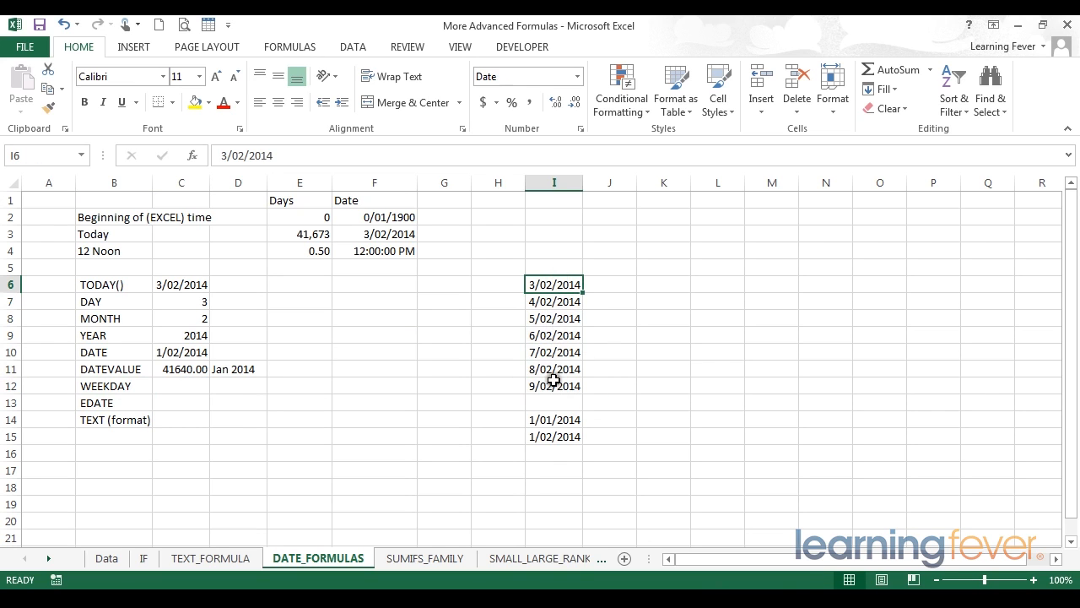
pyautogui.click(553, 386)
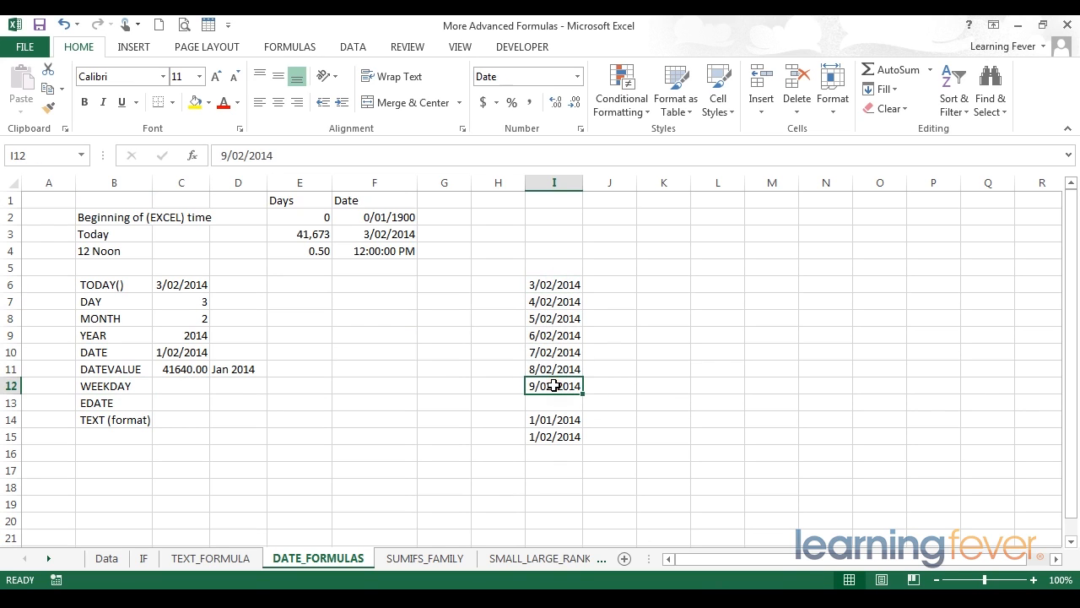
pyautogui.moveTo(553, 285); pyautogui.dragTo(554, 386)
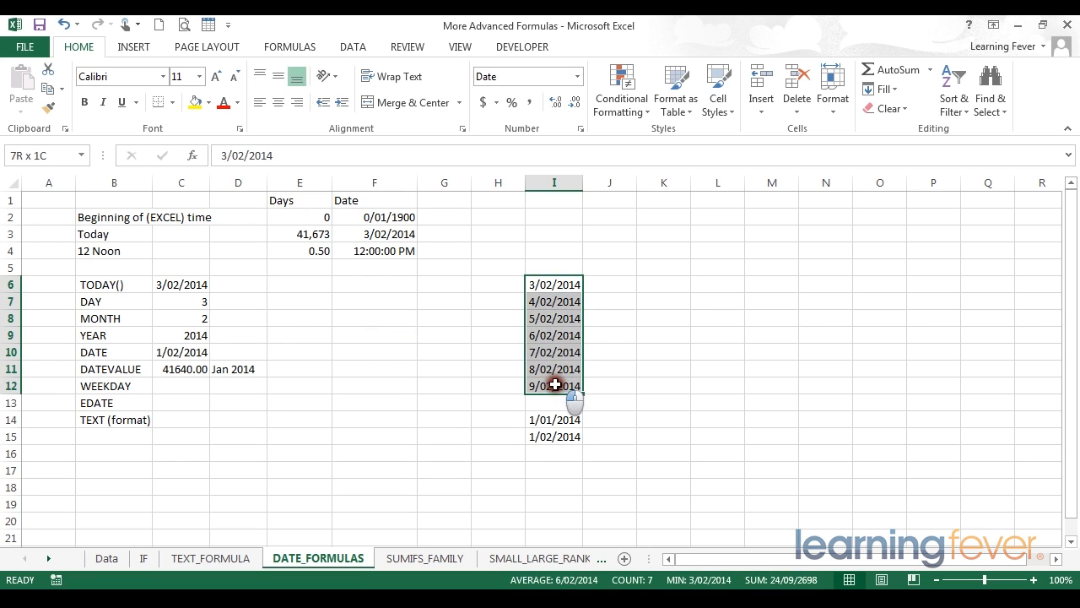
pyautogui.click(576, 76)
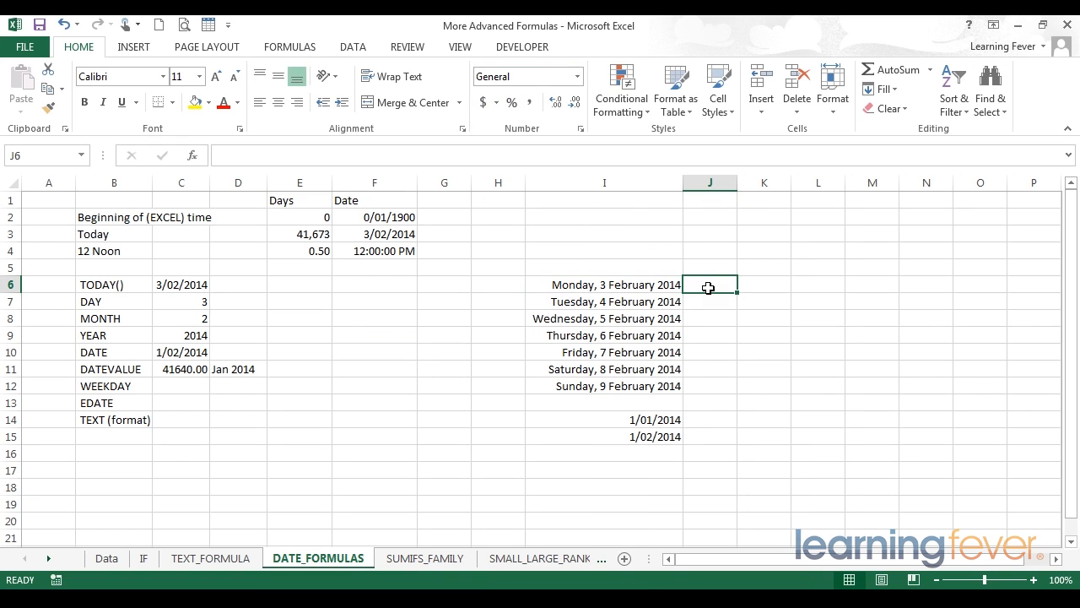
# In J6, type =WEEKDAY(I6, referencing the Monday date, ready for the return type.
pyautogui.write('=')
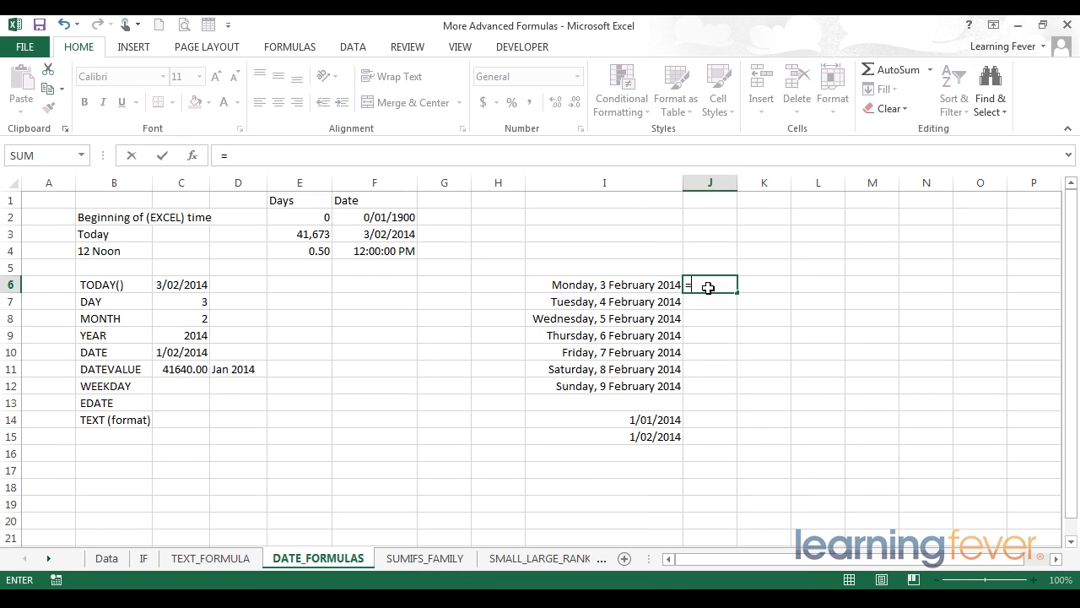
pyautogui.write('W')
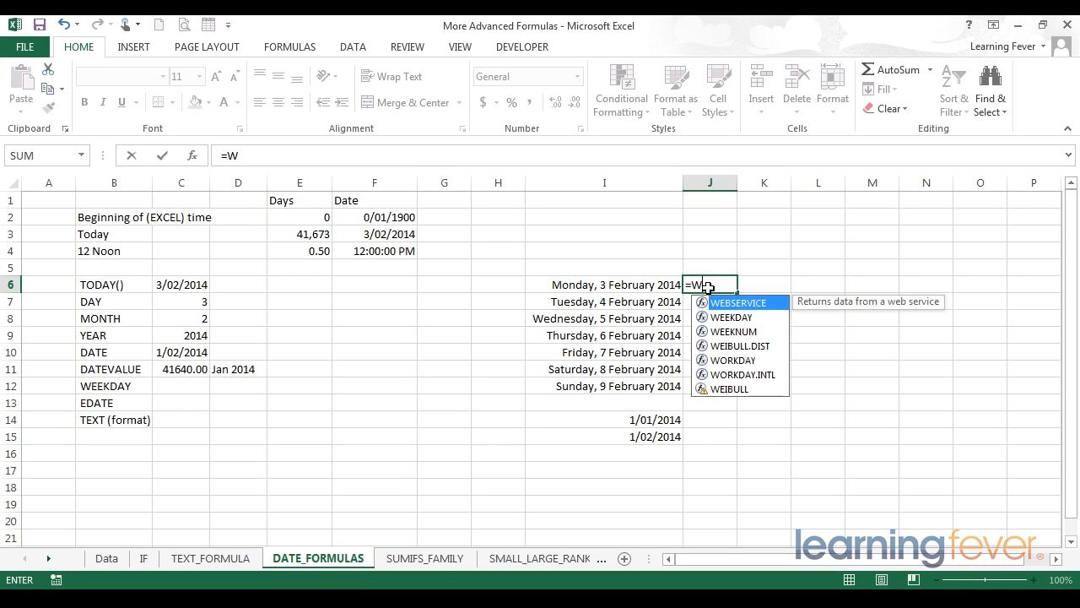
pyautogui.write('eek')
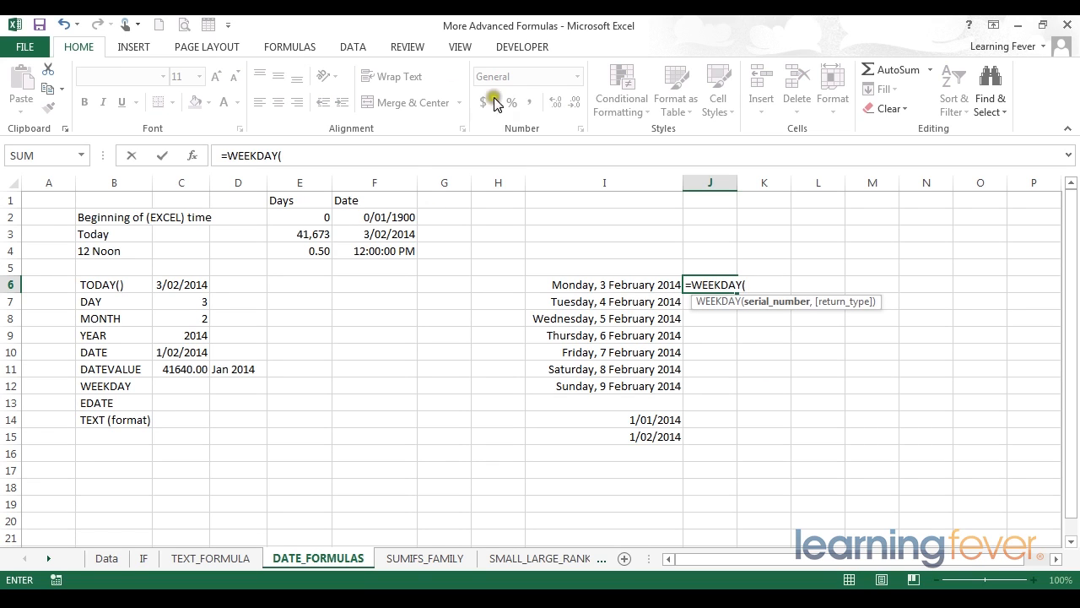
pyautogui.moveTo(598, 282)
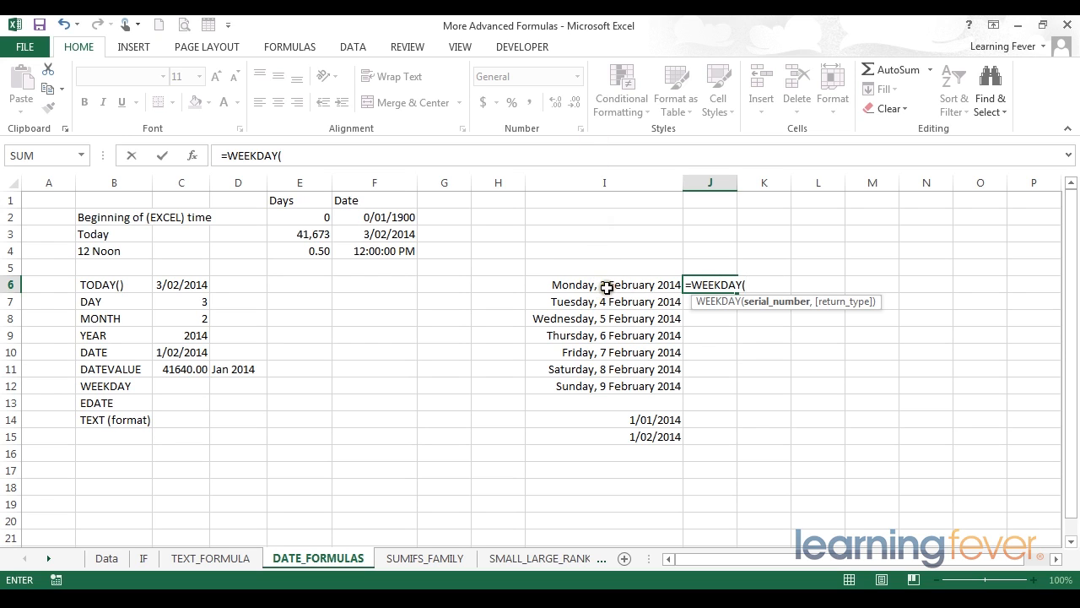
pyautogui.click(604, 285)
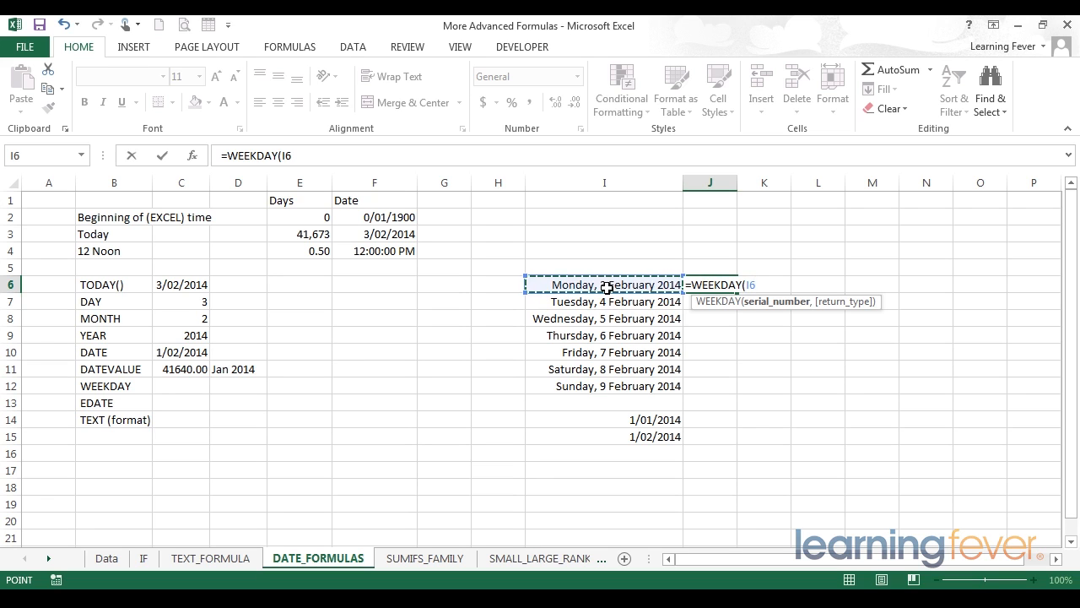
pyautogui.write(',')
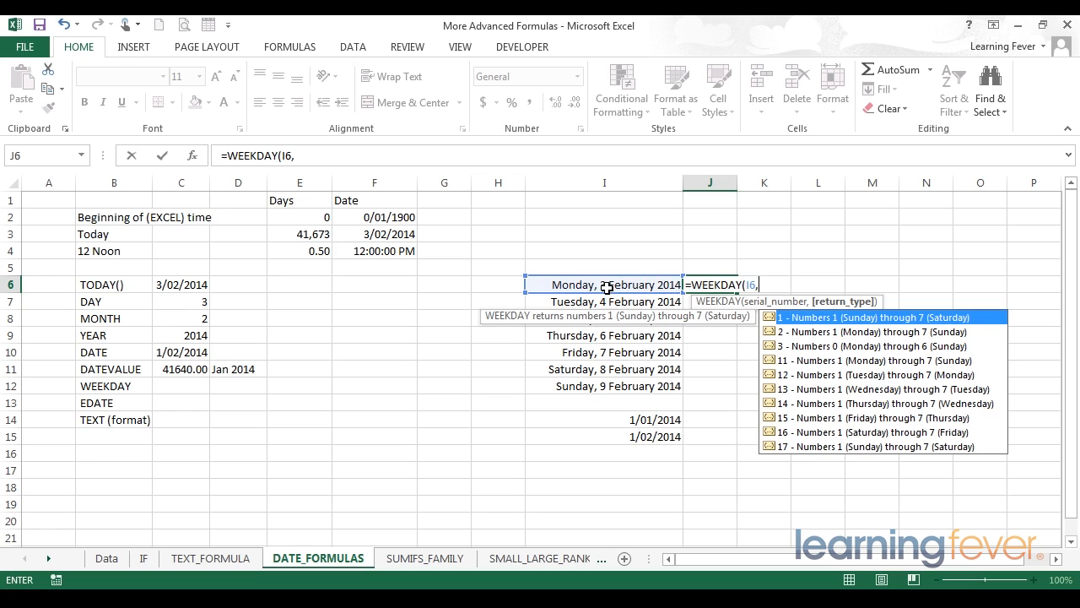
pyautogui.moveTo(784, 317)
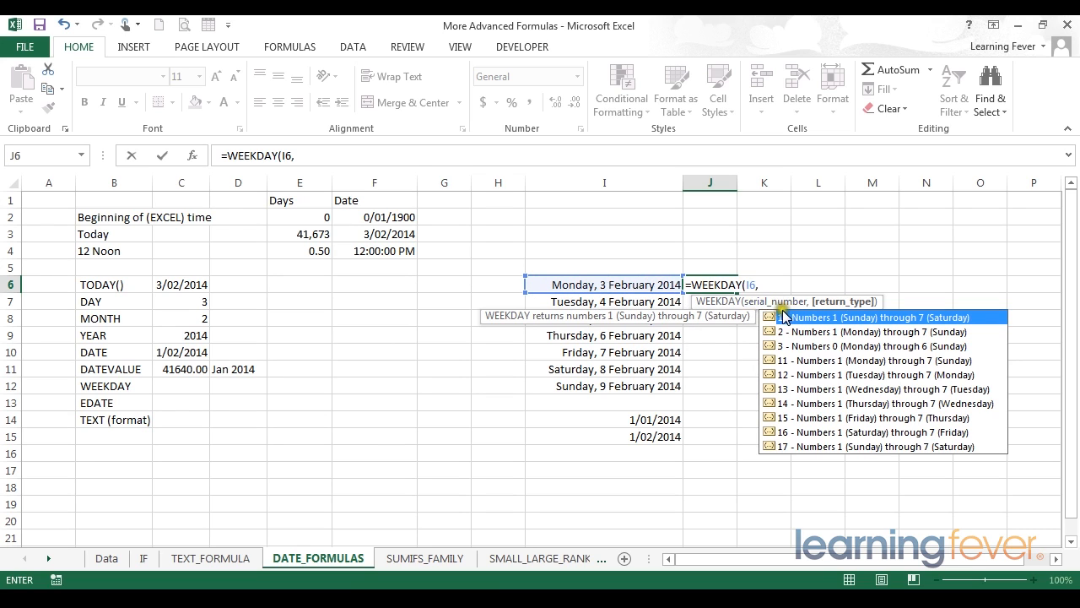
pyautogui.moveTo(804, 330)
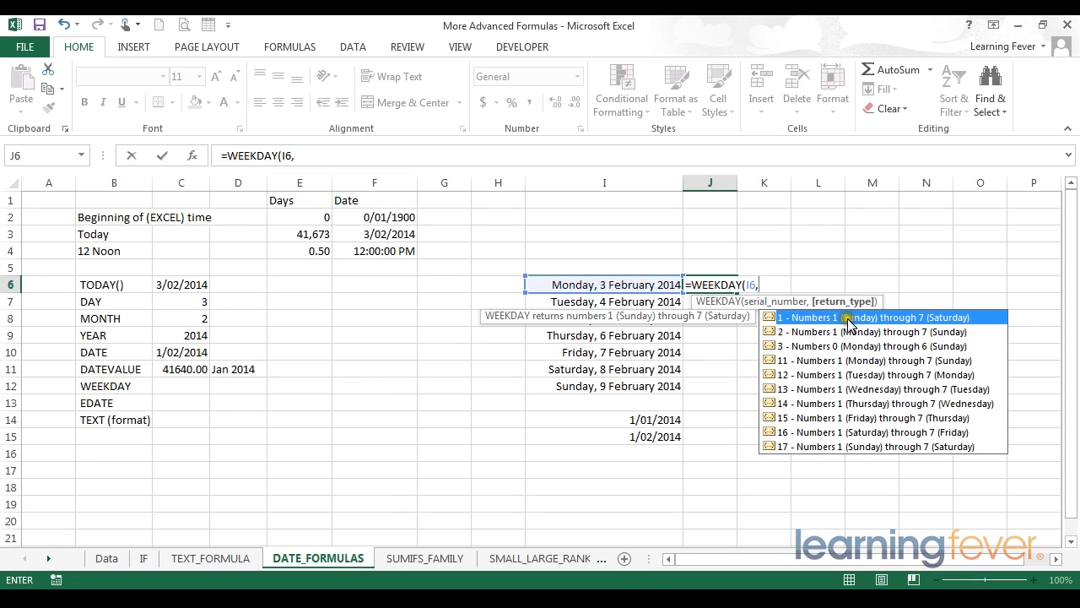
pyautogui.moveTo(929, 321)
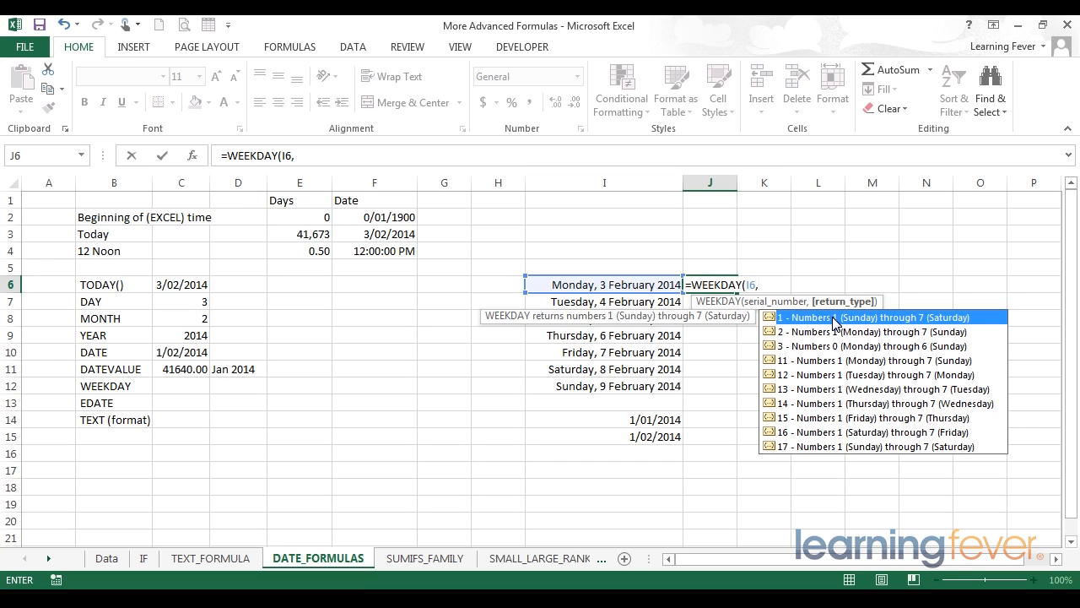
pyautogui.moveTo(855, 331)
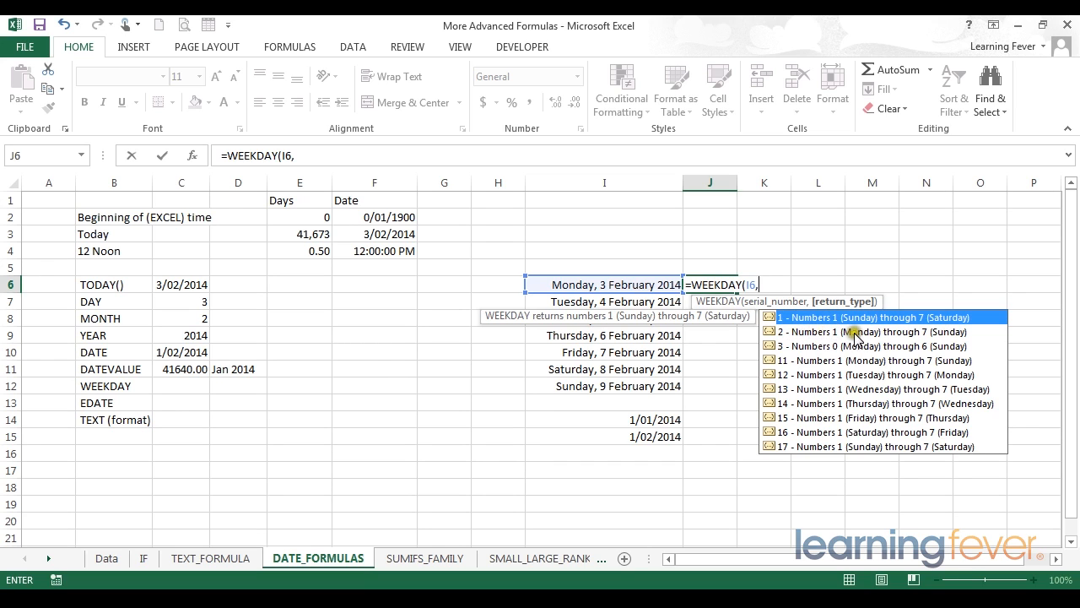
pyautogui.moveTo(928, 332)
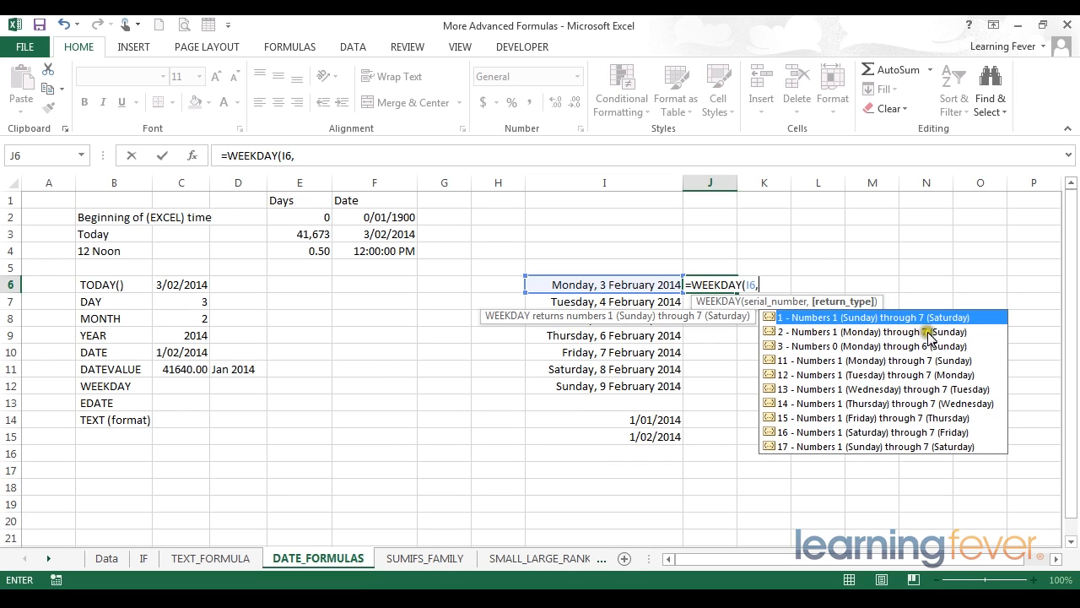
pyautogui.moveTo(810, 346)
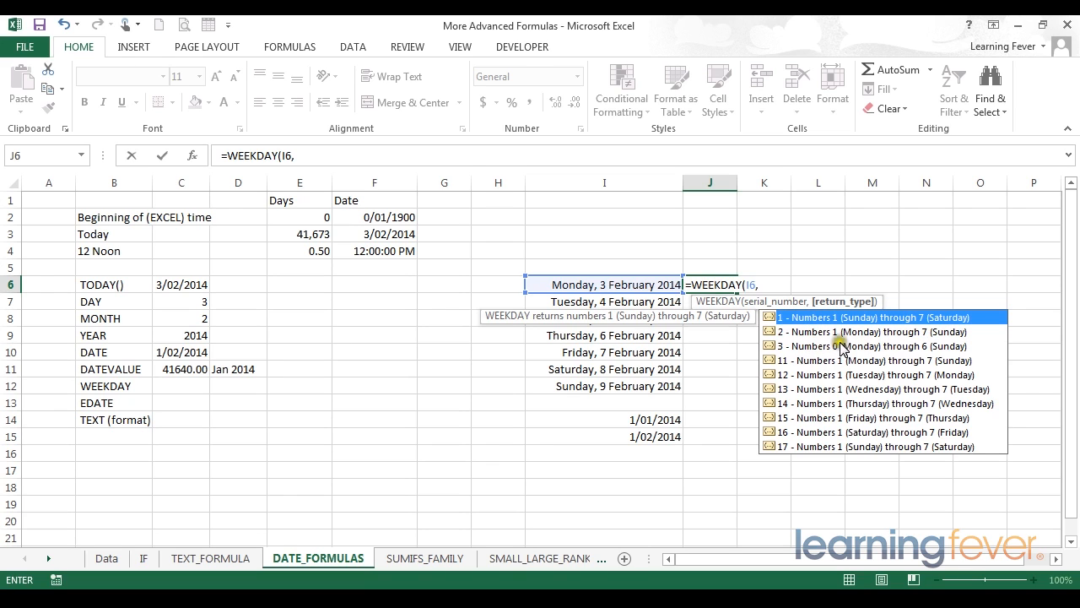
pyautogui.moveTo(841, 348)
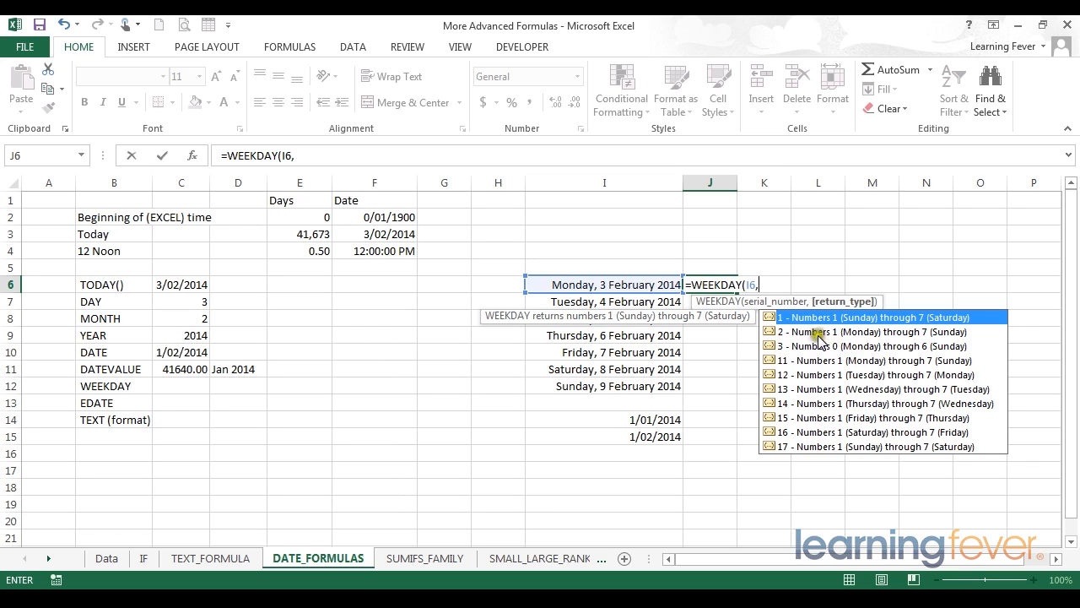
pyautogui.moveTo(843, 336)
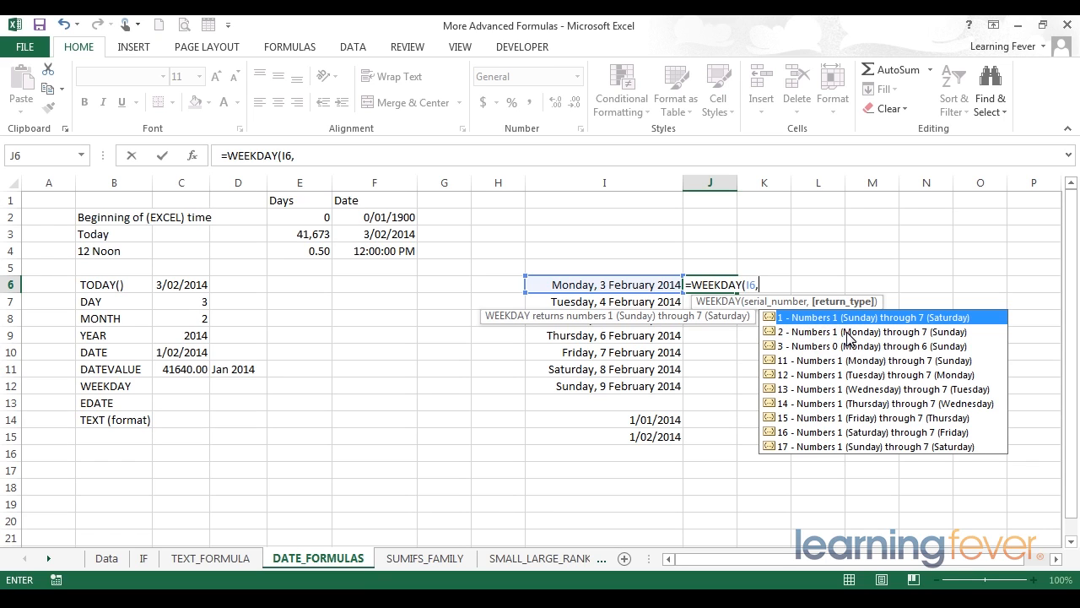
pyautogui.moveTo(771, 366)
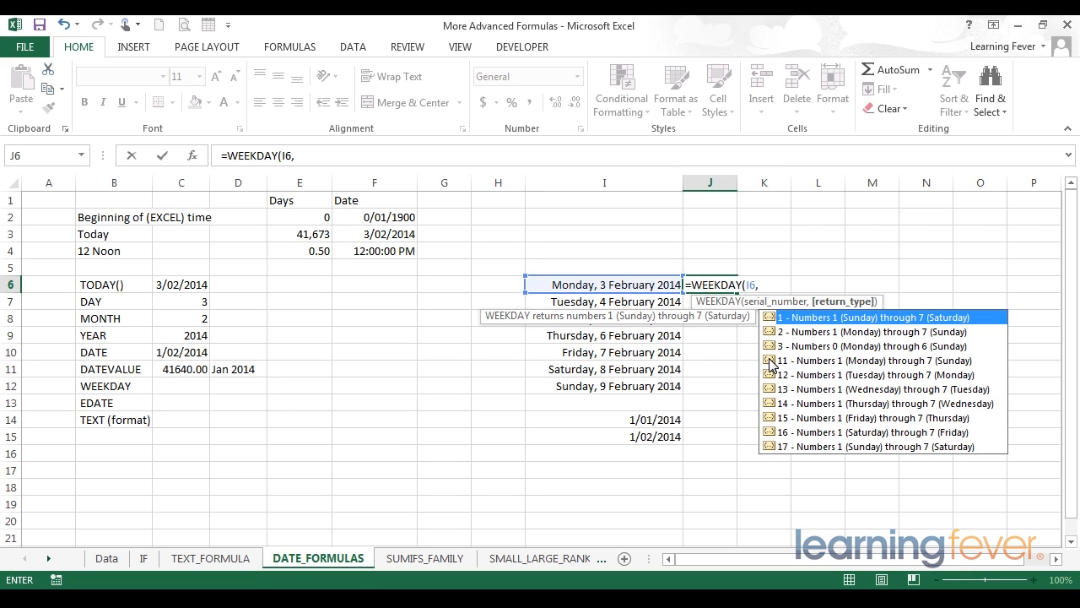
pyautogui.moveTo(802, 338)
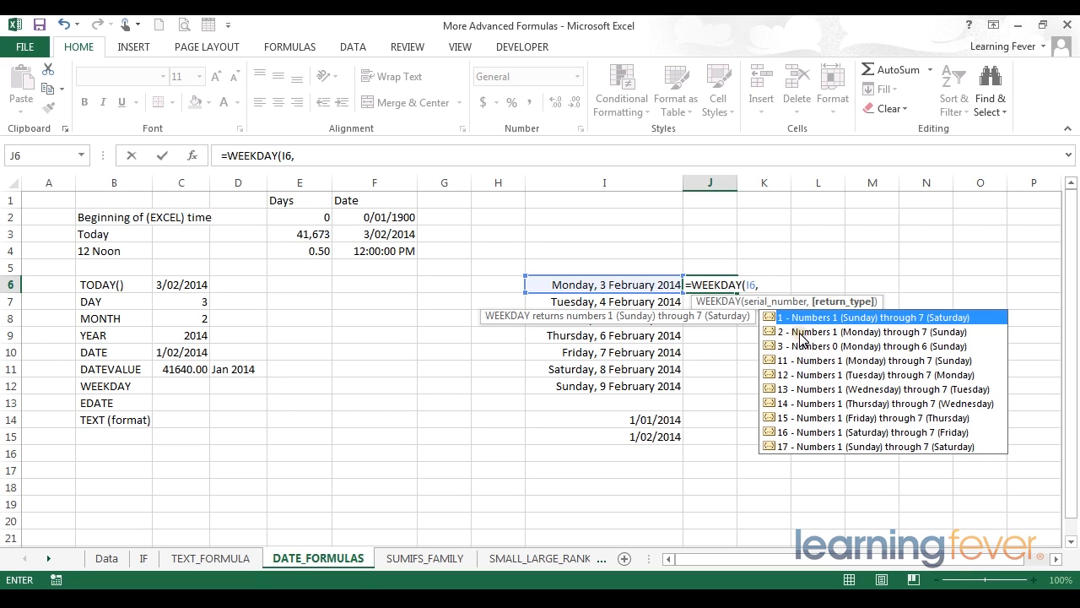
pyautogui.moveTo(800, 454)
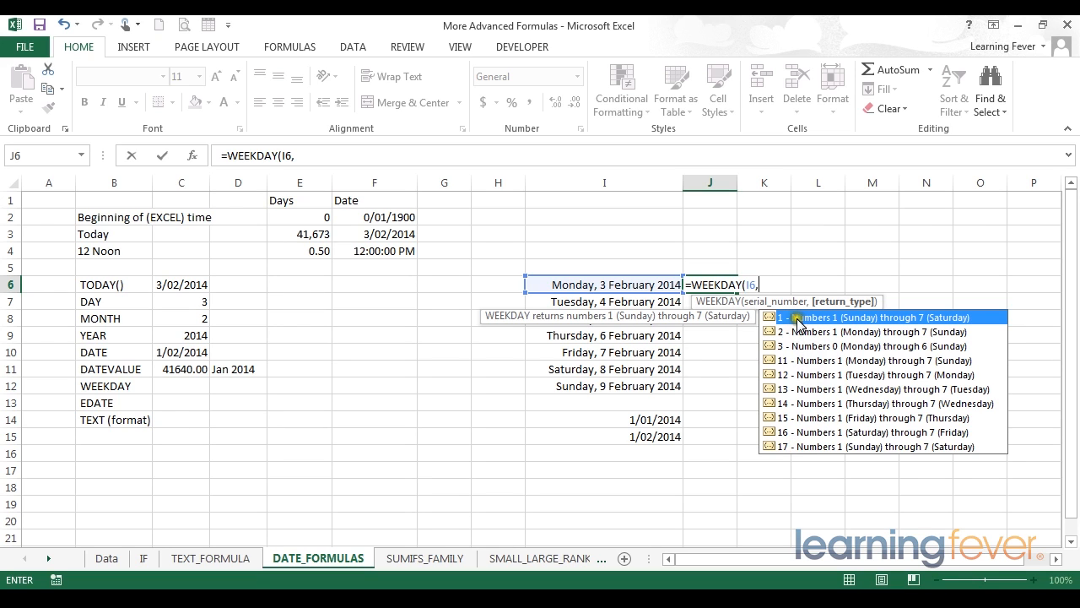
pyautogui.moveTo(806, 349)
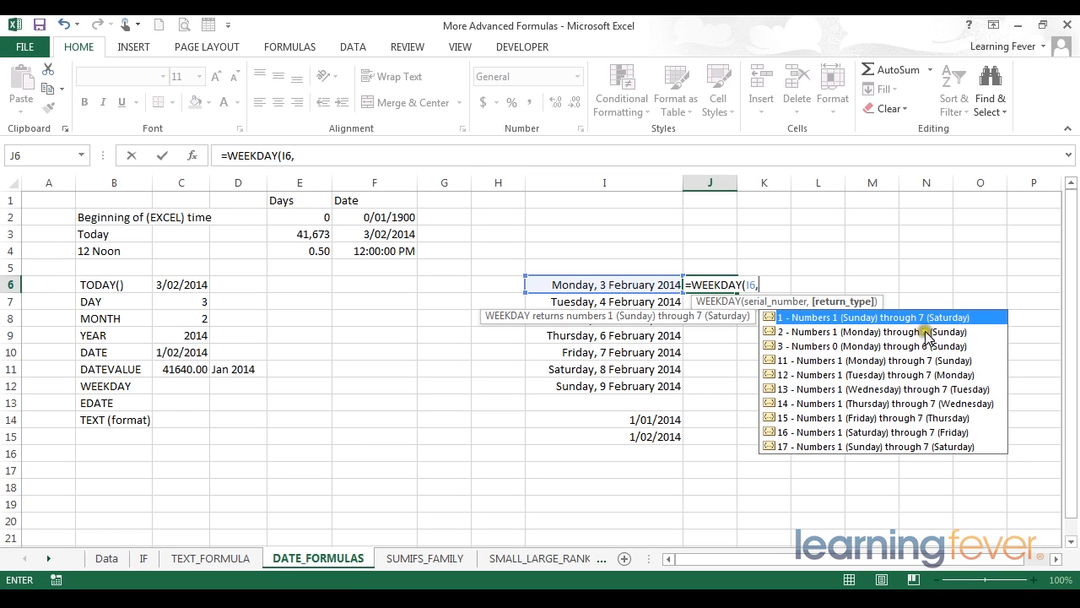
# Enter 2 as the WEEKDAY return type so Monday counts as 1.
pyautogui.write('2')
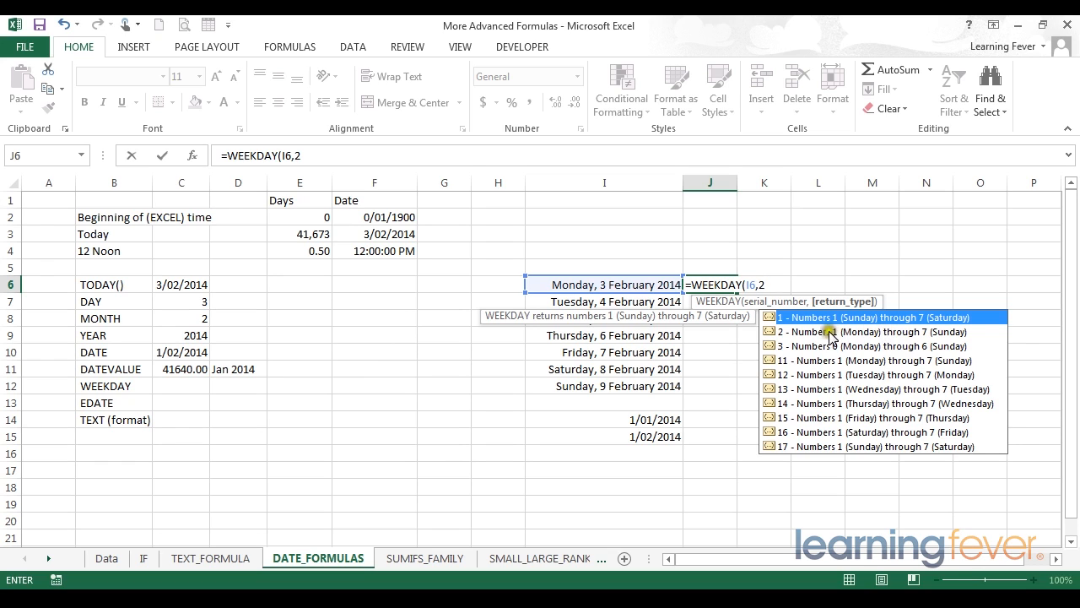
pyautogui.moveTo(806, 330)
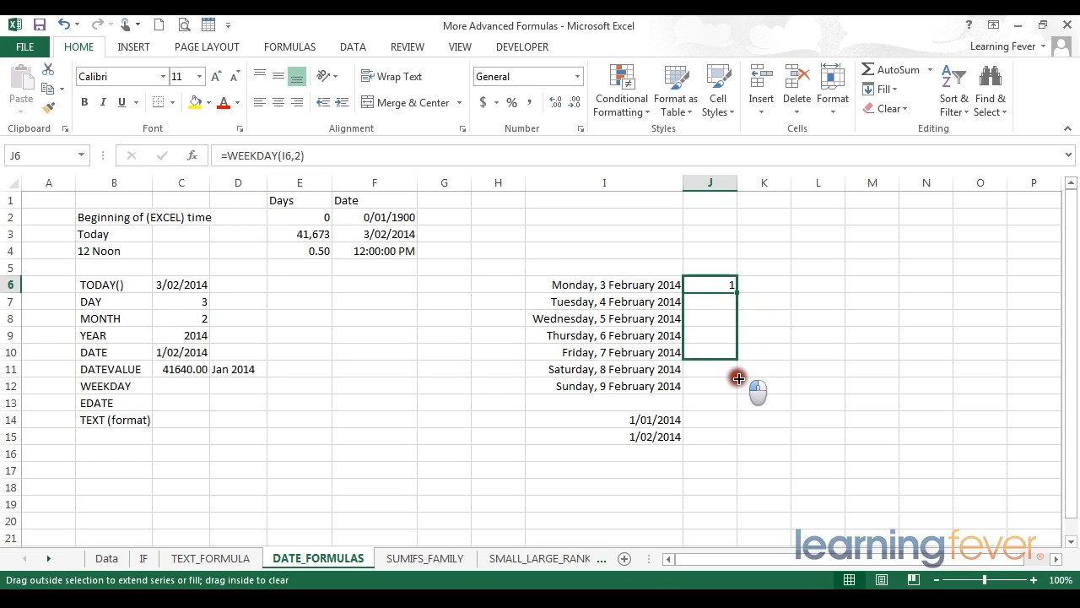
pyautogui.moveTo(732, 285); pyautogui.dragTo(732, 386)
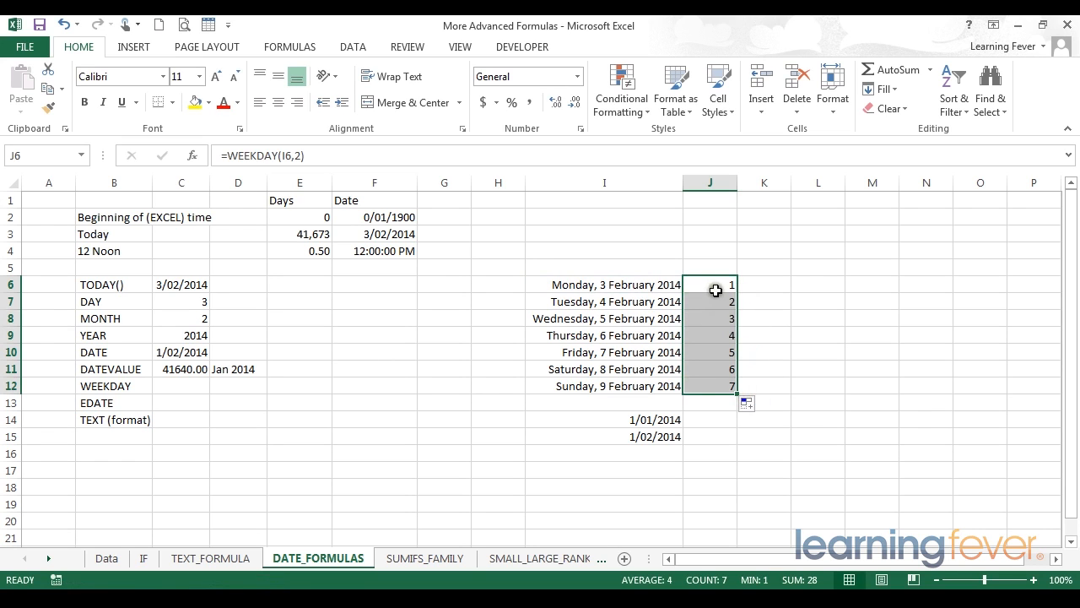
pyautogui.moveTo(716, 369)
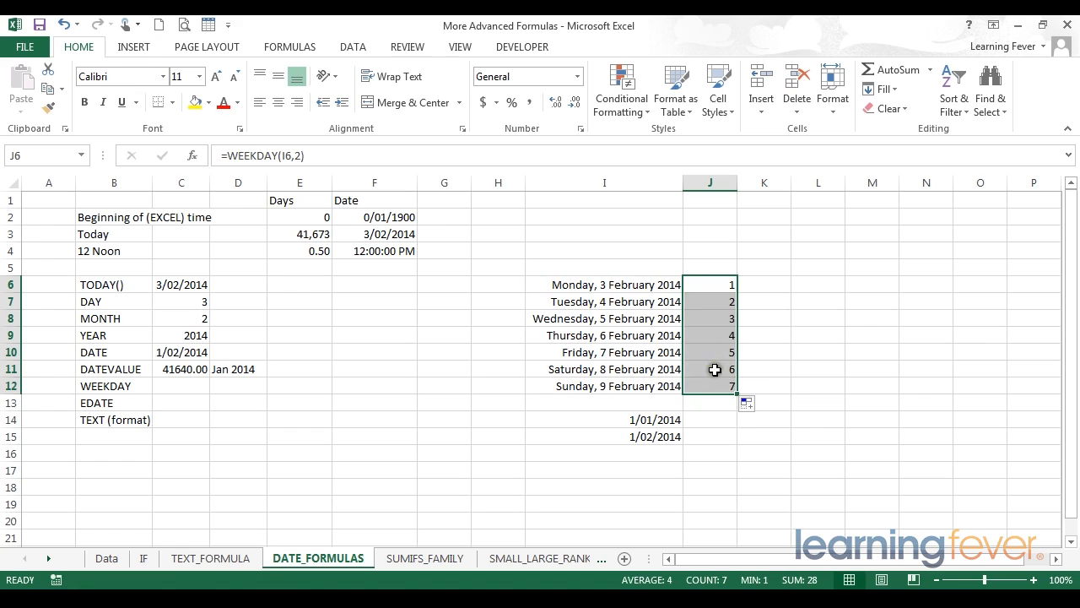
pyautogui.click(710, 386)
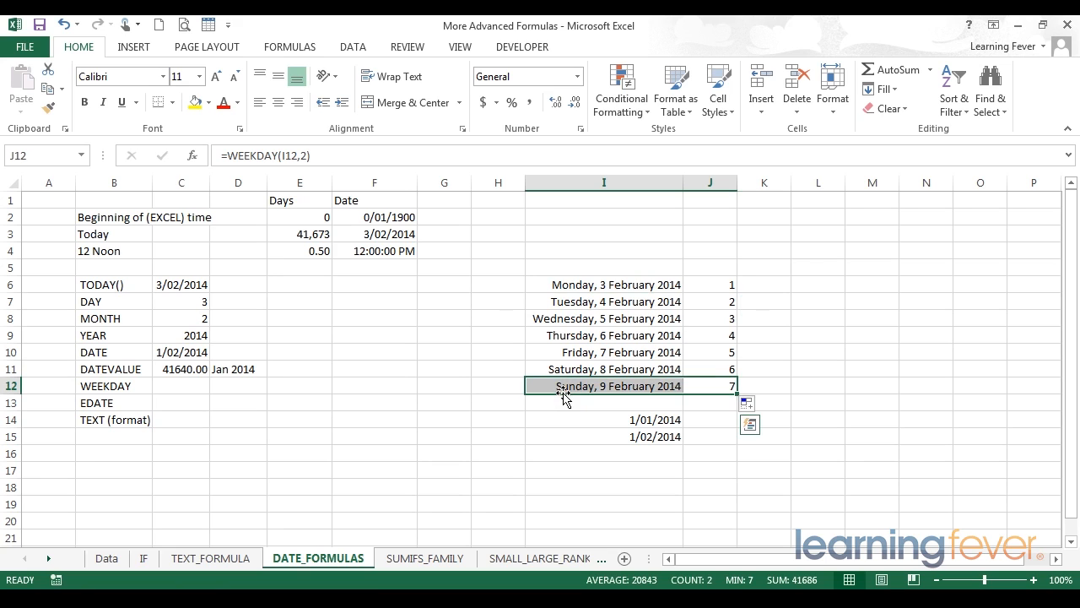
pyautogui.moveTo(720, 370)
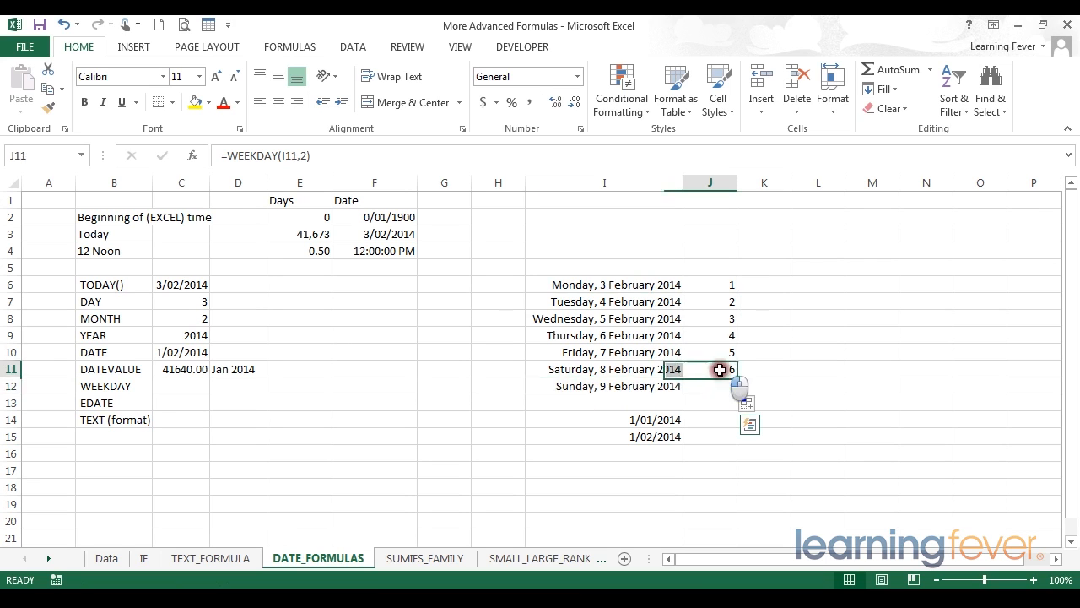
pyautogui.moveTo(709, 369); pyautogui.dragTo(709, 386)
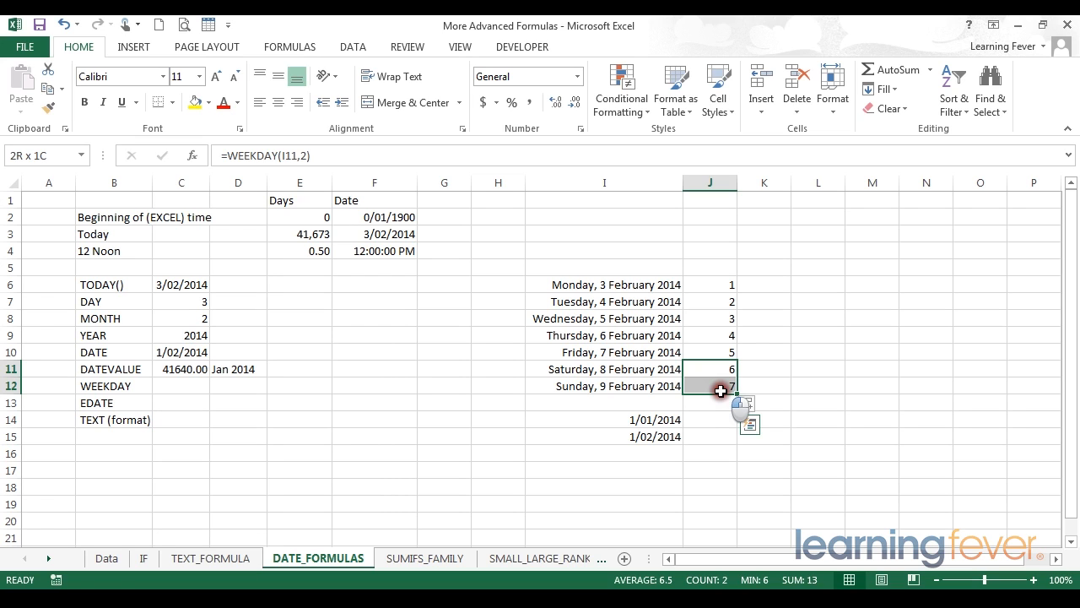
pyautogui.click(604, 369)
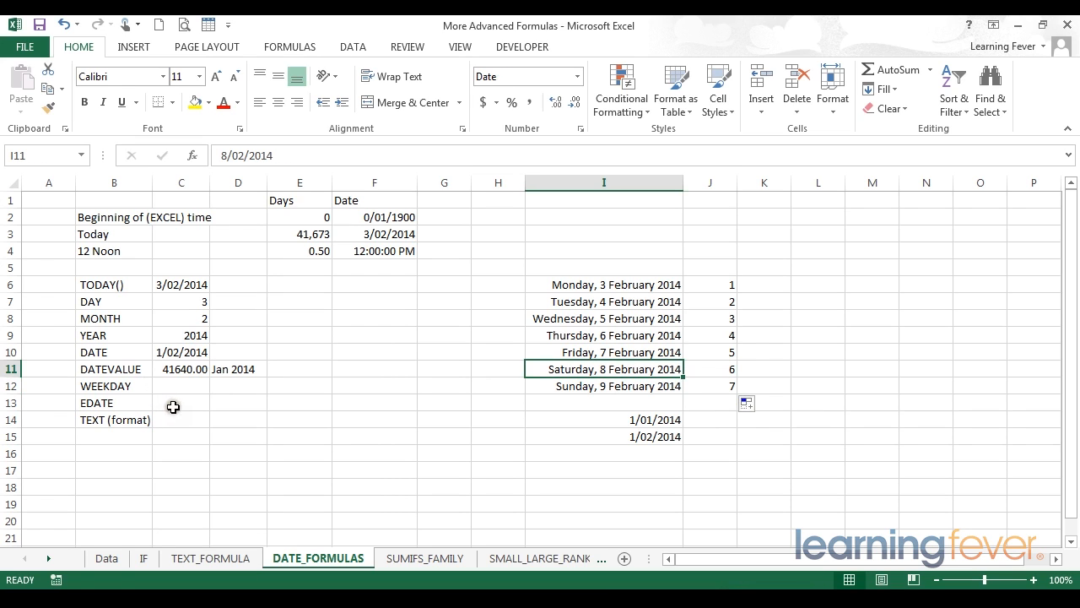
pyautogui.moveTo(188, 406)
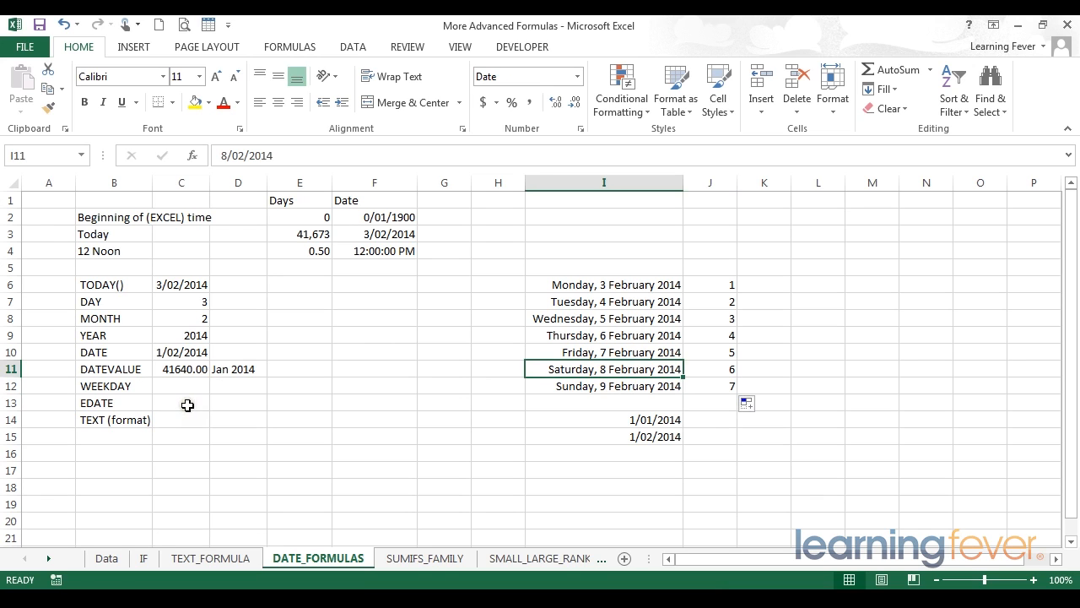
# Fill the month series from I14:I15 down to I25, ending at 1/12/2014.
pyautogui.click(180, 403)
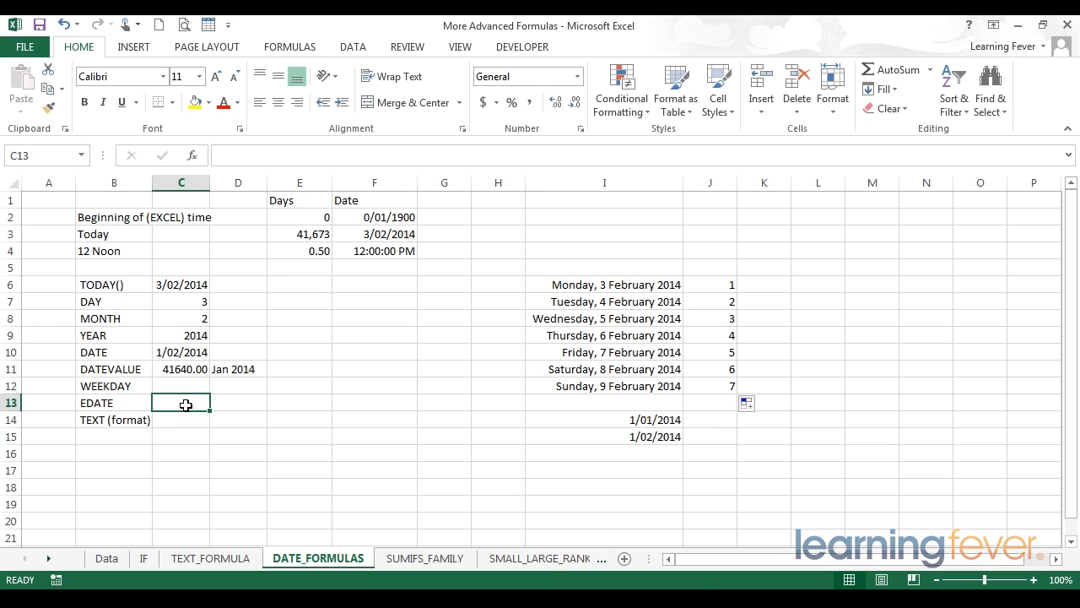
pyautogui.moveTo(666, 419)
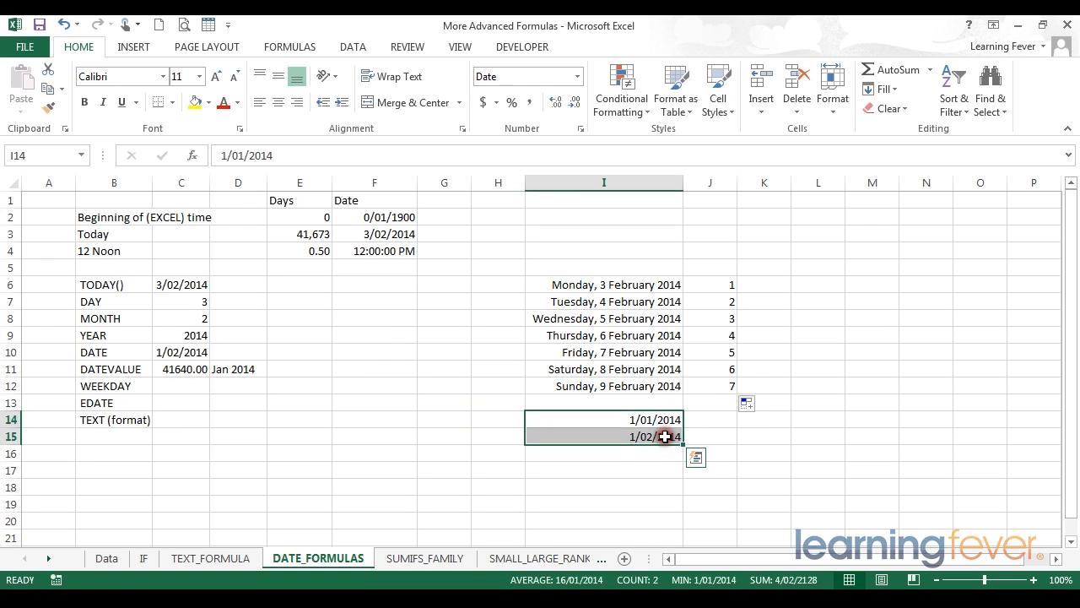
pyautogui.click(603, 420)
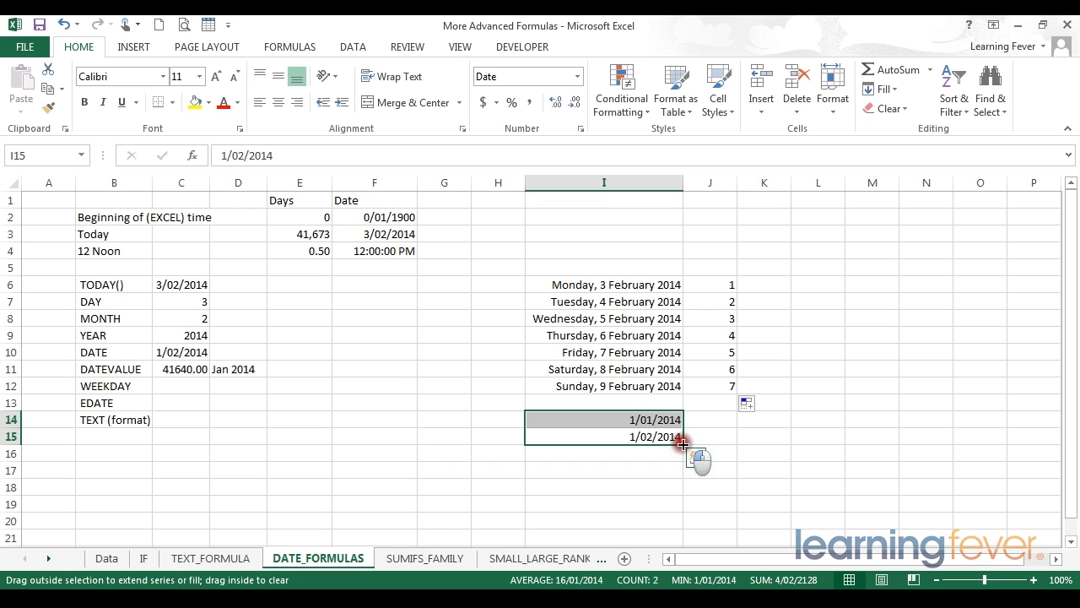
pyautogui.moveTo(682, 443); pyautogui.dragTo(683, 463)
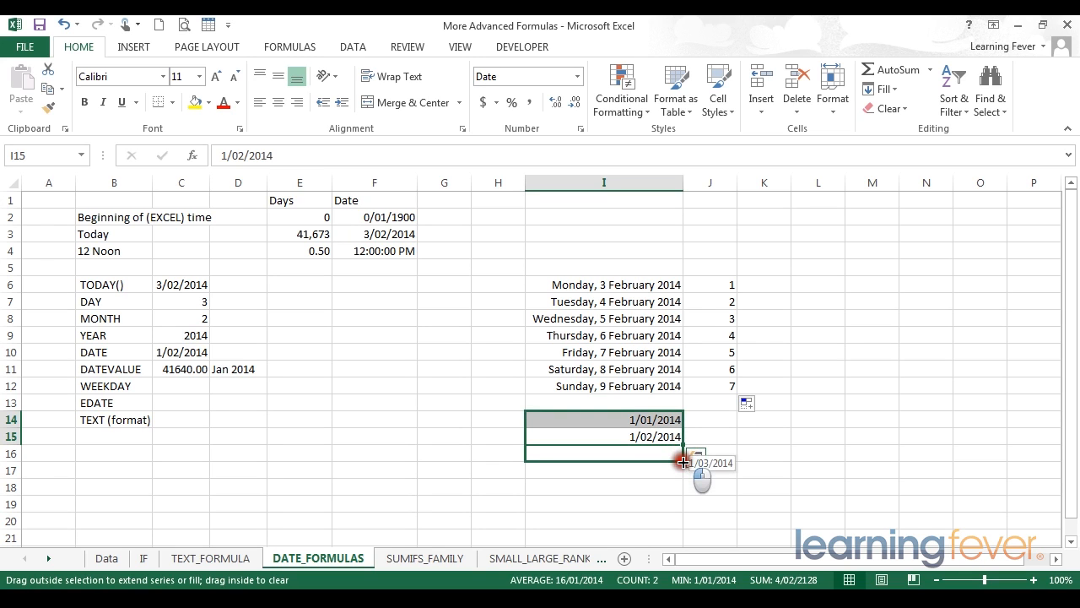
pyautogui.moveTo(684, 463); pyautogui.dragTo(690, 510)
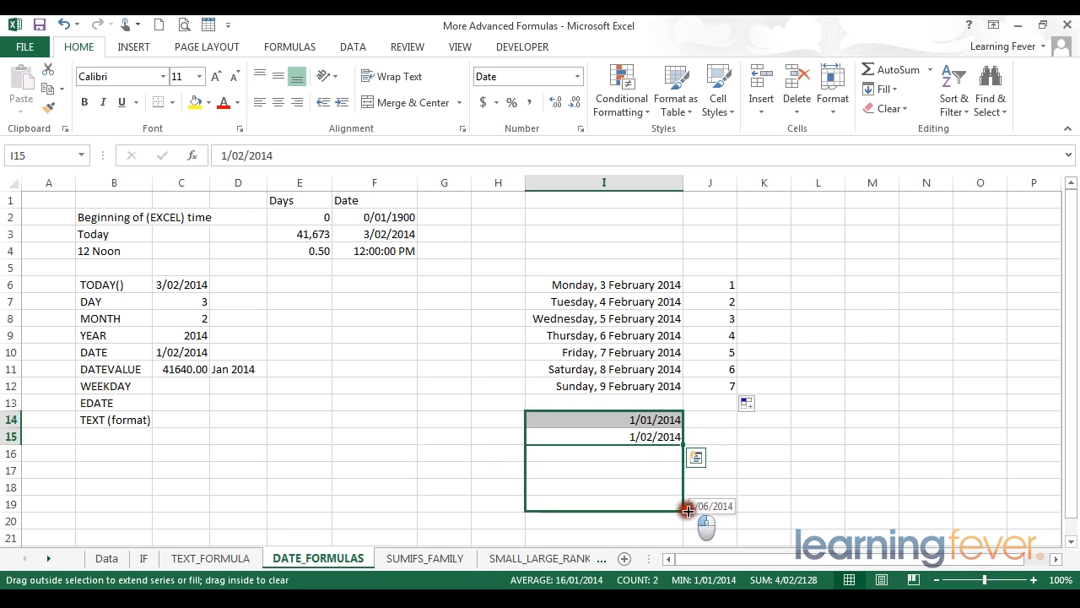
pyautogui.moveTo(688, 510); pyautogui.dragTo(692, 536)
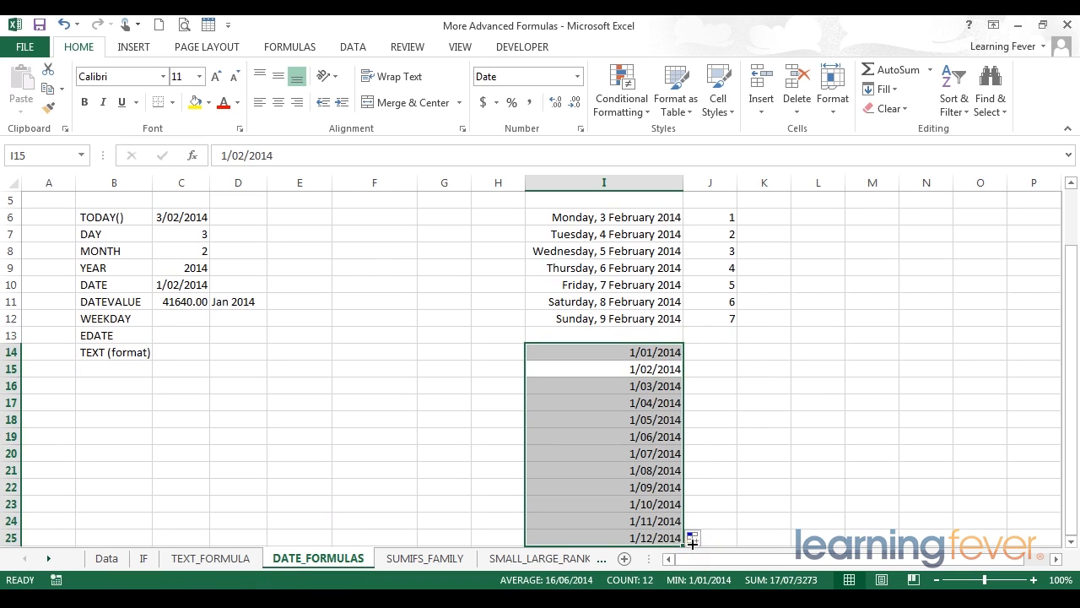
pyautogui.moveTo(634, 371)
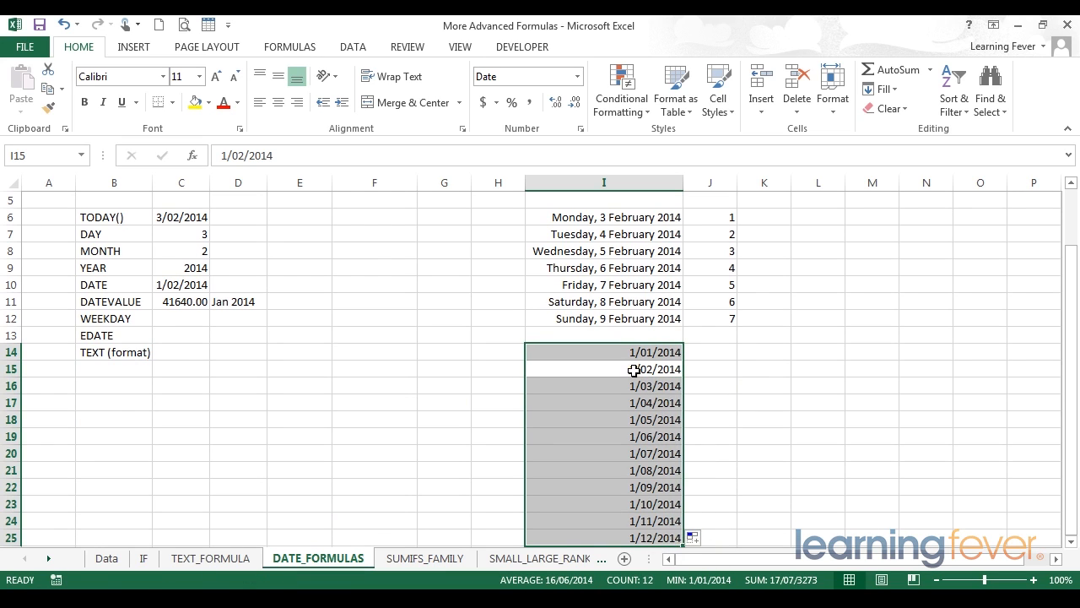
pyautogui.moveTo(631, 349)
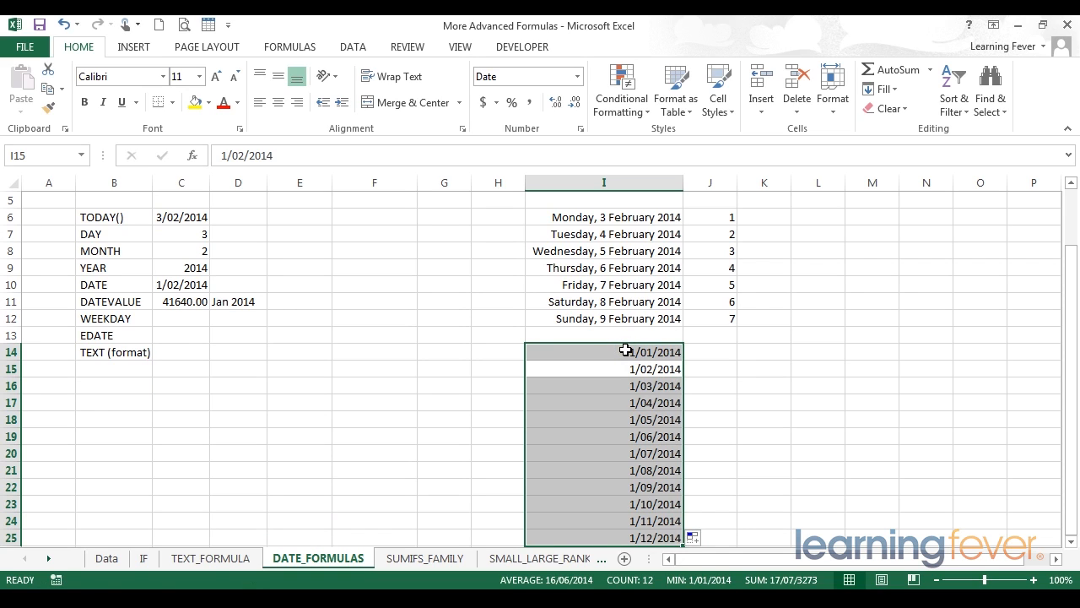
pyautogui.moveTo(631, 351)
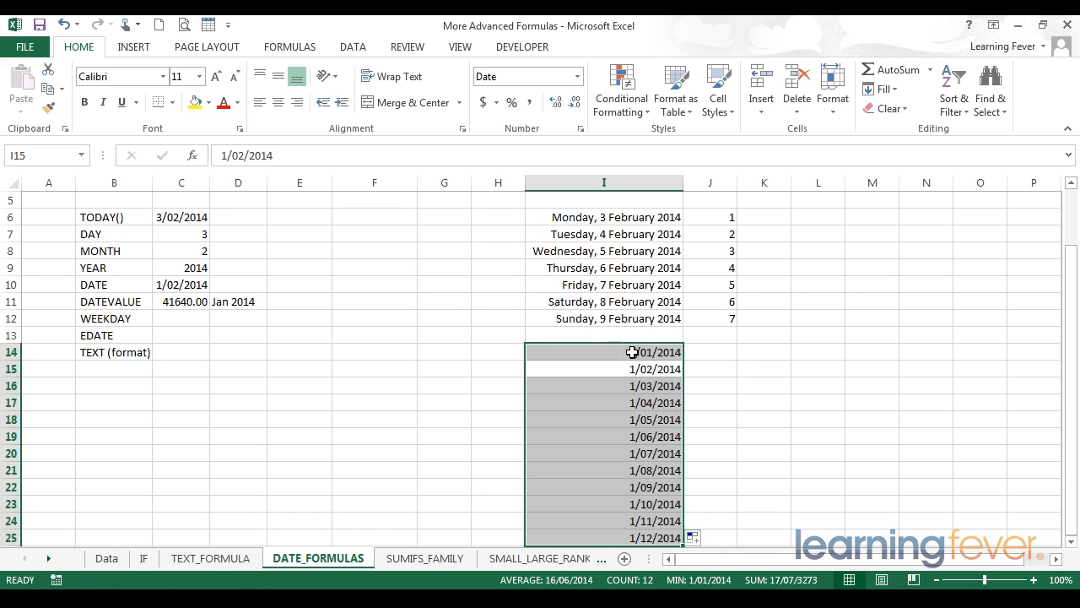
pyautogui.moveTo(637, 355)
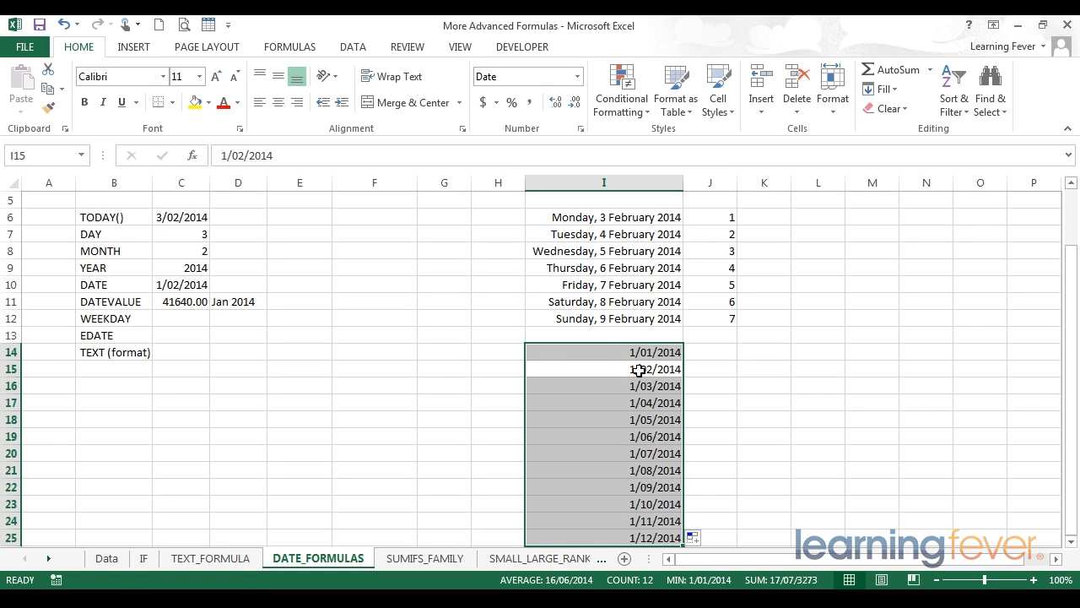
# Select cell I15 to replace its fixed date with a formula.
pyautogui.click(603, 352)
pyautogui.write('=')
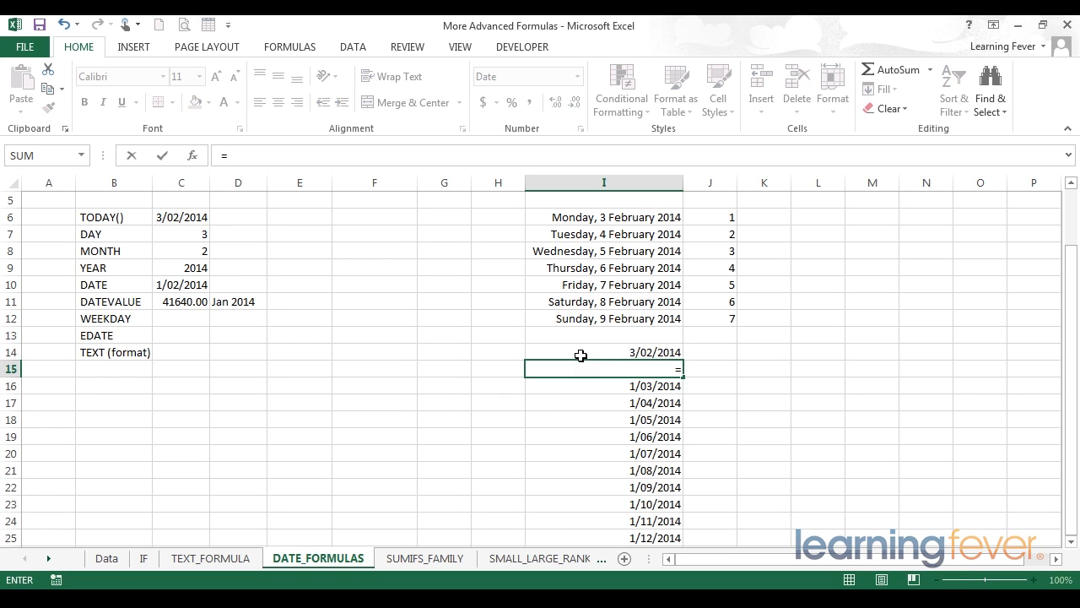
# Enter =EDATE(I14,1) in I15 so it adds one month to I14's date.
pyautogui.write('EDATE(')
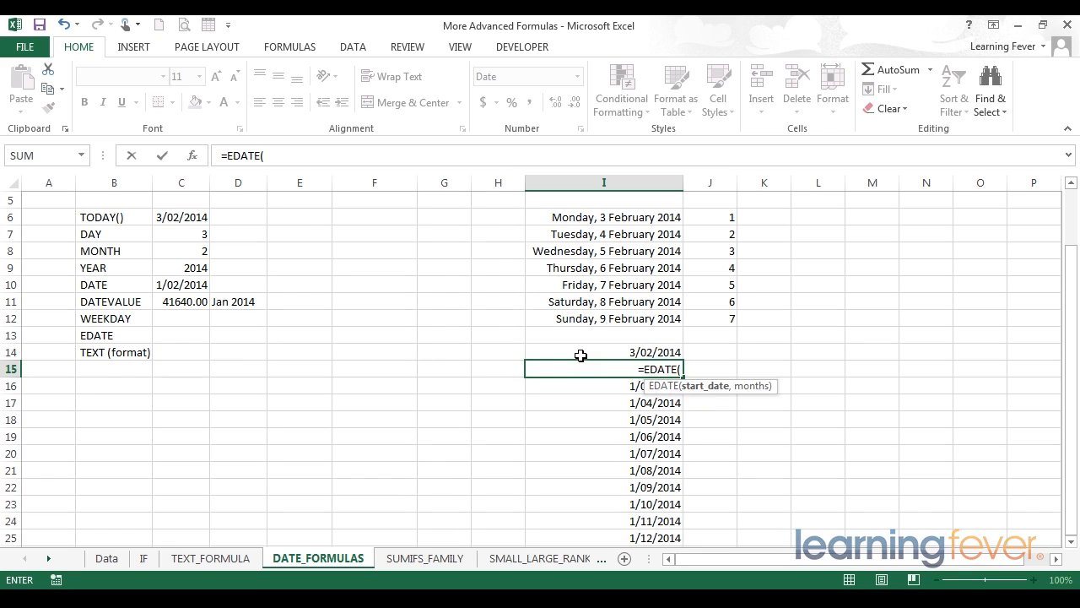
pyautogui.moveTo(638, 352)
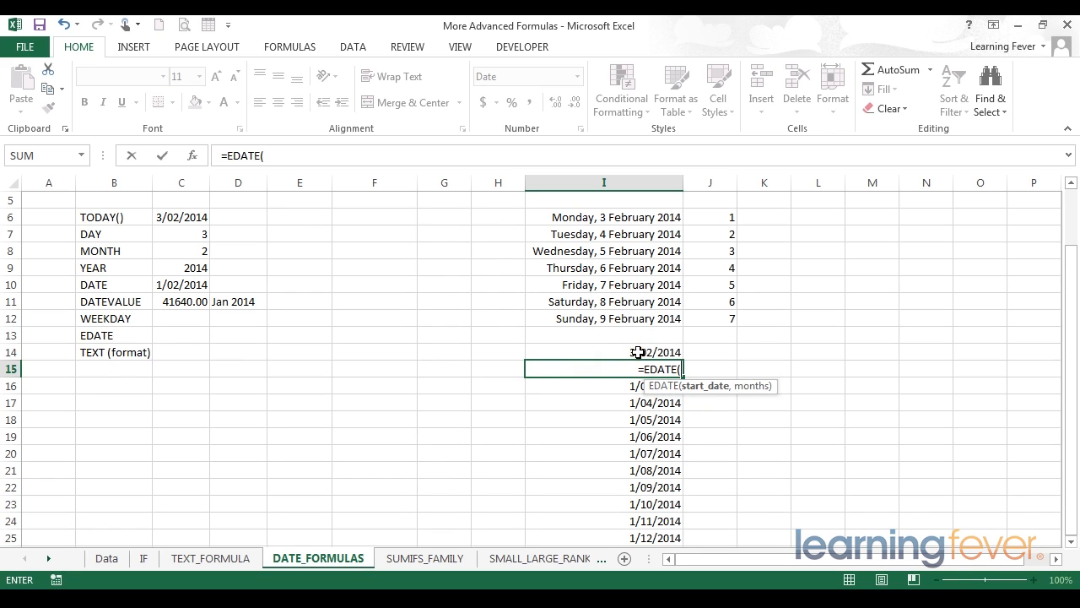
pyautogui.click(604, 352)
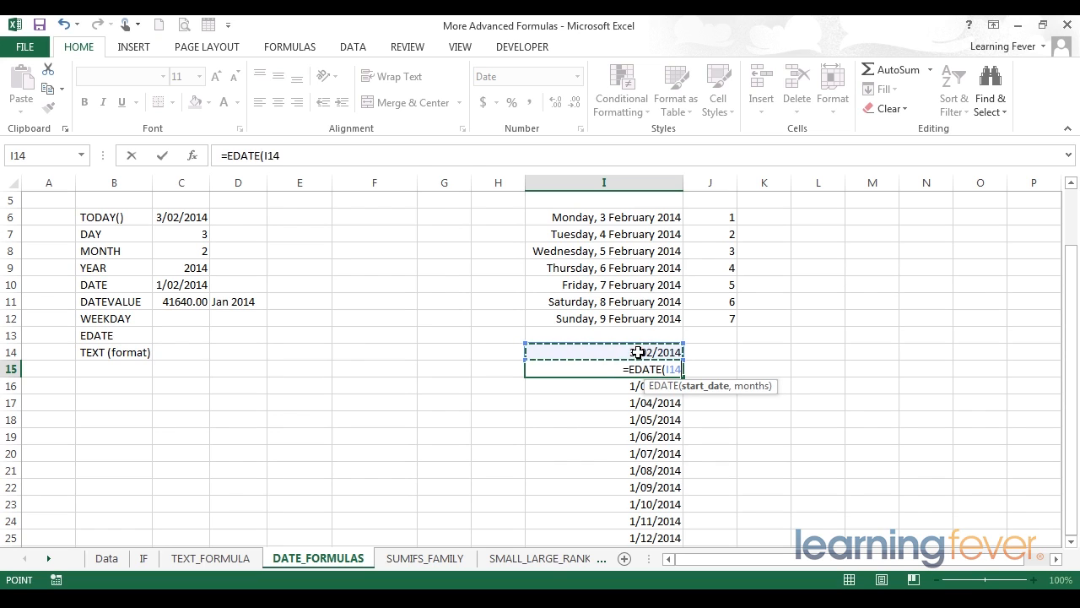
pyautogui.write(',')
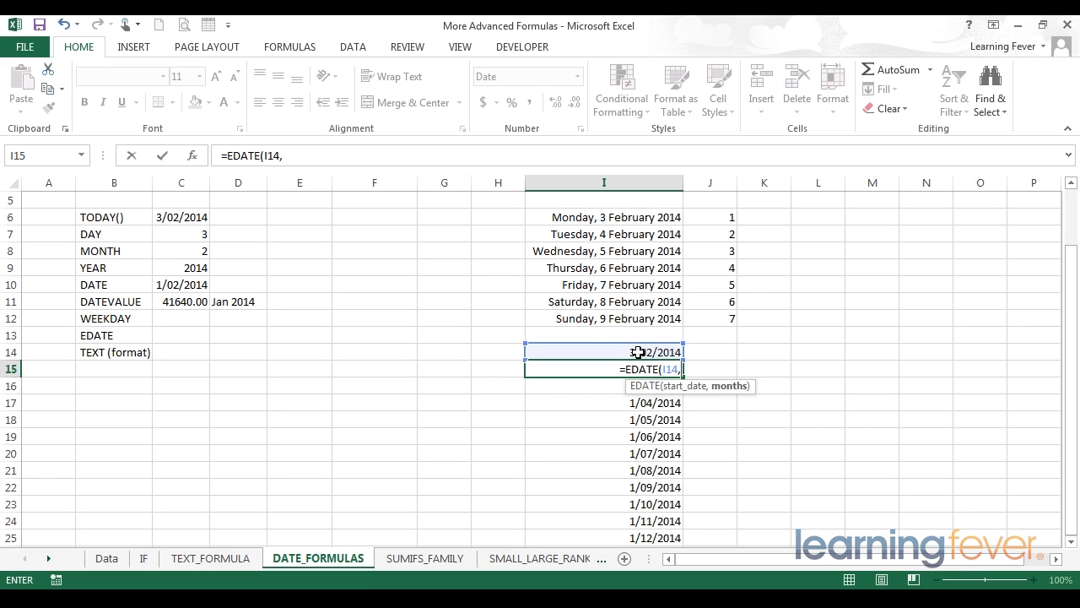
pyautogui.write('1)')
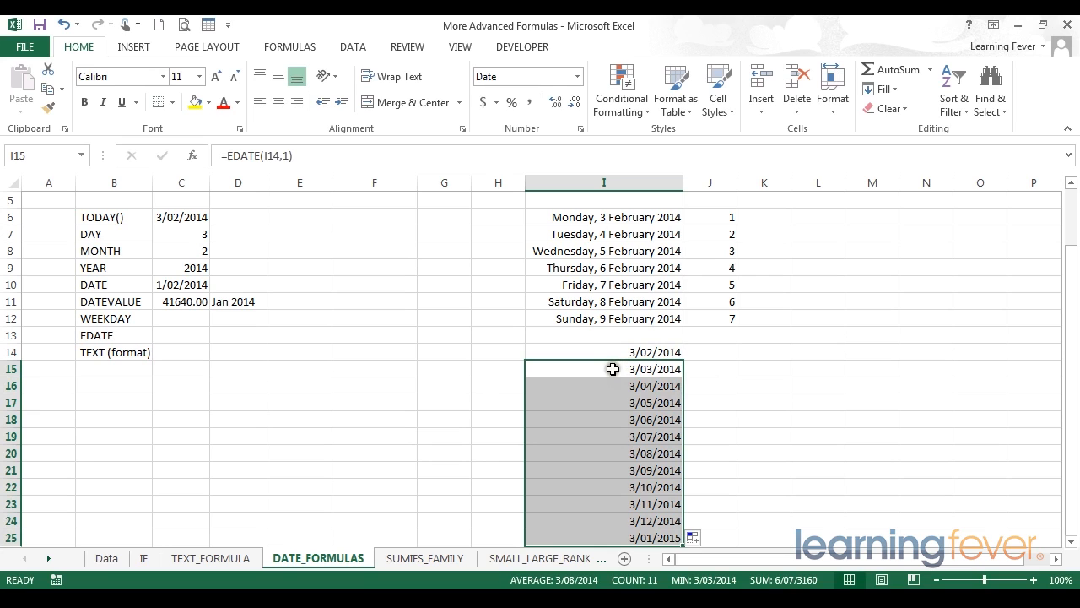
pyautogui.moveTo(623, 386)
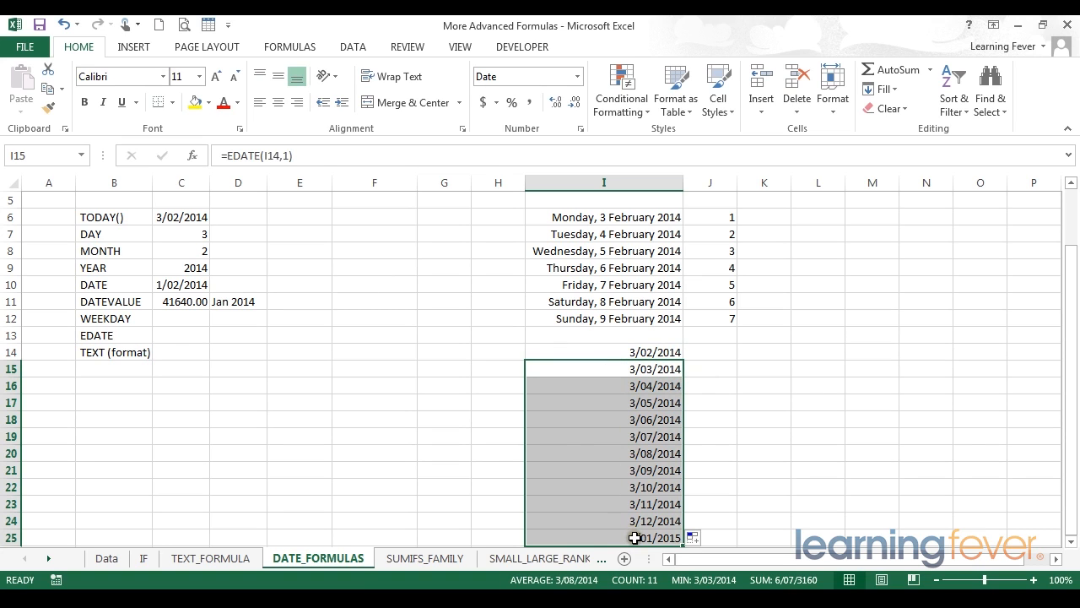
pyautogui.moveTo(620, 352)
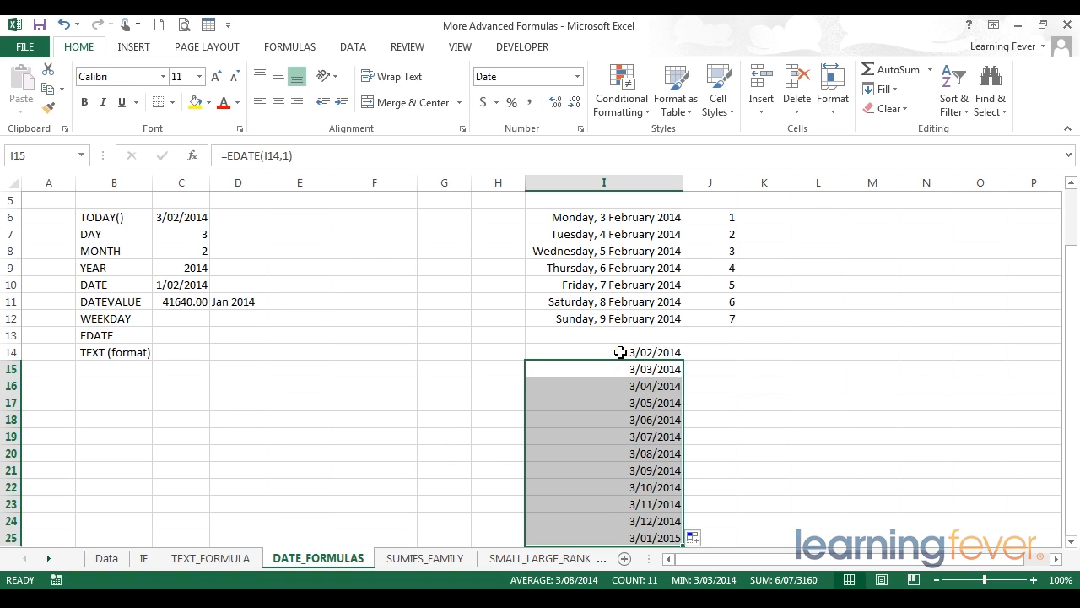
# Change I14's formula to =TODAY()-DAY(TODAY())+1 to return the first of the month.
pyautogui.click(604, 352)
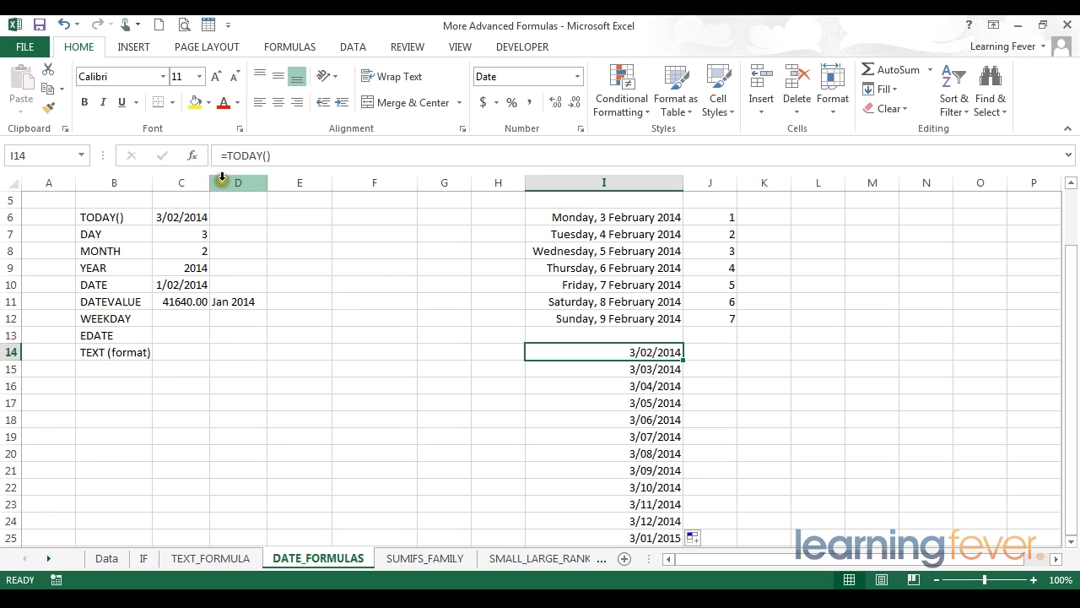
pyautogui.moveTo(295, 159)
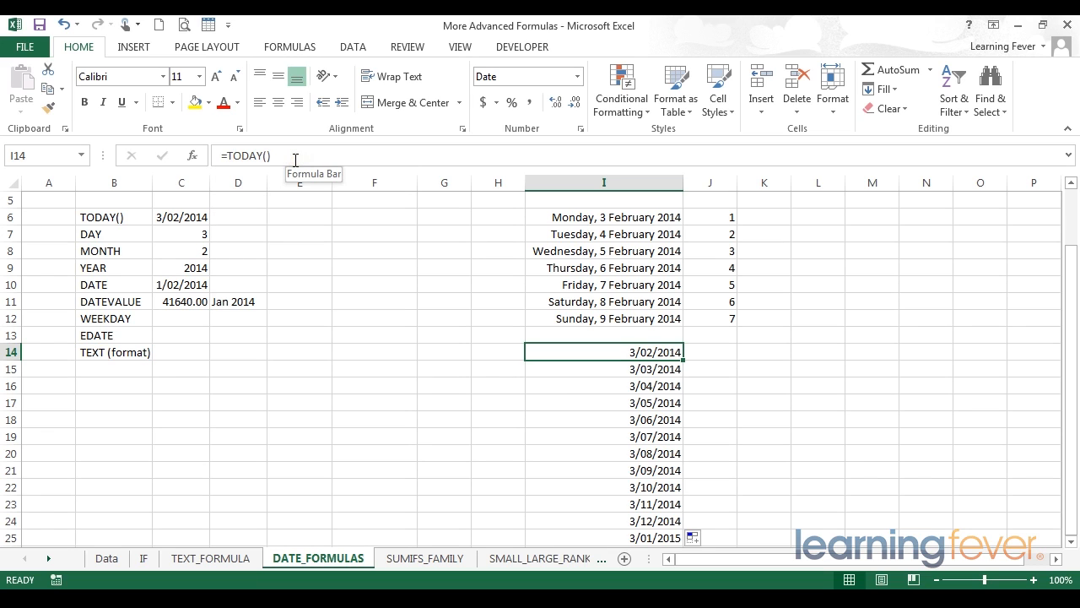
pyautogui.moveTo(609, 353)
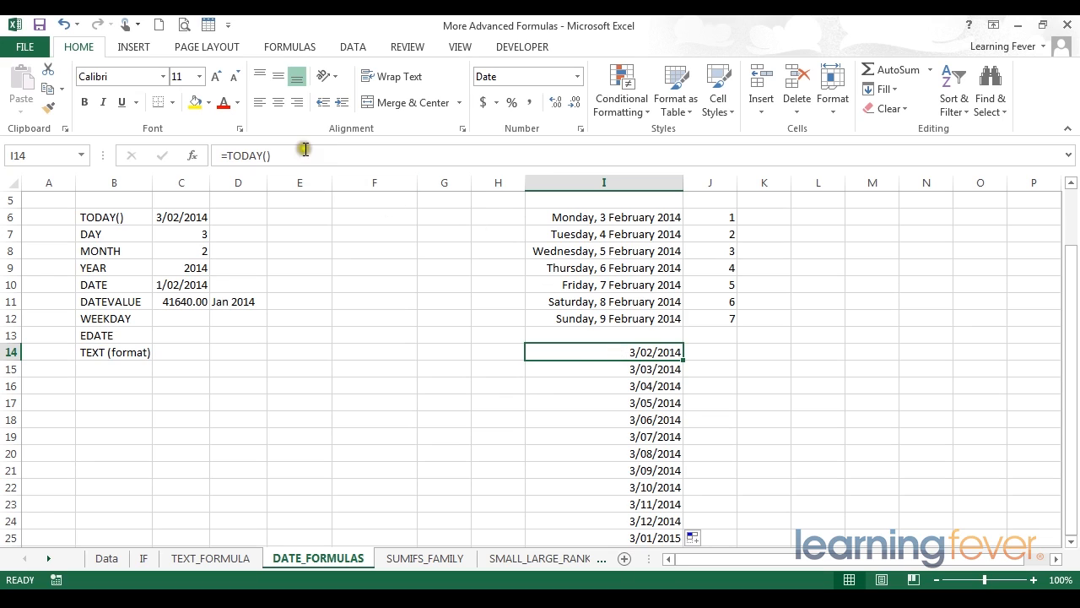
pyautogui.moveTo(300, 156)
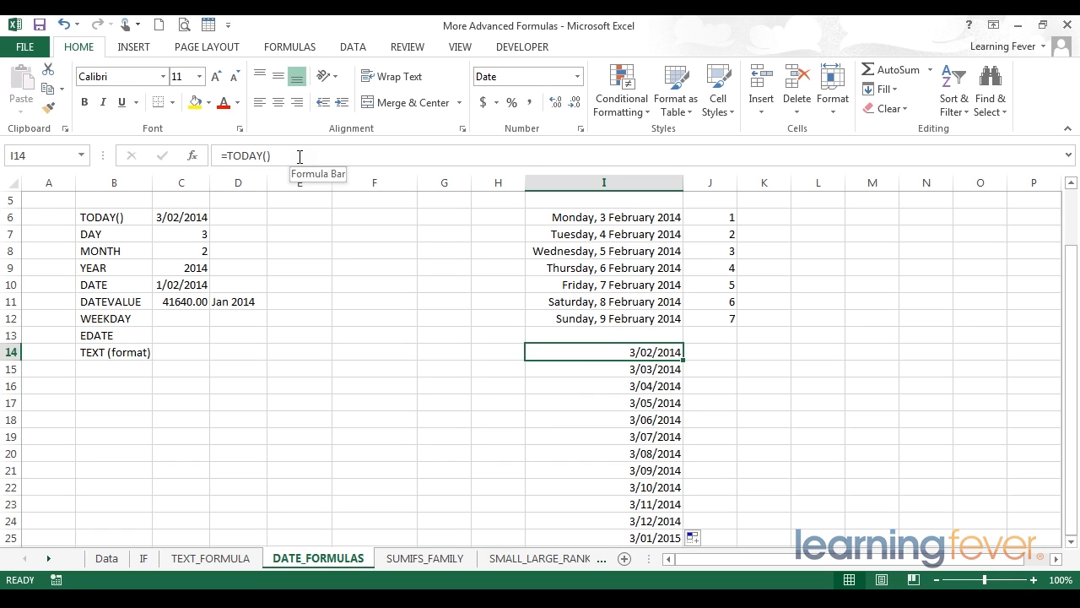
pyautogui.doubleClick(603, 352)
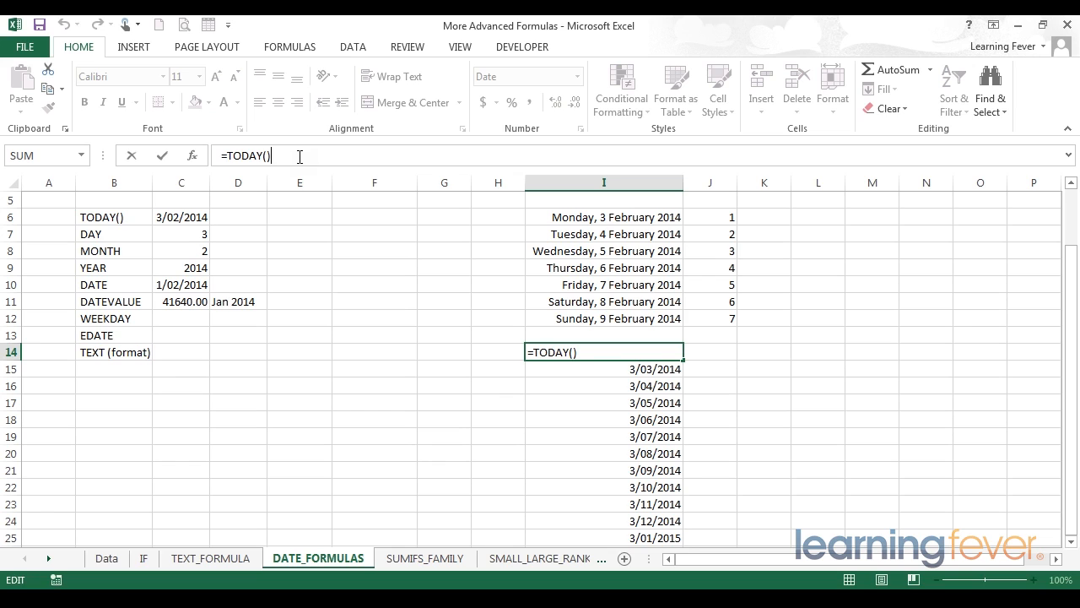
pyautogui.write('-')
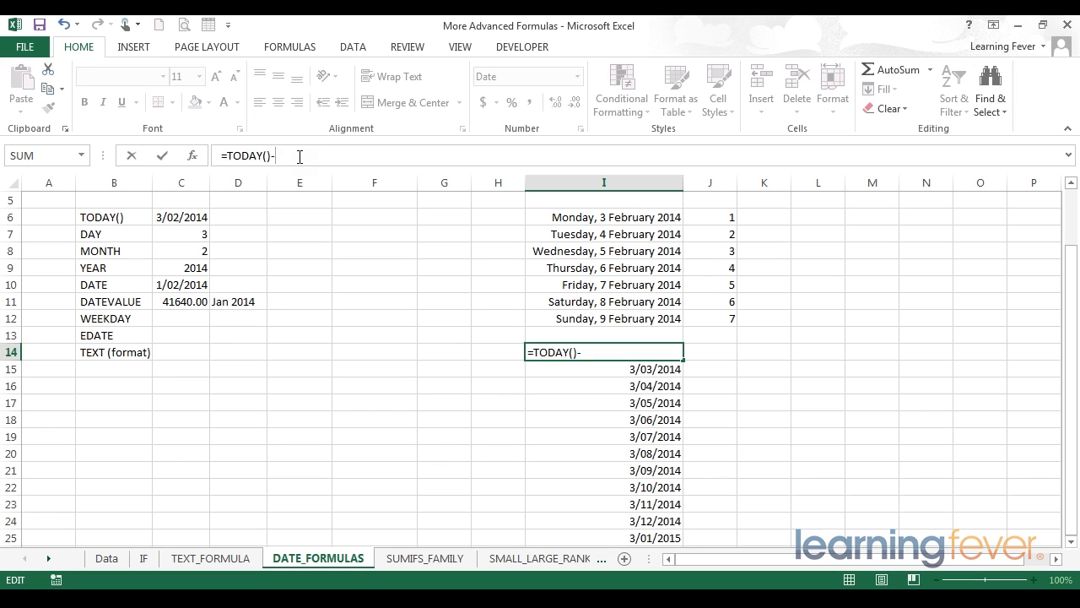
pyautogui.write('day(today(')
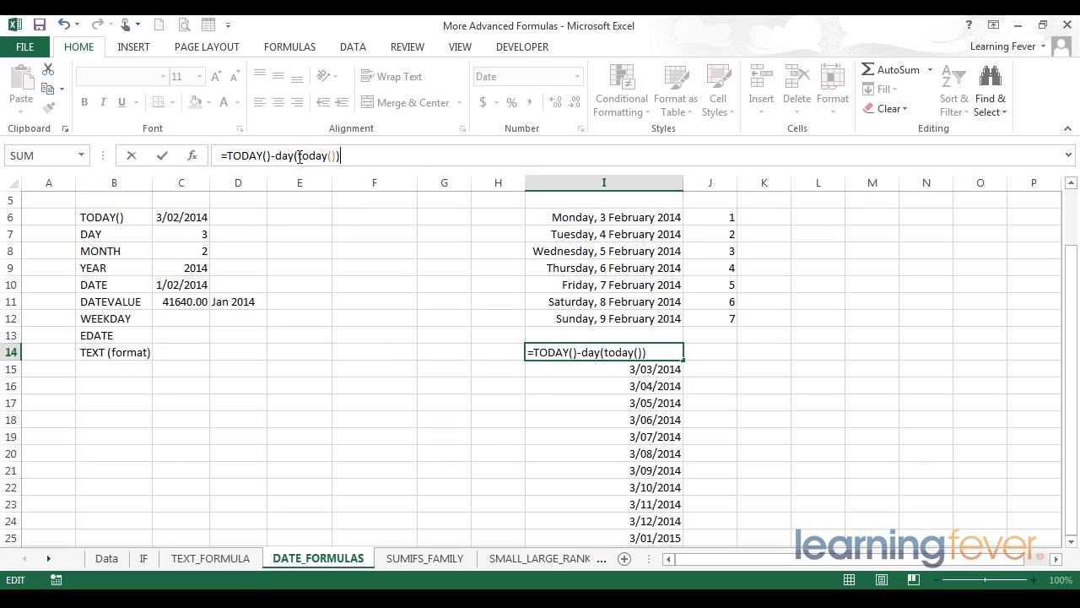
pyautogui.write('+1')
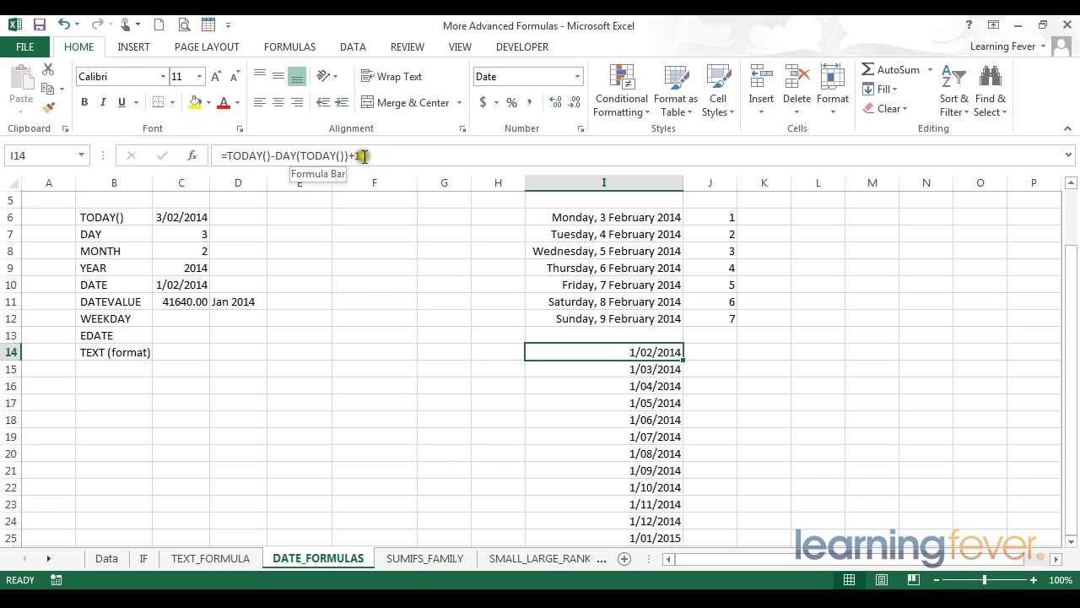
pyautogui.moveTo(654, 352)
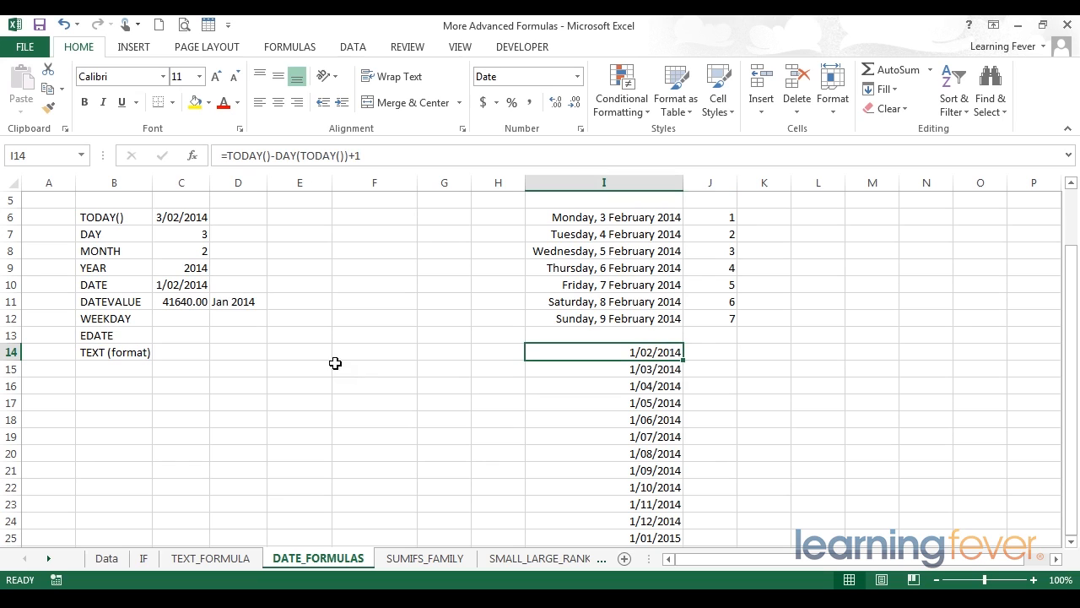
pyautogui.moveTo(587, 223)
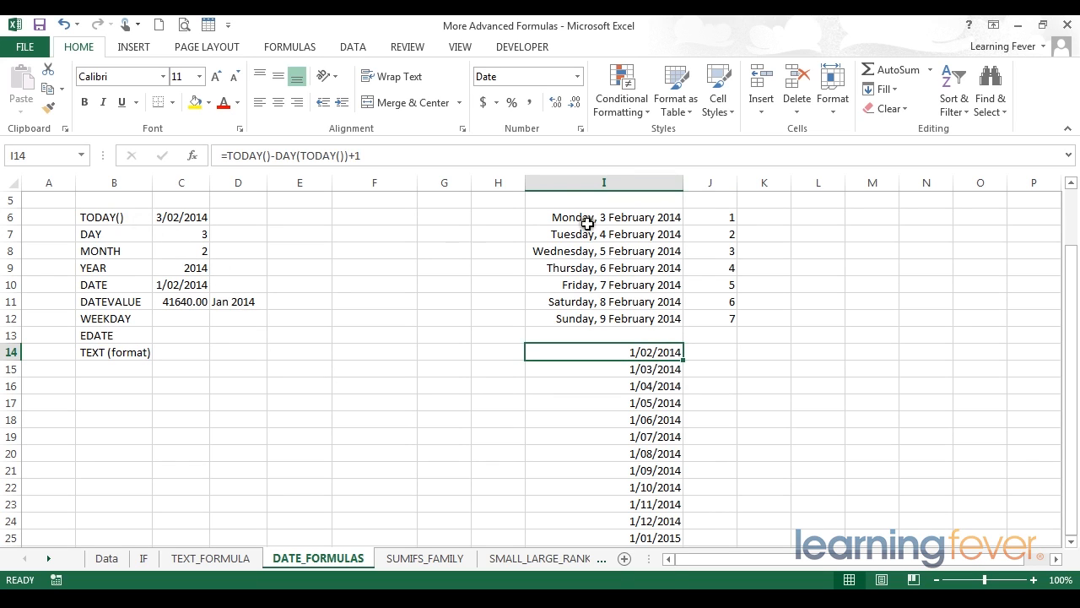
pyautogui.moveTo(661, 371)
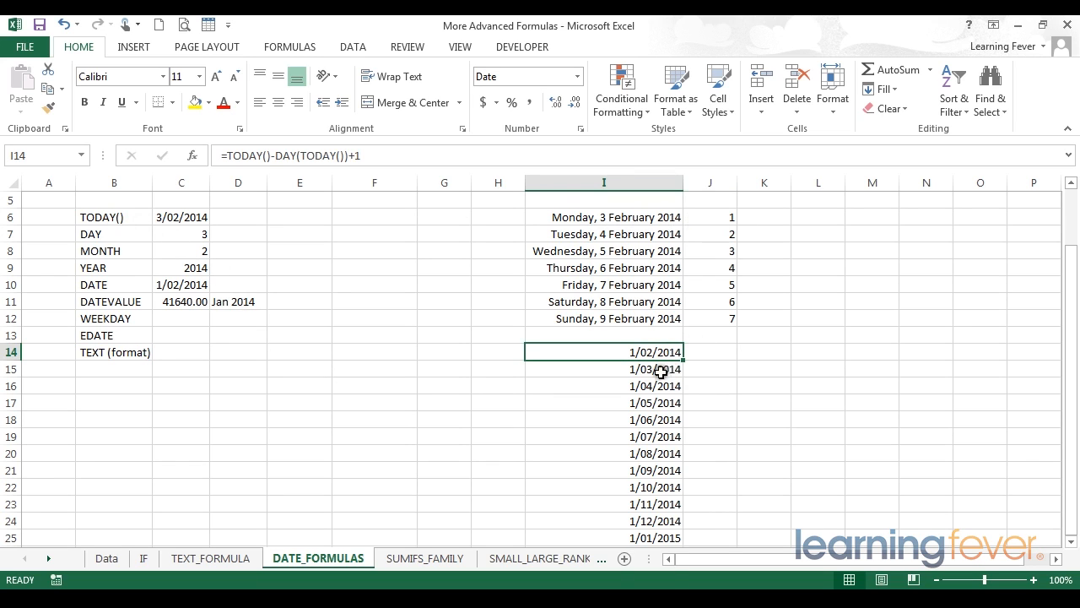
# Enter =TEXT(I14,"MMM_YYYY") in C14 to label the first month.
pyautogui.click(180, 352)
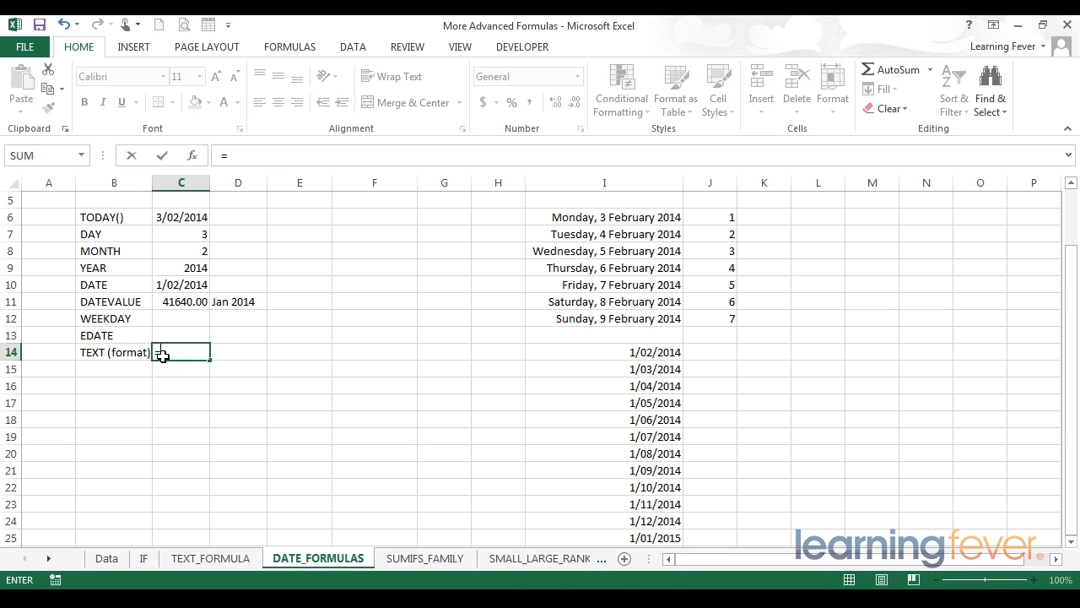
pyautogui.write('=TE')
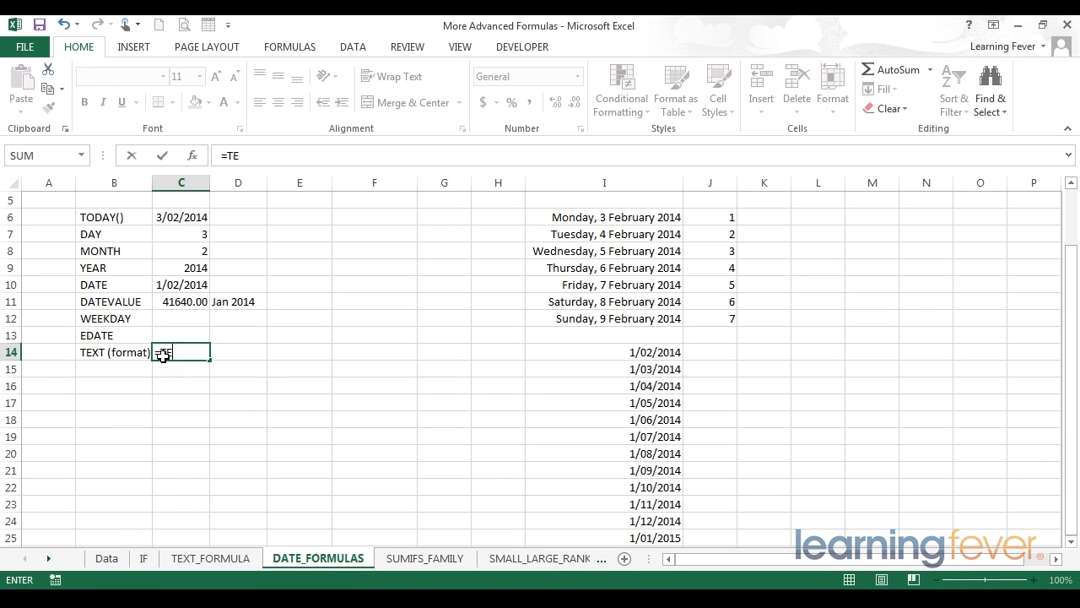
pyautogui.write('XT')
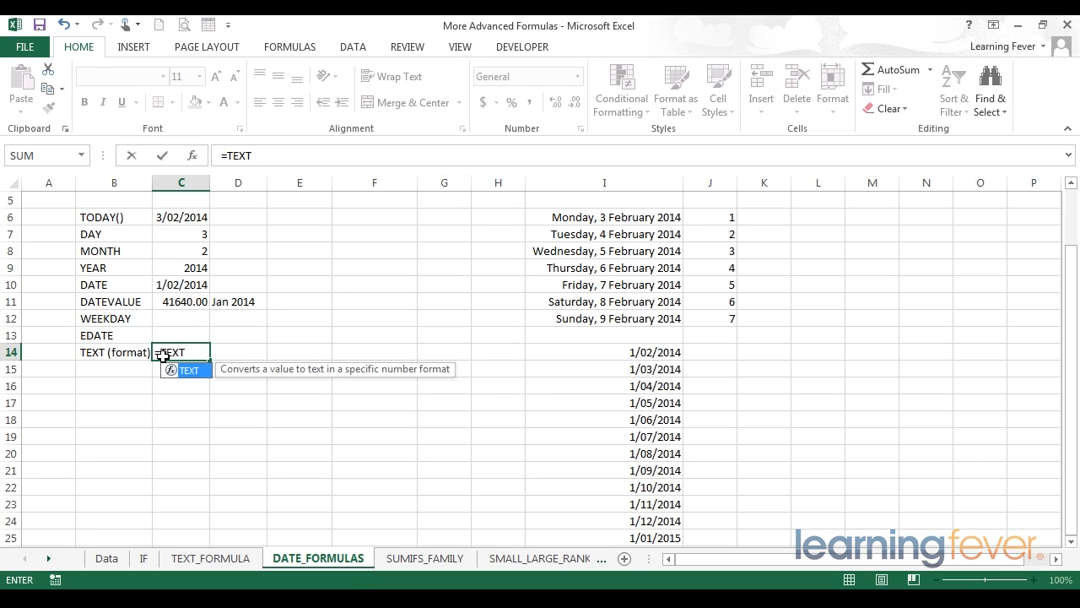
pyautogui.write('(')
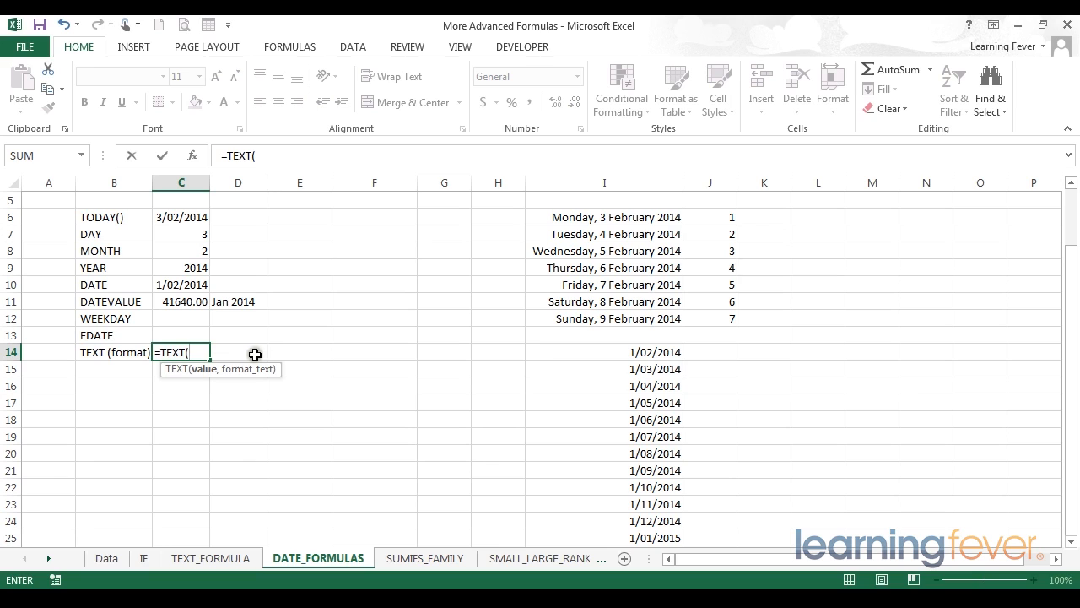
pyautogui.moveTo(620, 352)
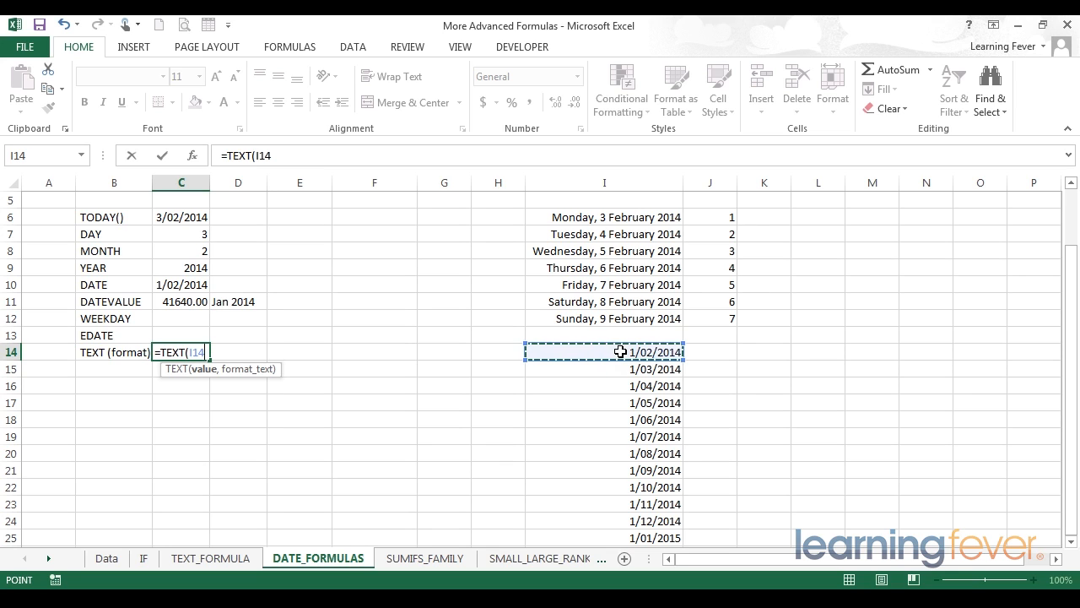
pyautogui.write(',')
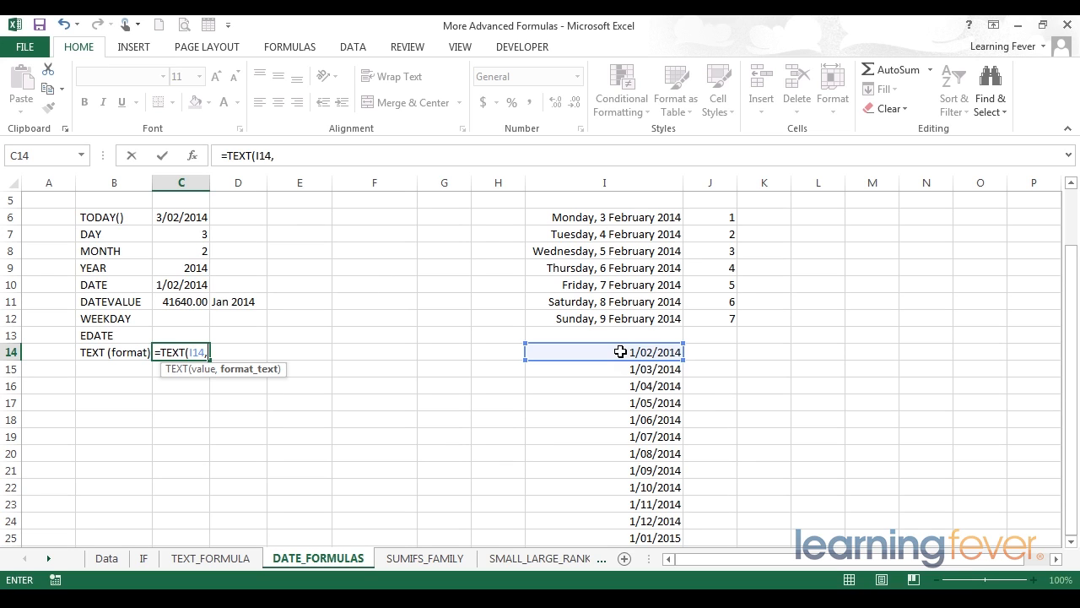
pyautogui.write('"MMM')
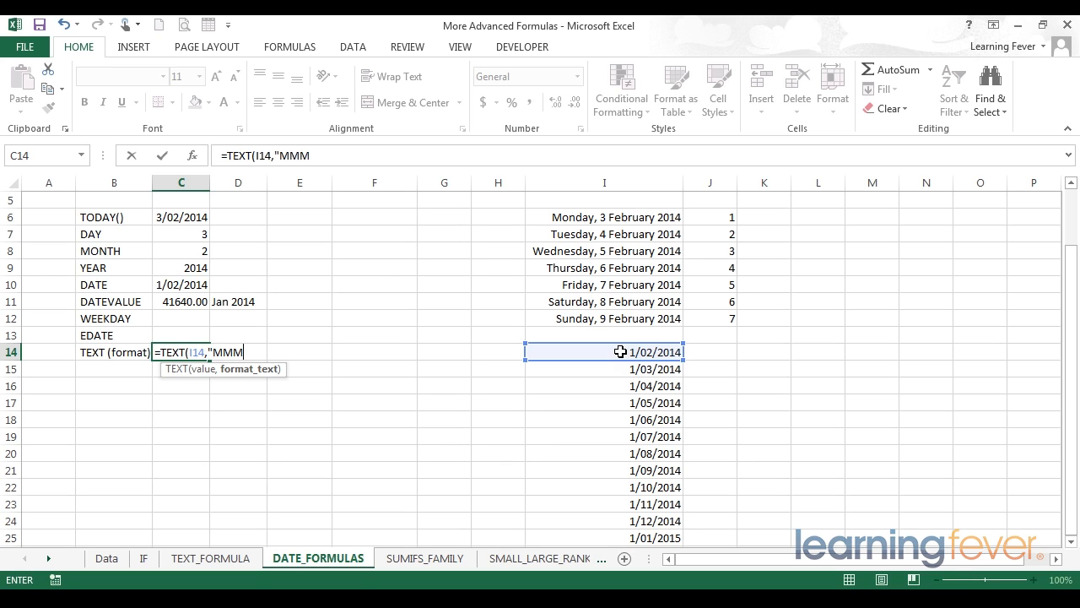
pyautogui.write('_')
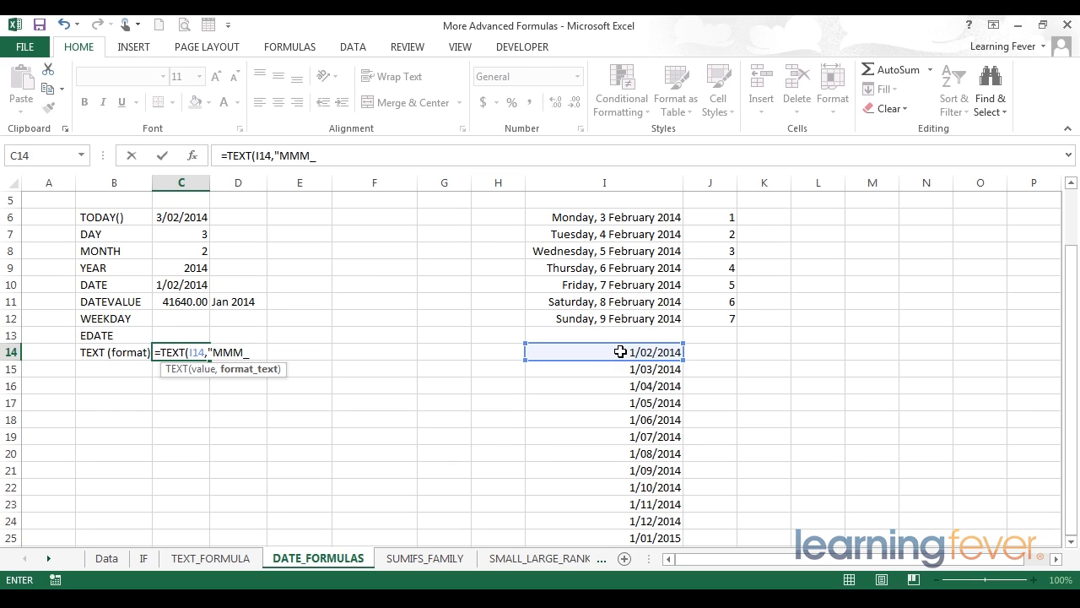
pyautogui.write('YYYY')
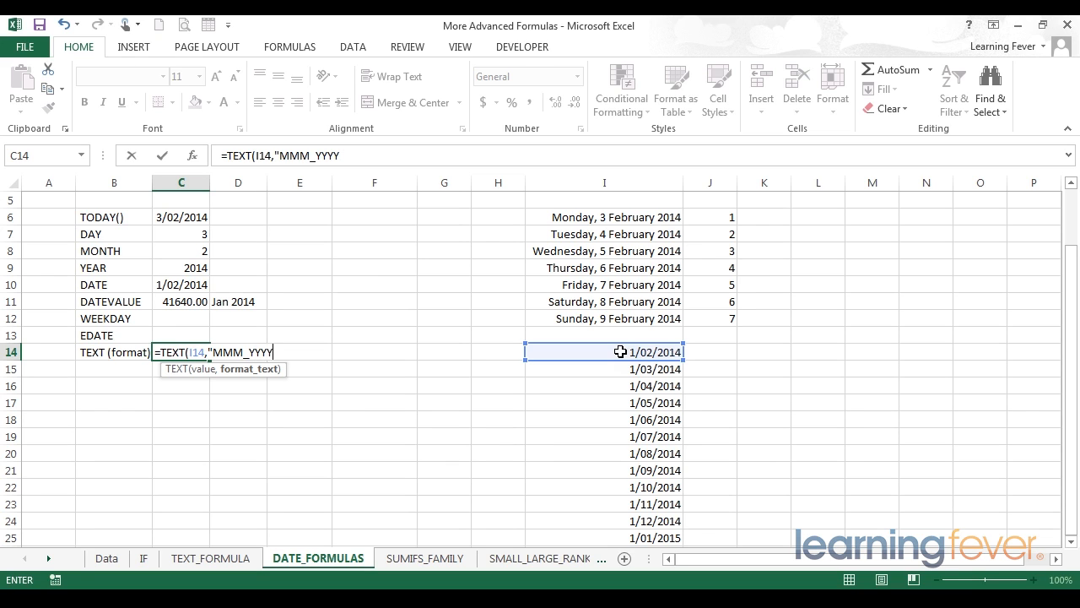
pyautogui.write('")')
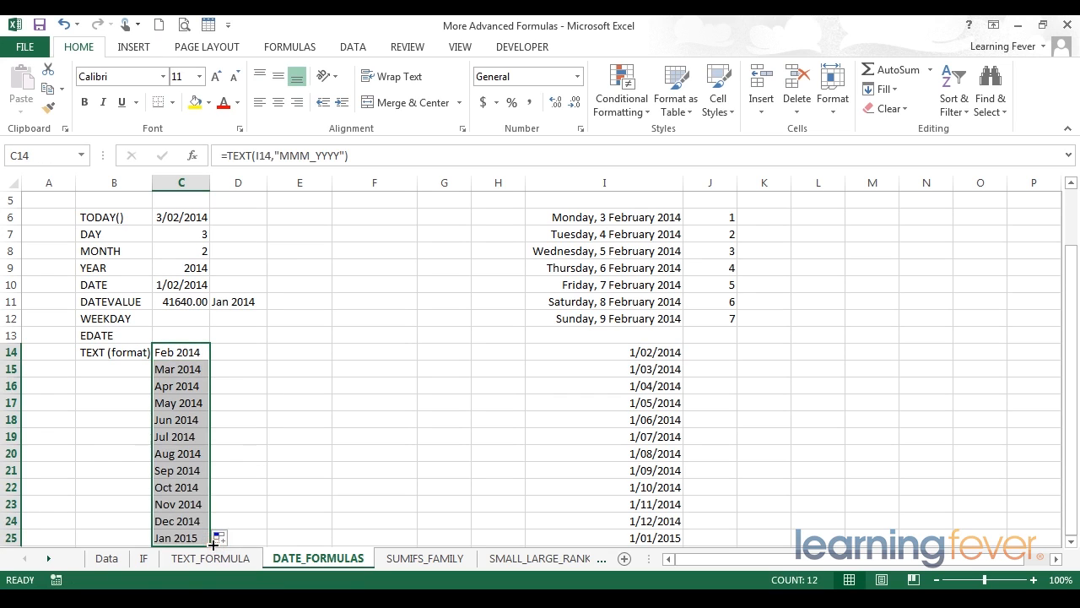
pyautogui.moveTo(197, 503)
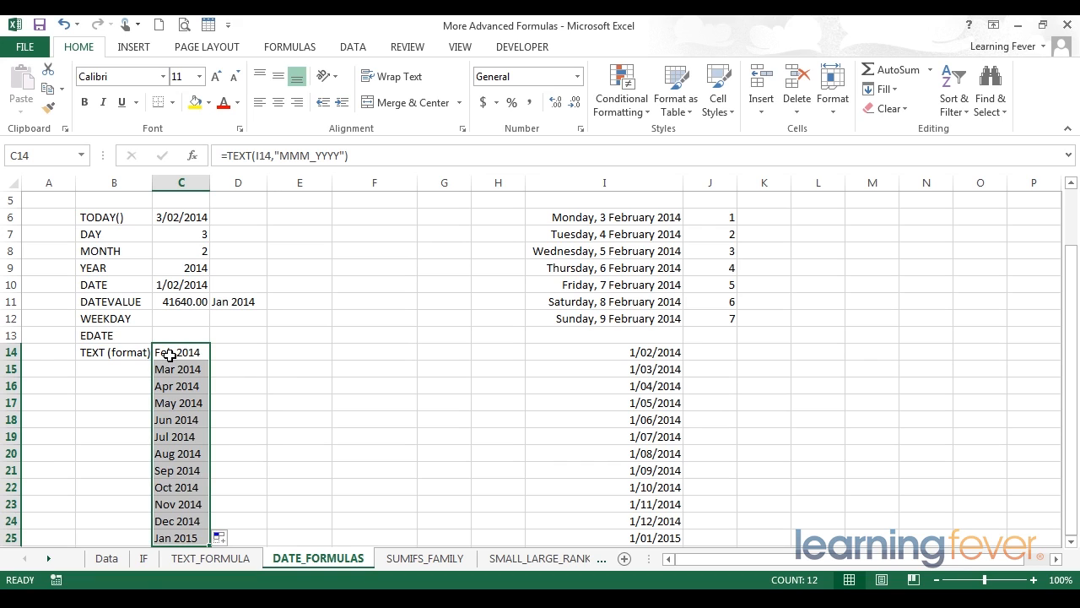
pyautogui.click(181, 352)
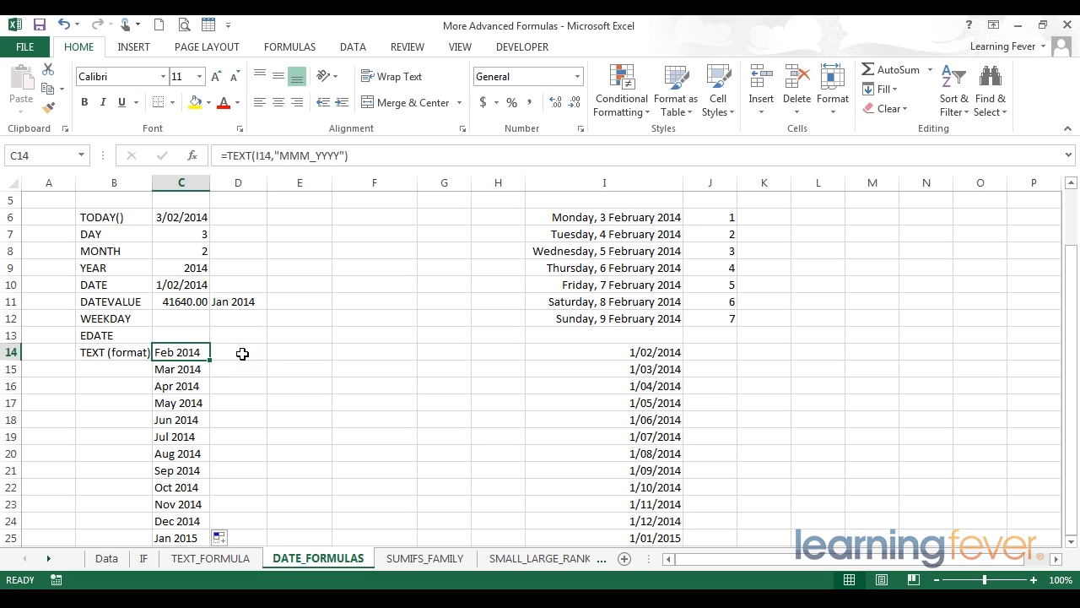
# Type =TEXT(2.99,"$0.00") into D14 as a currency formatting example.
pyautogui.click(238, 352)
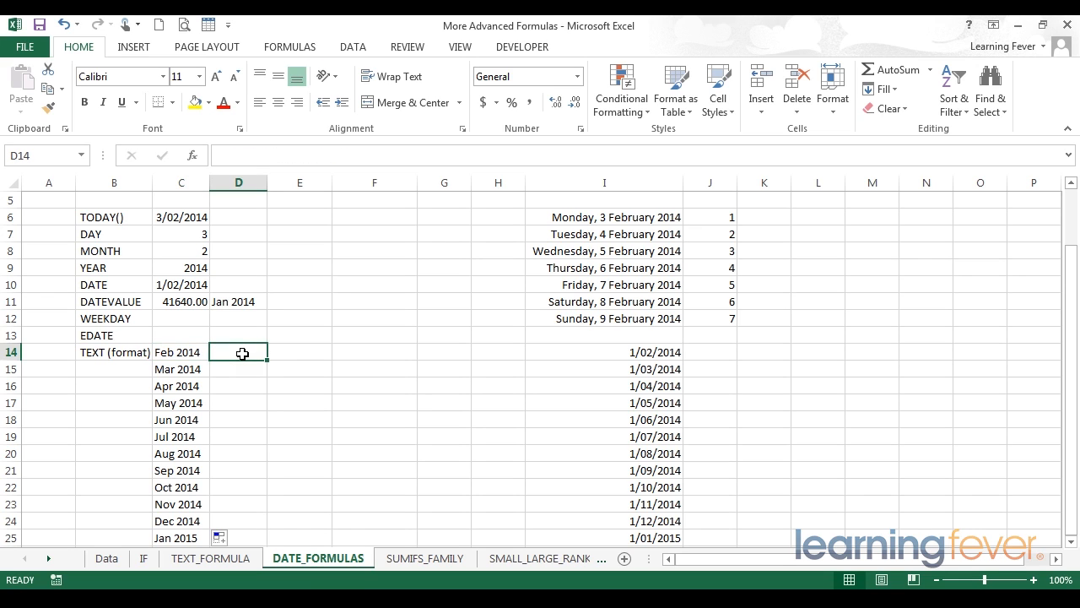
pyautogui.write('=TEXT')
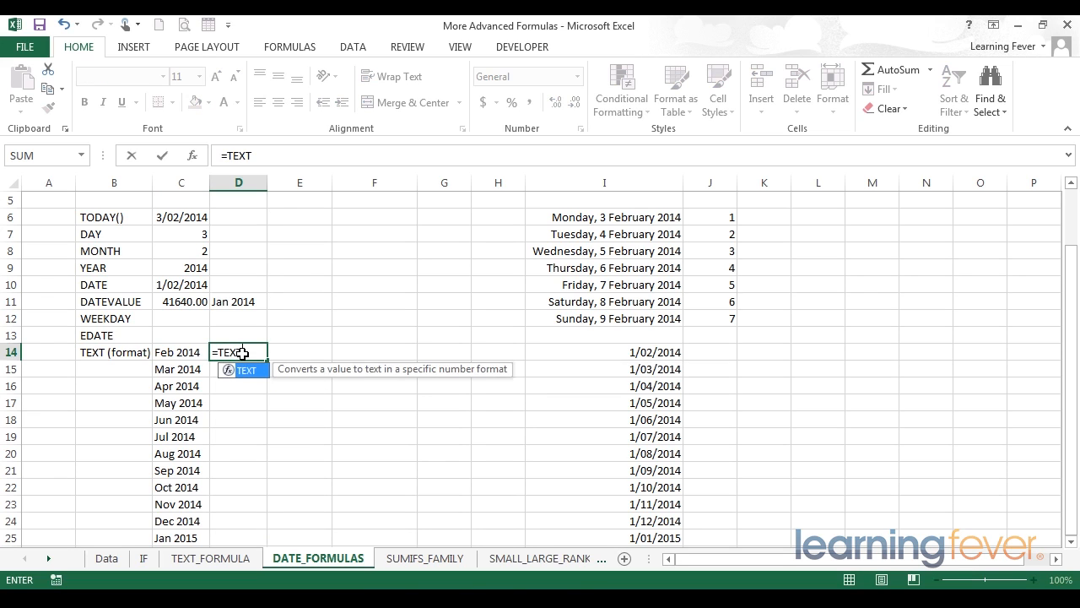
pyautogui.write('(')
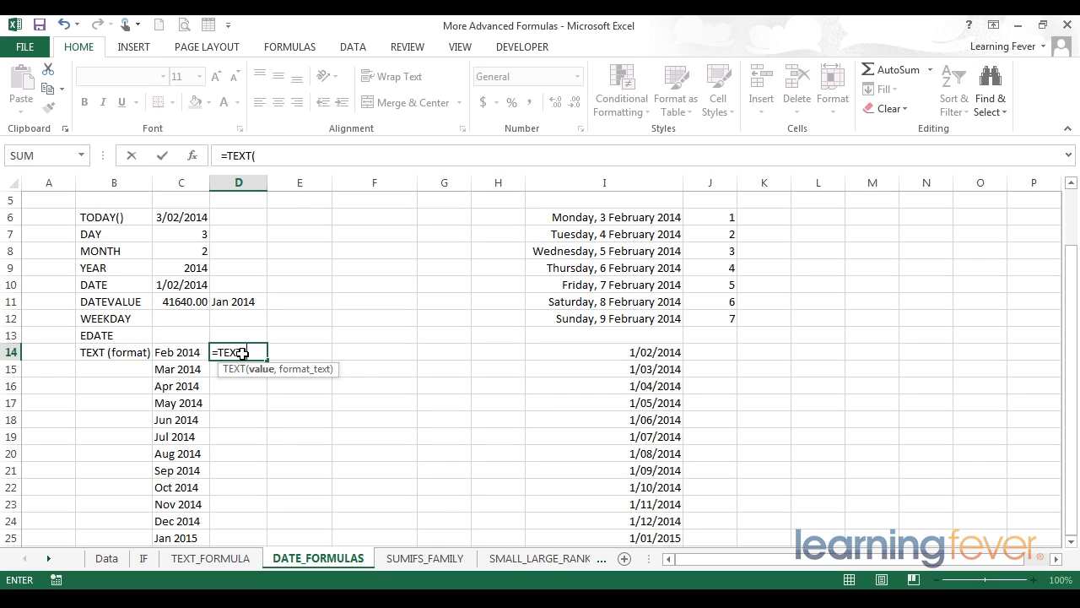
pyautogui.write('2.99')
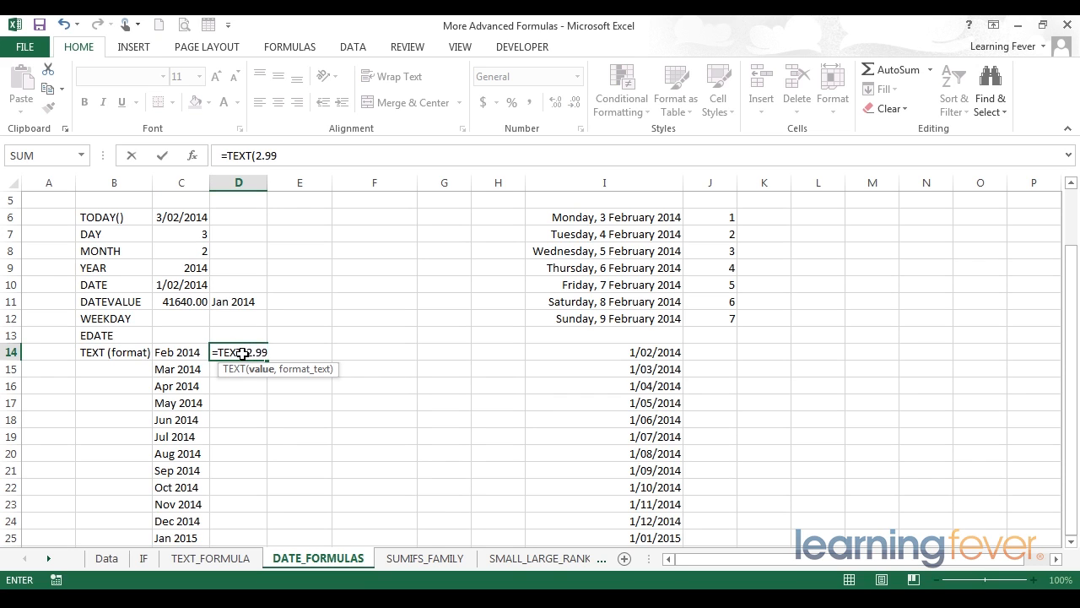
pyautogui.write(',')
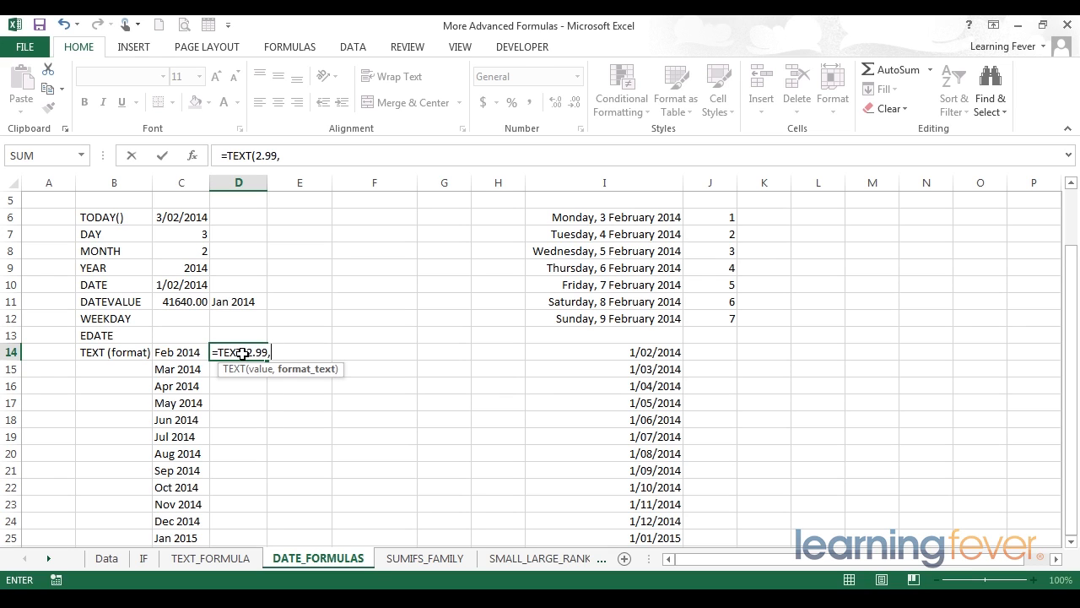
pyautogui.write('"')
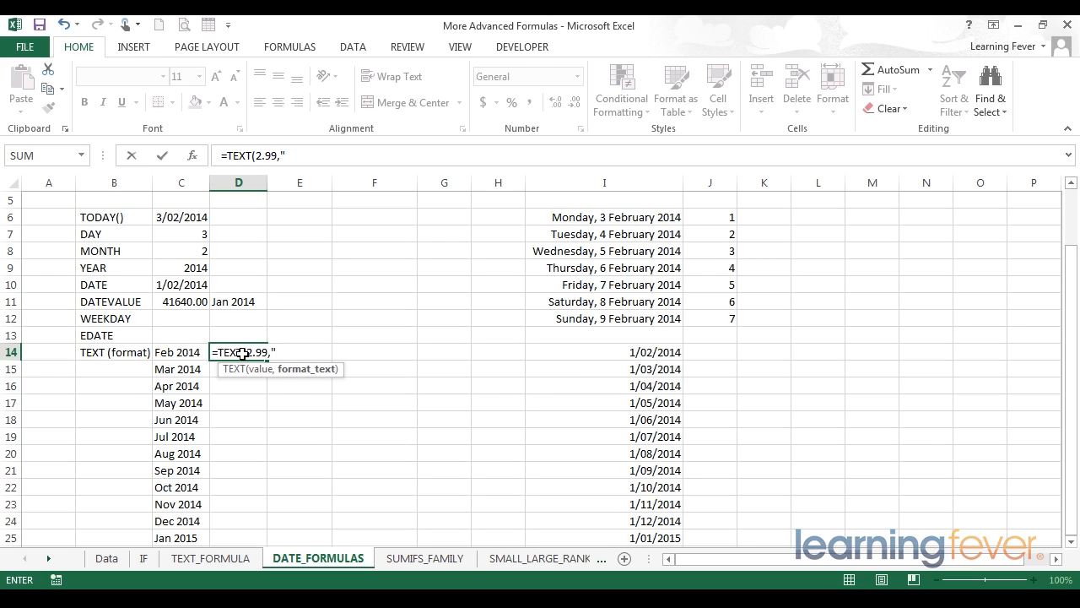
pyautogui.write('$0.')
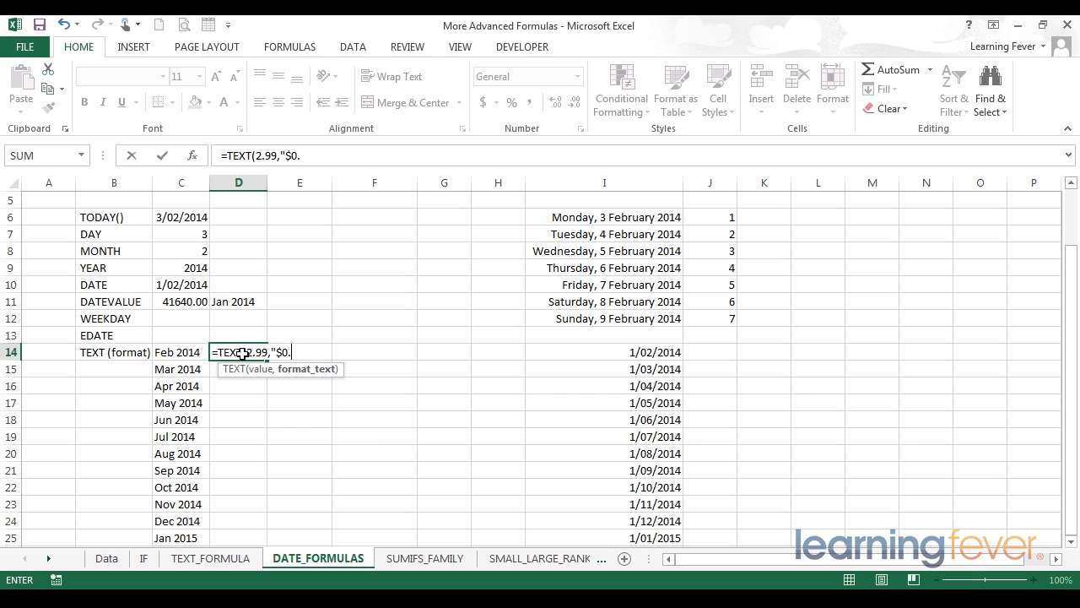
pyautogui.write('00')
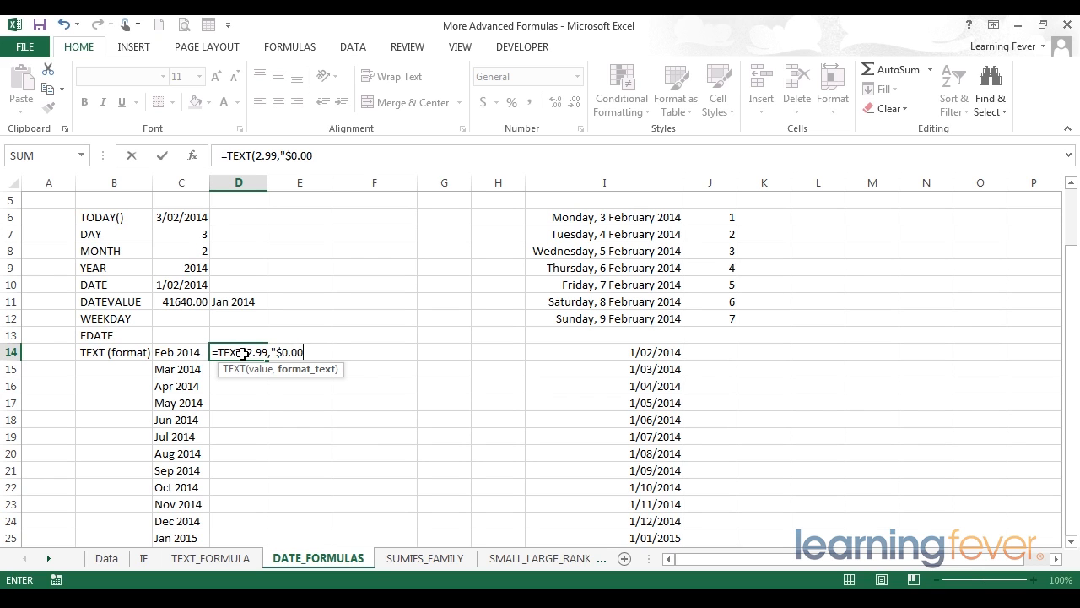